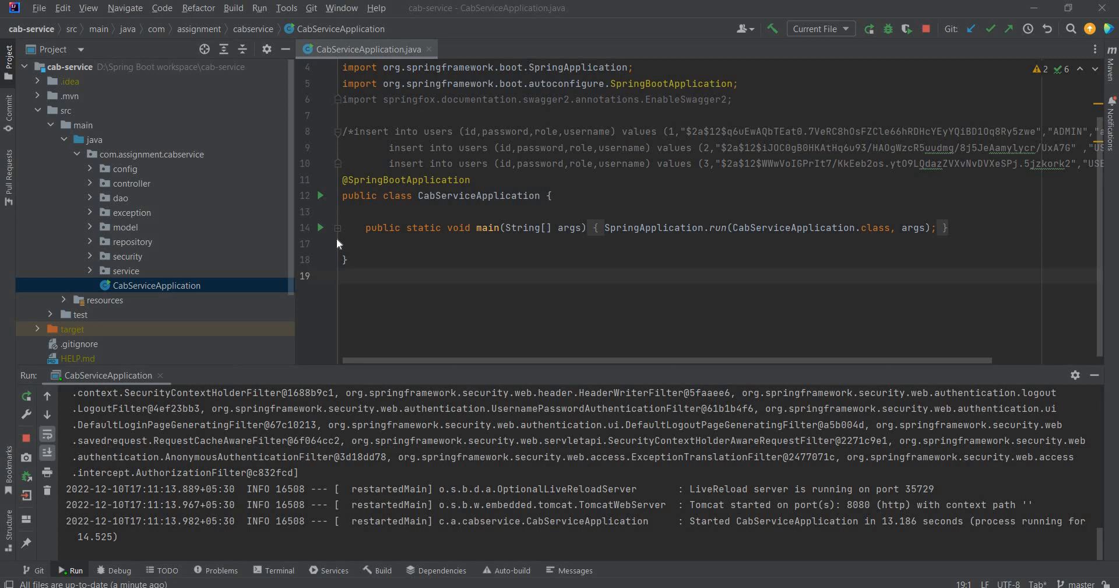
pyautogui.moveTo(269, 289)
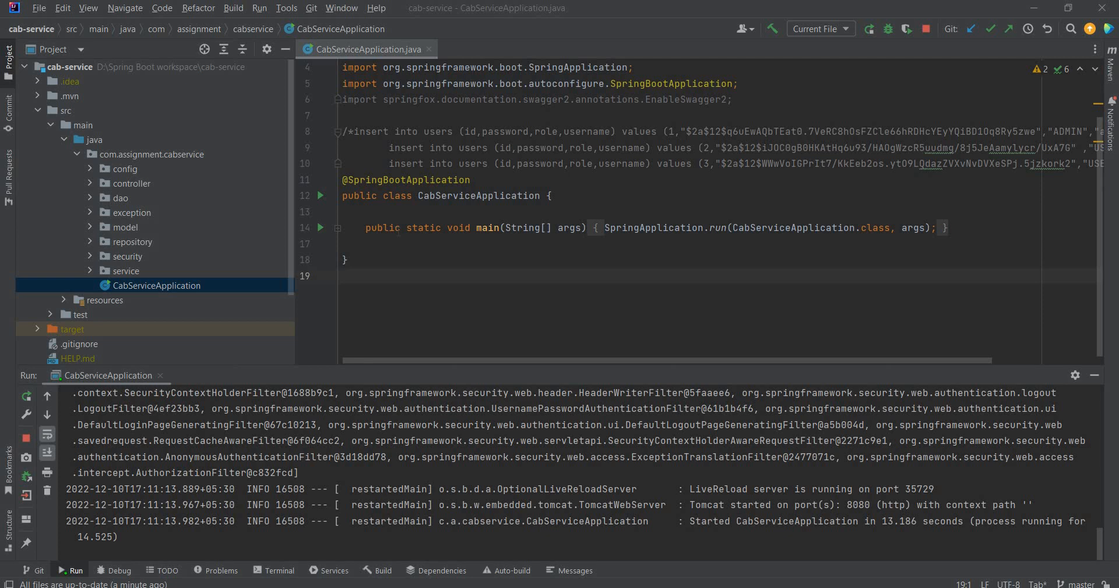
pyautogui.moveTo(193, 270)
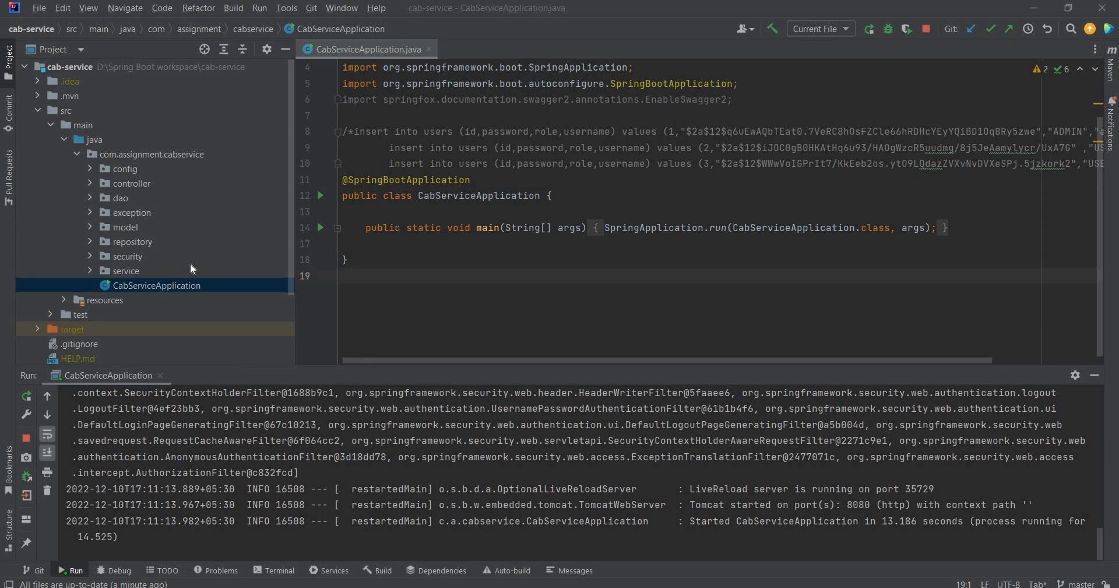
pyautogui.moveTo(216, 218)
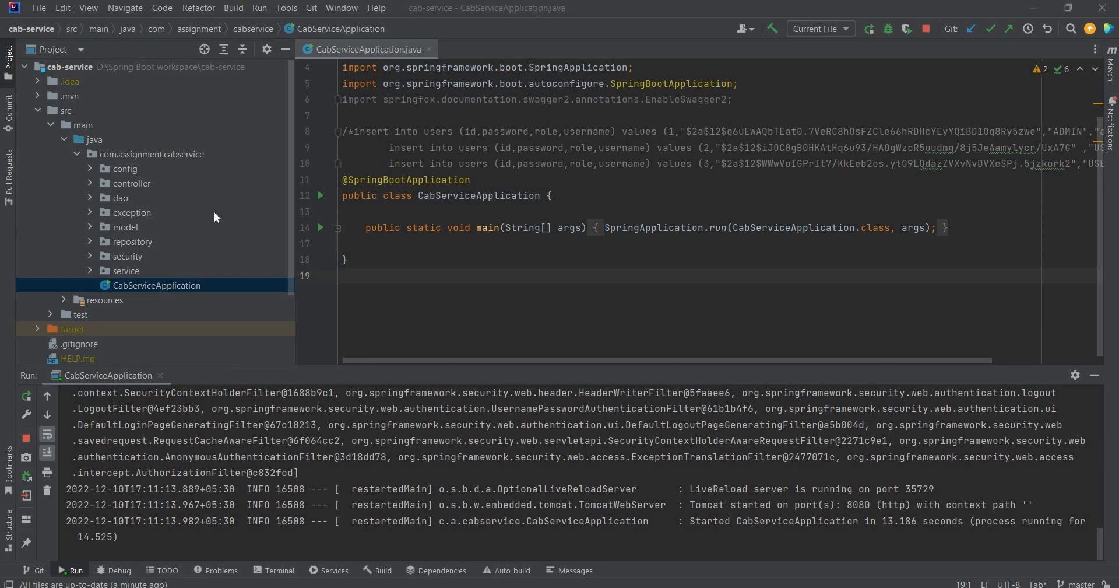
pyautogui.moveTo(182, 237)
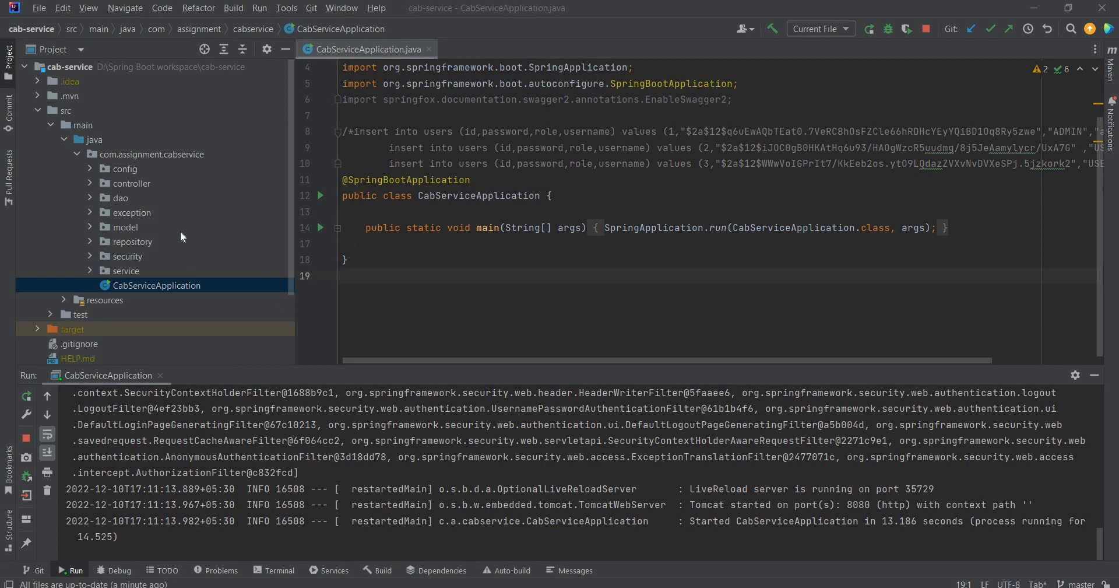
pyautogui.moveTo(289, 128)
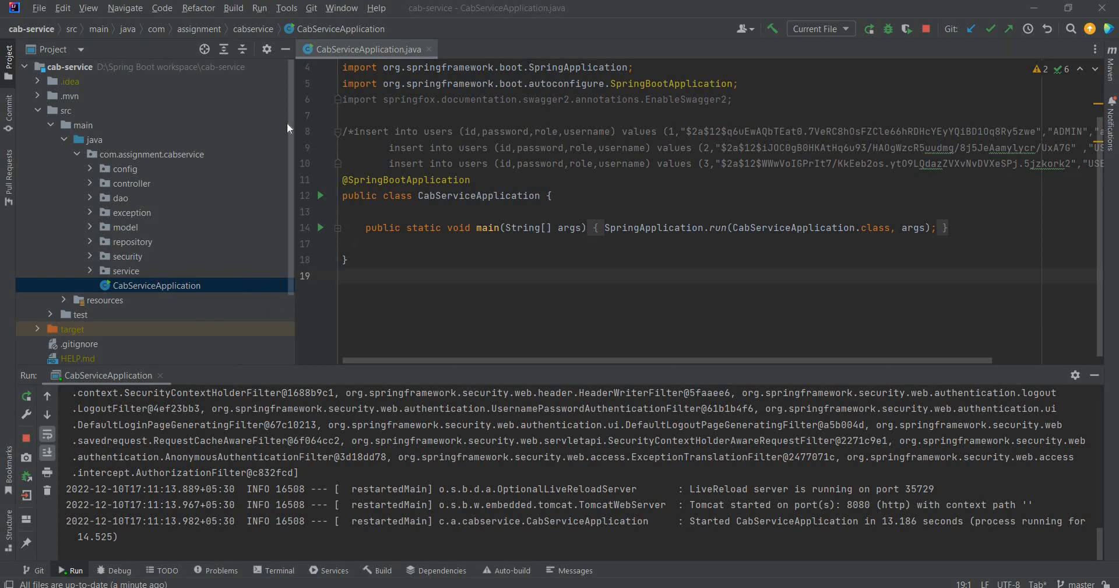
pyautogui.moveTo(177, 207)
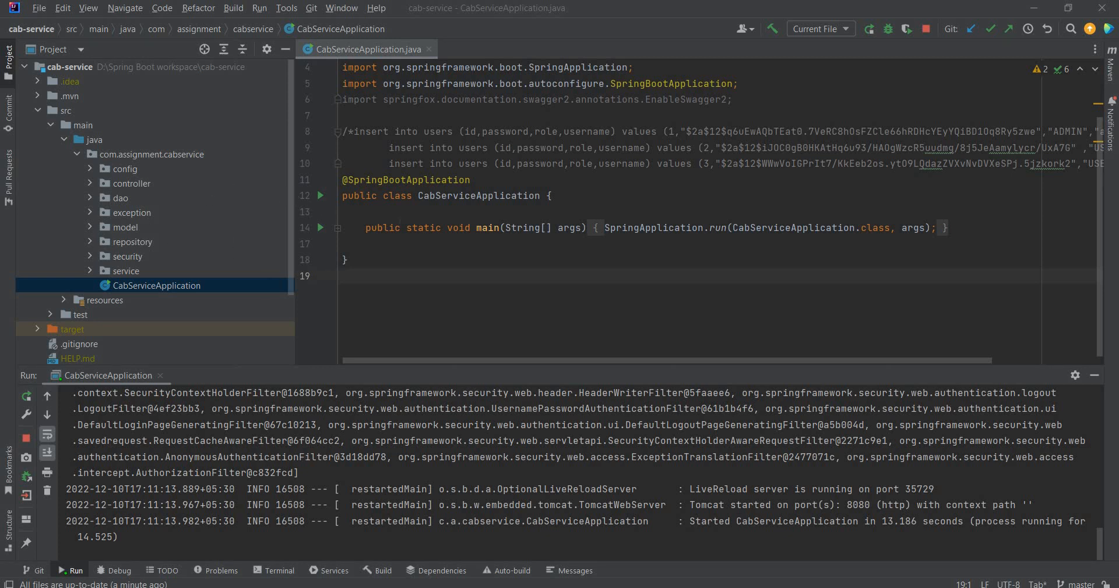
pyautogui.moveTo(133, 275)
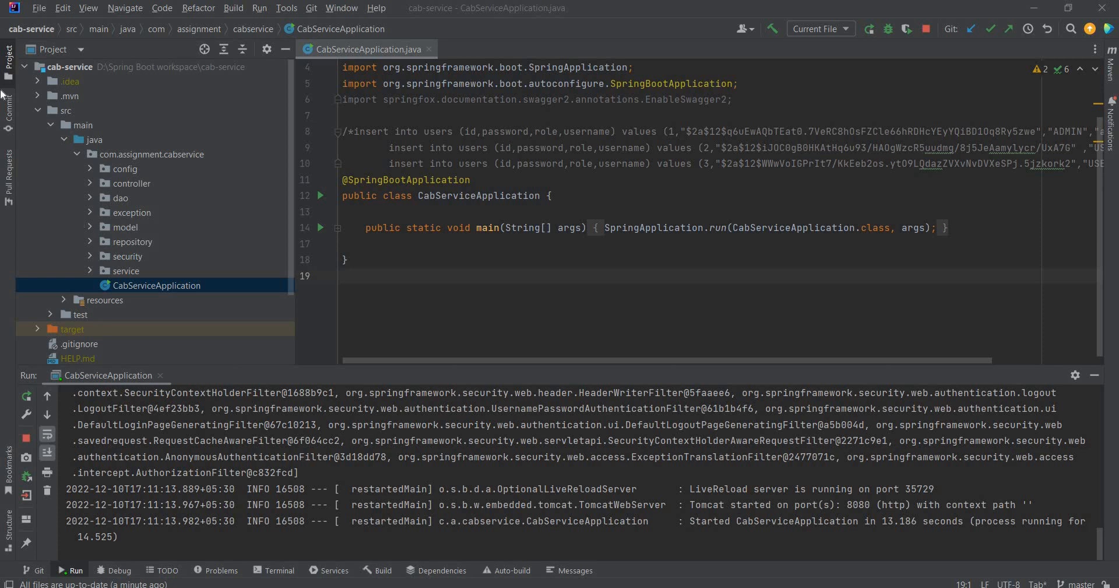
pyautogui.moveTo(32, 144)
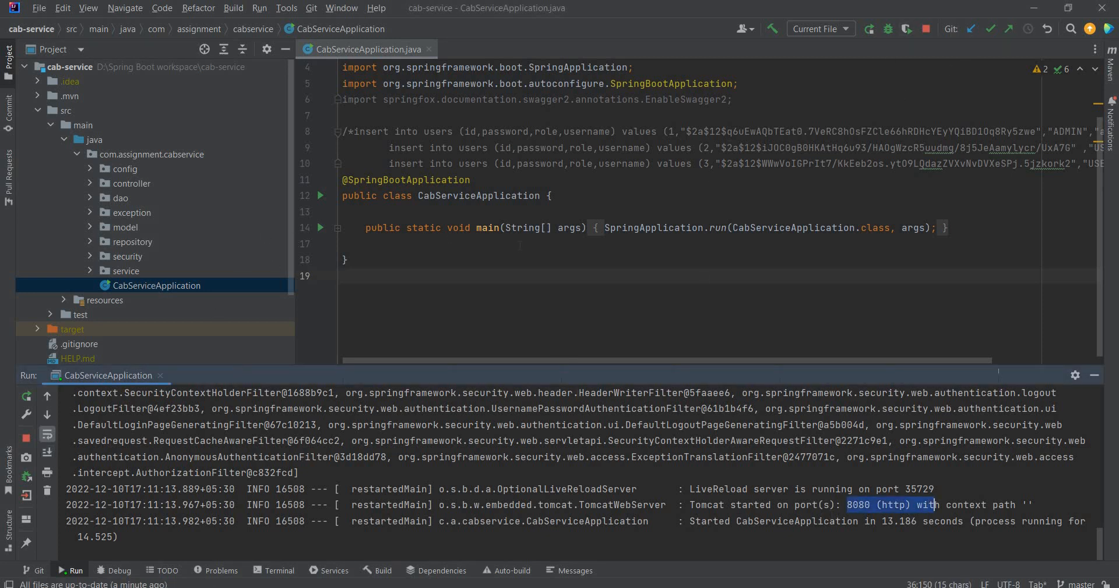
# Reload the app's sign-in page and submit a login as customer cust1.
pyautogui.scroll(-3)
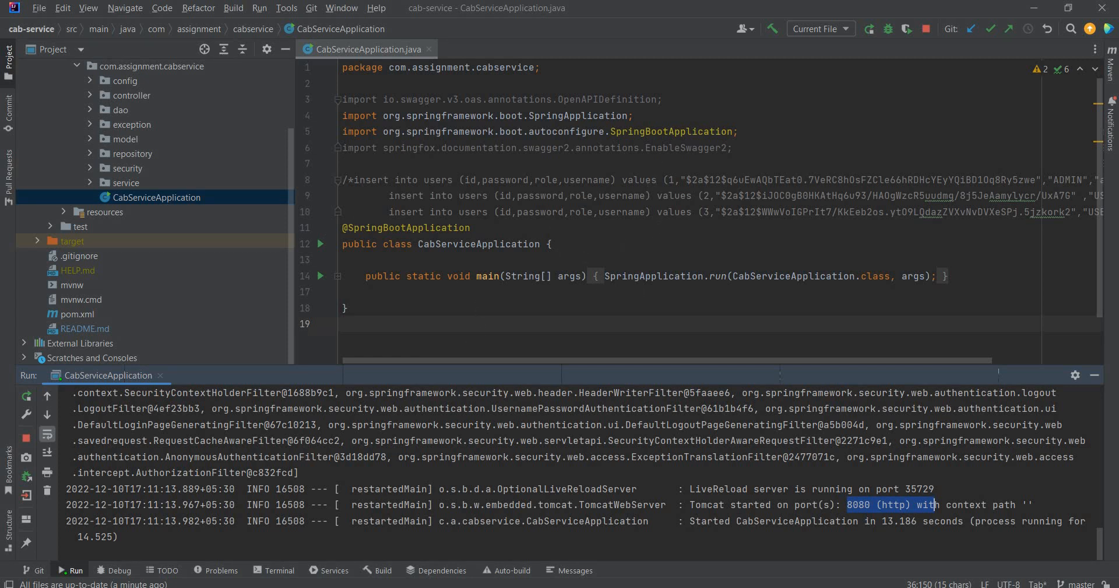
pyautogui.moveTo(638, 582)
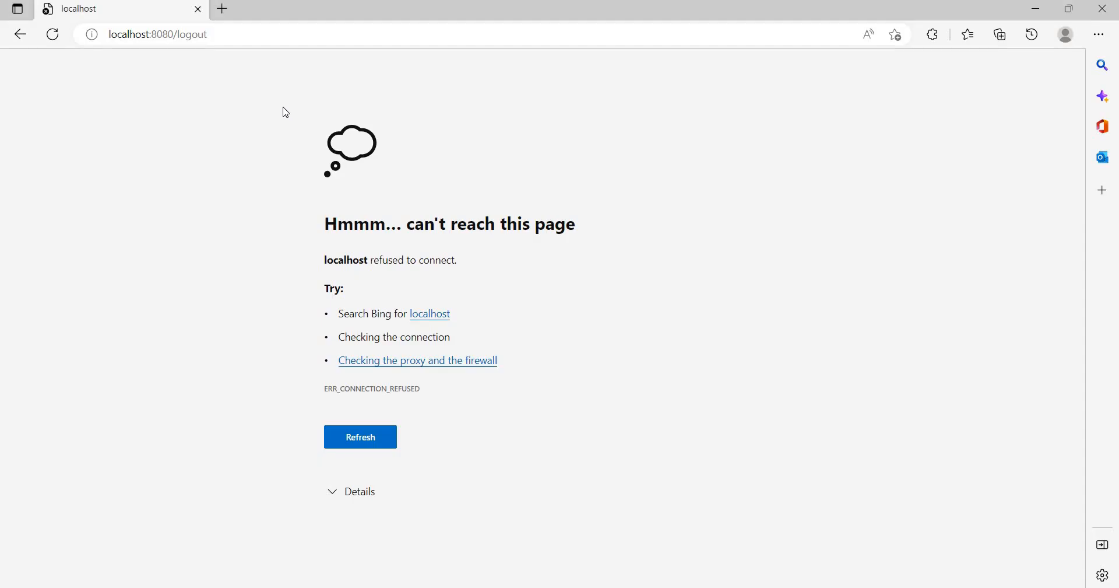
pyautogui.doubleClick(194, 33)
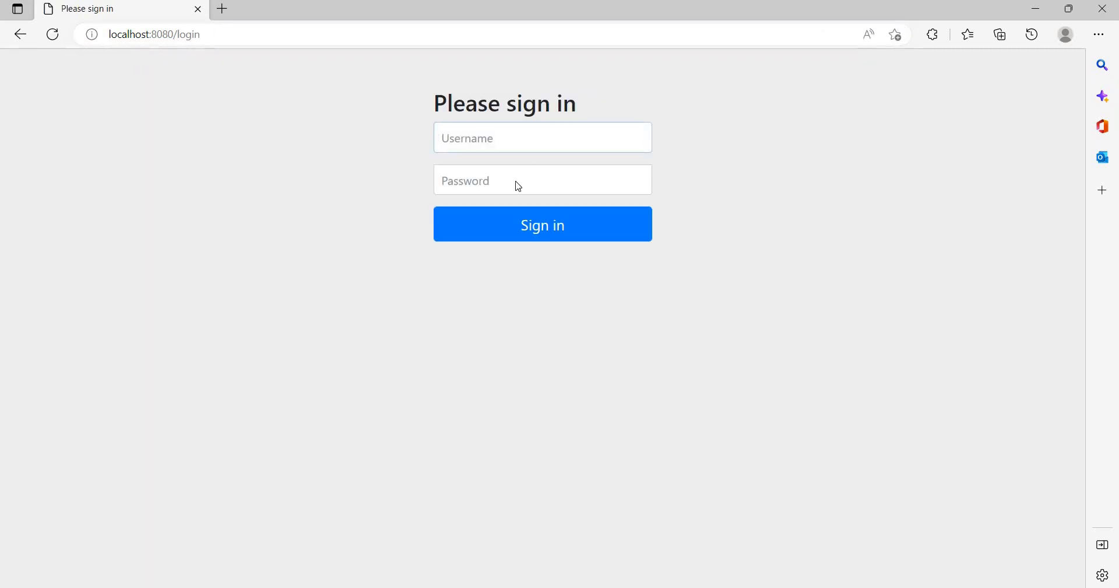
pyautogui.click(542, 138)
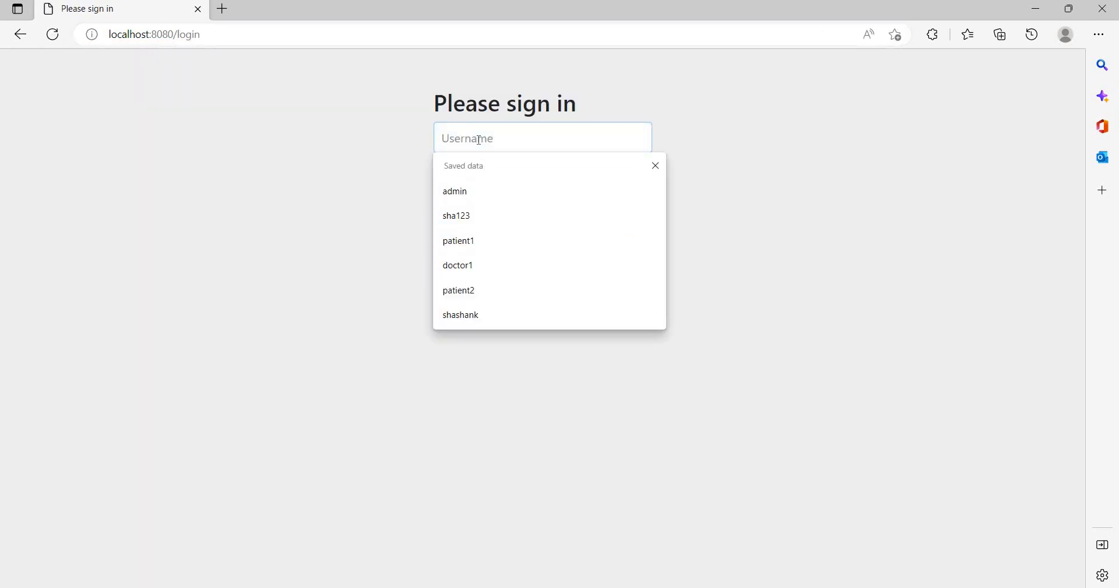
pyautogui.write('cust1')
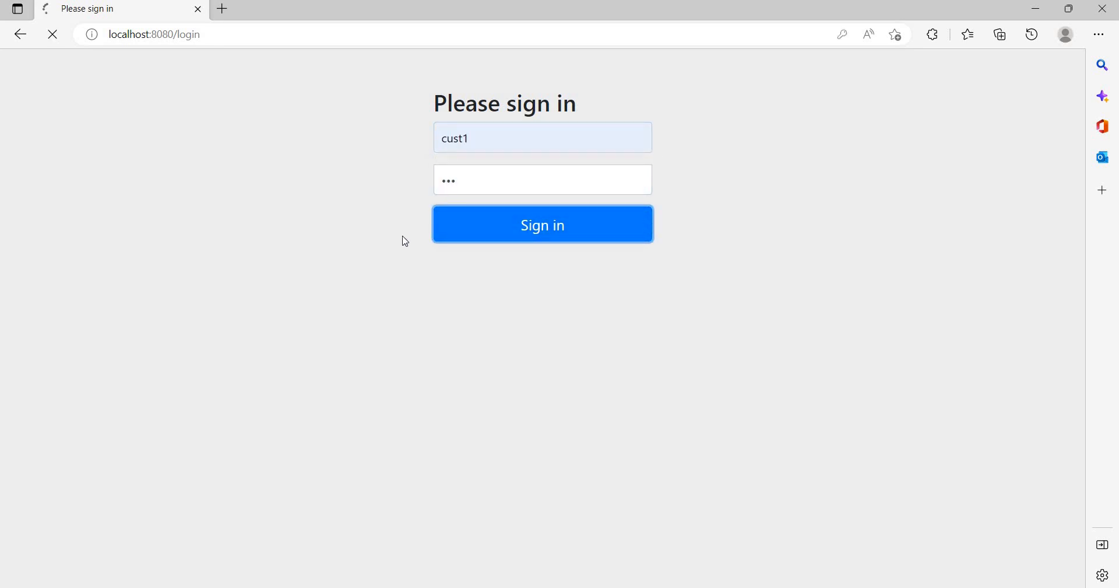
pyautogui.click(544, 225)
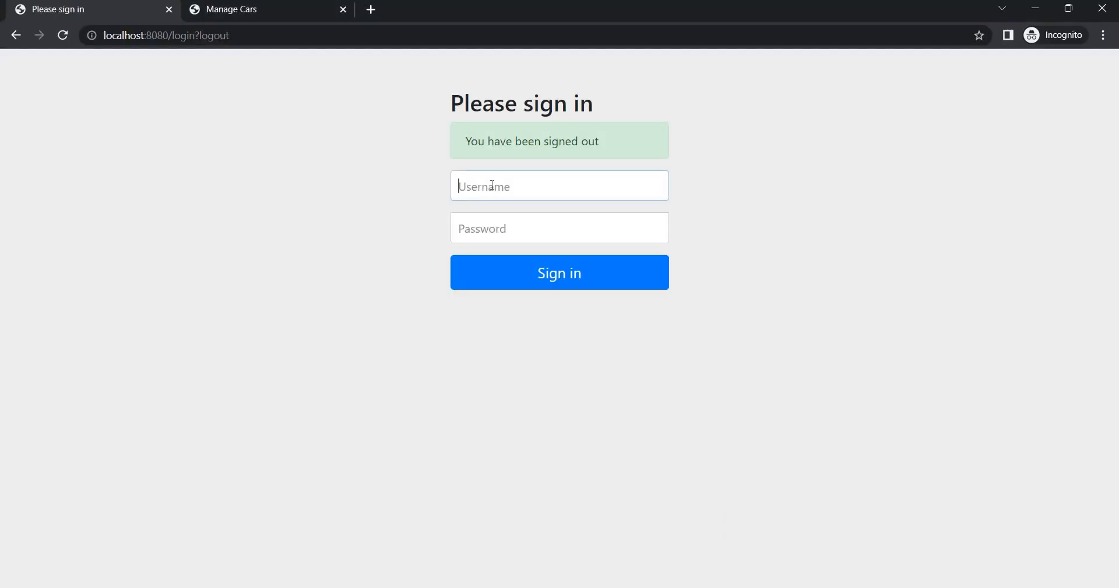
# Fill in the login forms, picking cust1 from suggestions and entering the admin credentials.
pyautogui.write('cus')
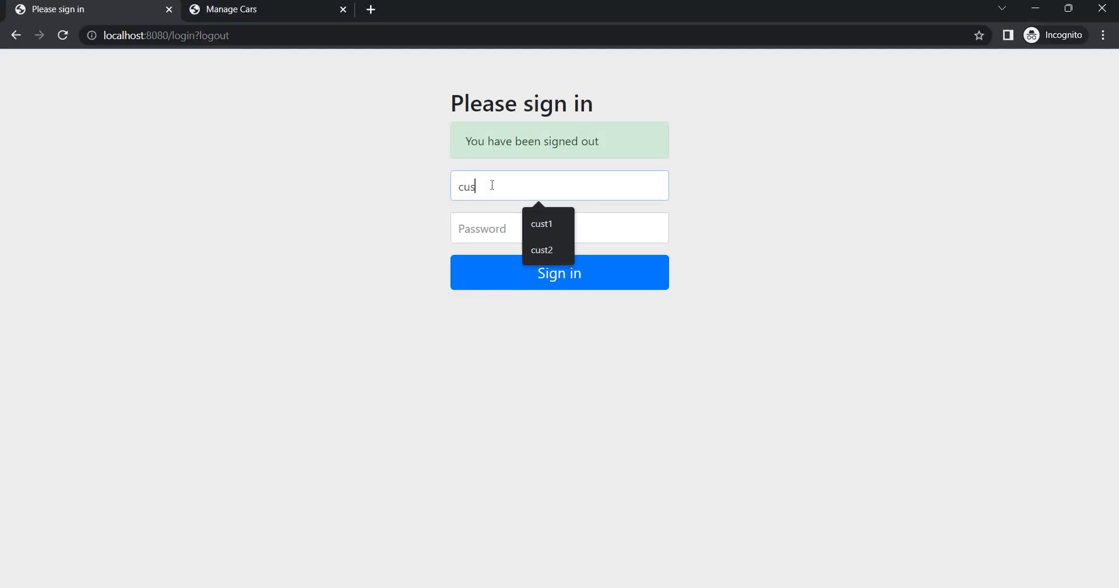
pyautogui.click(541, 224)
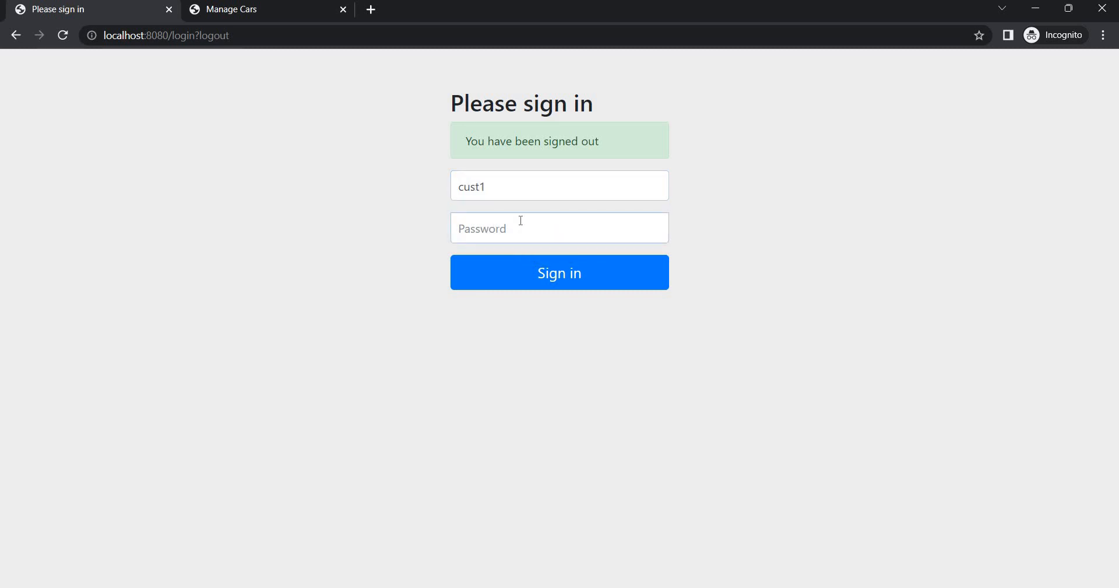
pyautogui.click(560, 228)
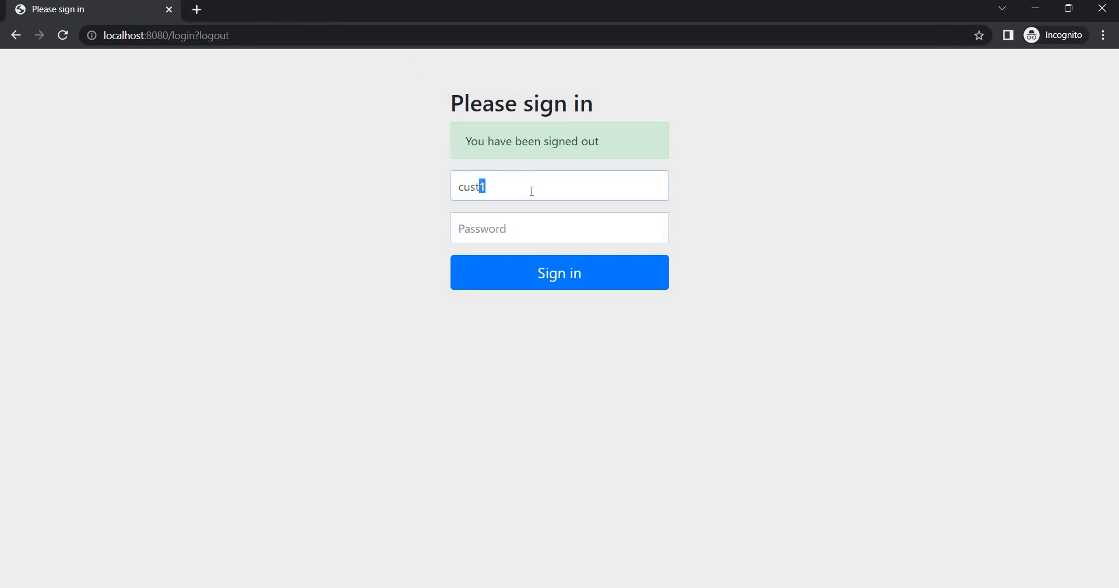
pyautogui.write('admi')
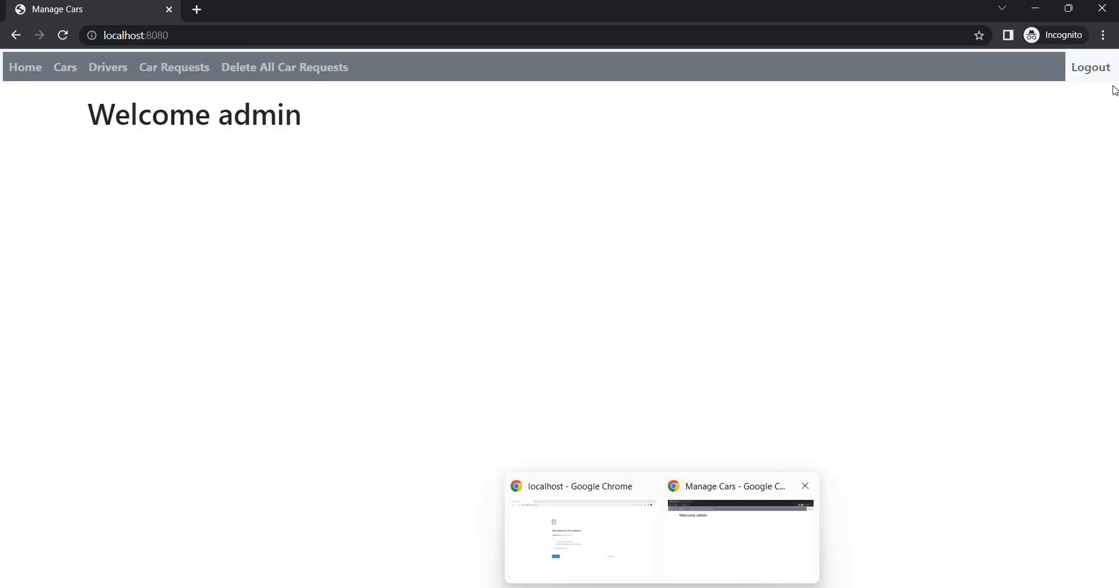
# Load localhost:8080 in a new regular Chrome window and submit a login as cust2.
pyautogui.click(1103, 35)
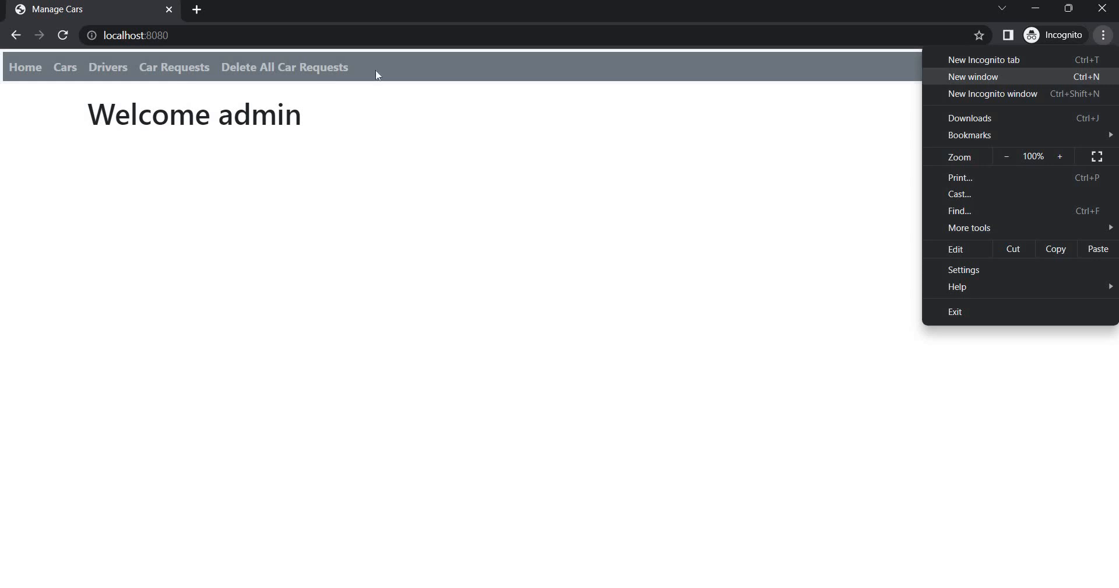
pyautogui.click(973, 77)
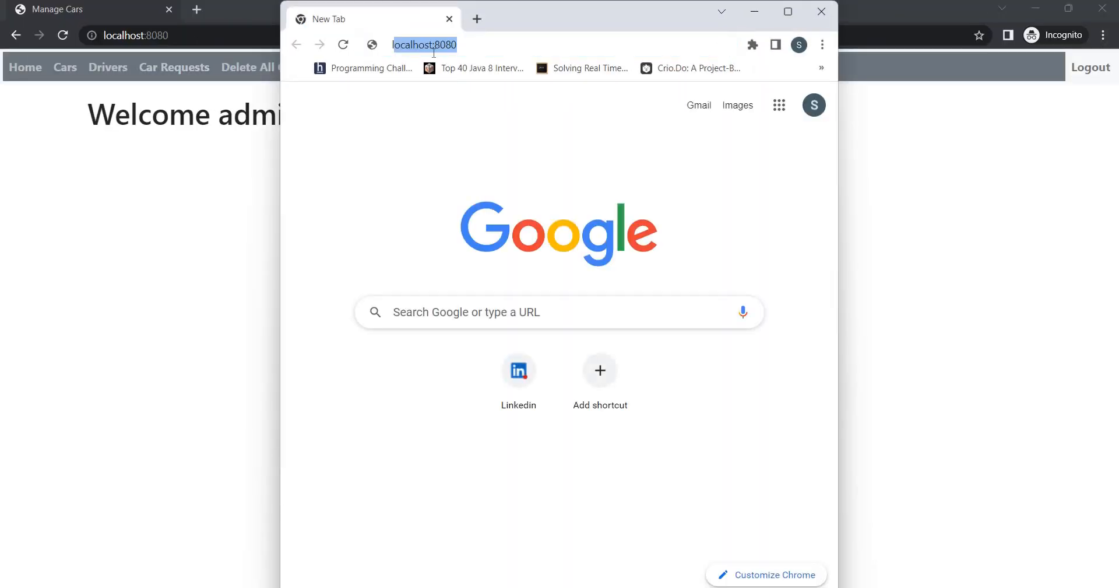
pyautogui.press('Enter')
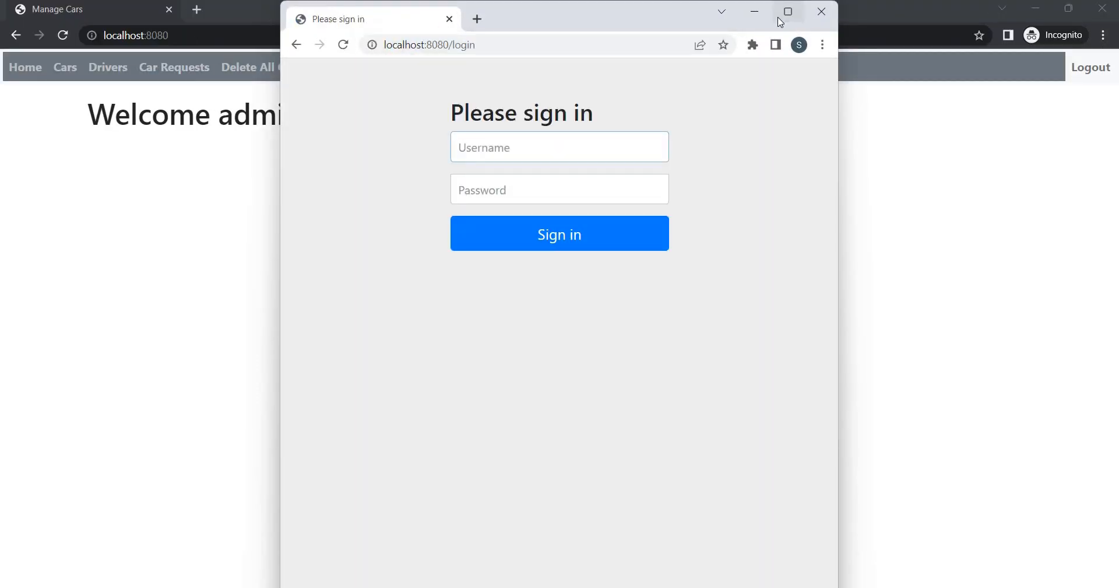
pyautogui.write('cust2')
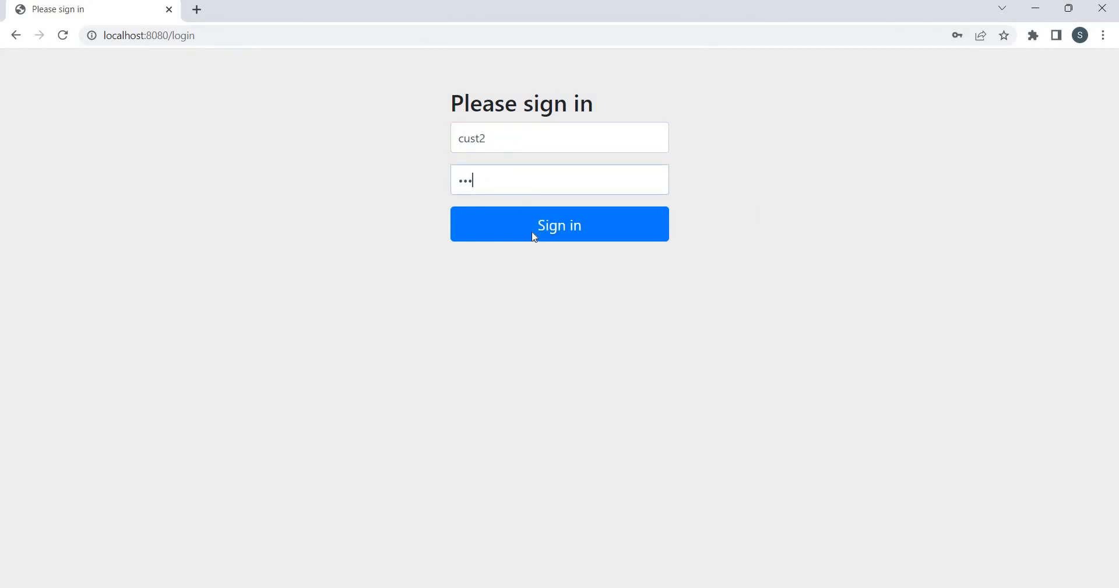
pyautogui.click(560, 225)
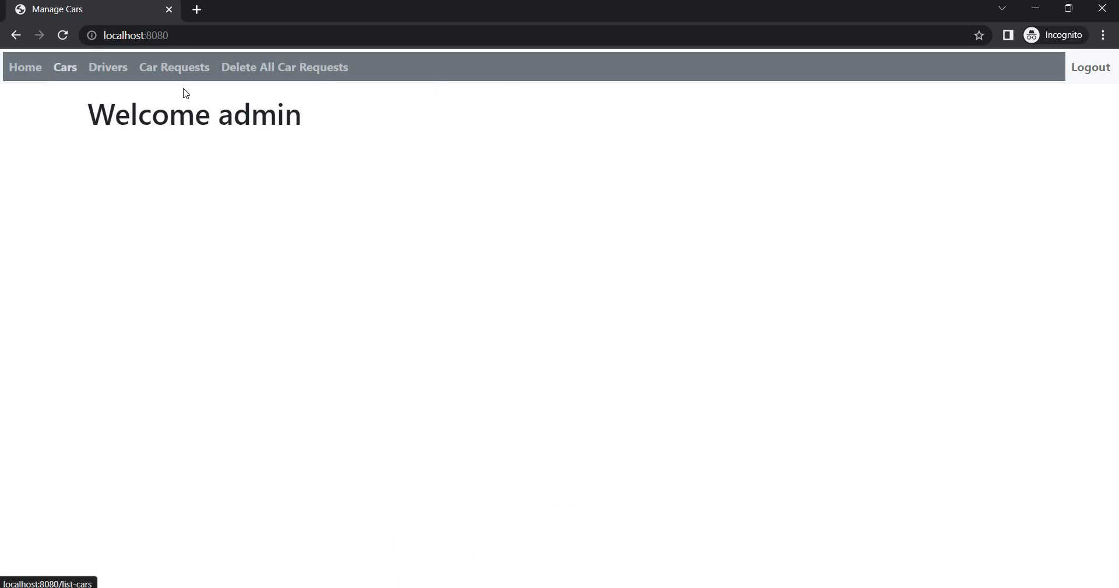
pyautogui.moveTo(54, 76)
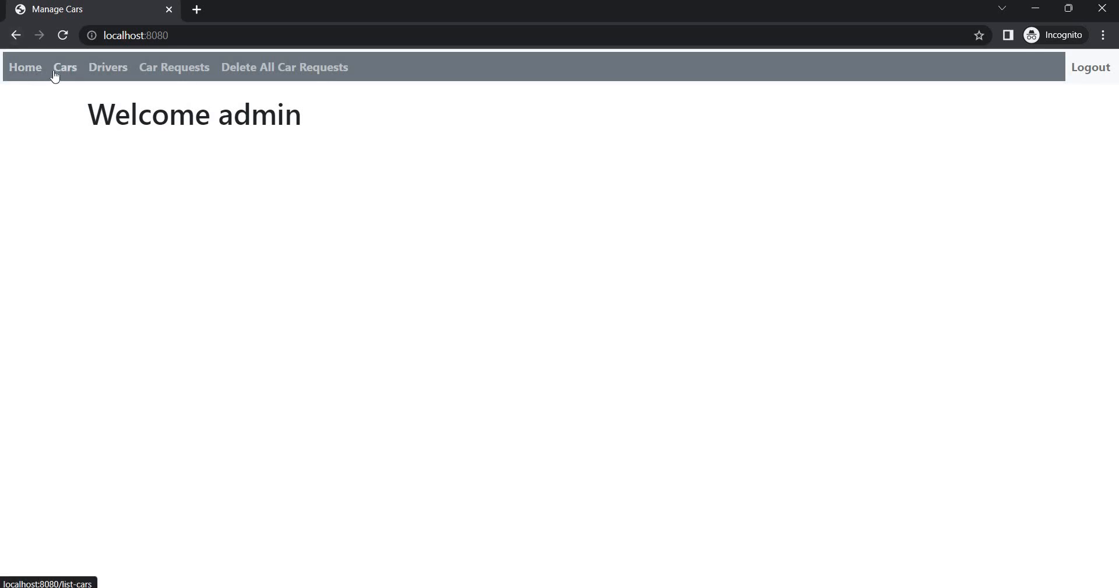
# Tour the admin Cars, Drivers and empty Car Requests lists, ending back on Cars.
pyautogui.click(64, 67)
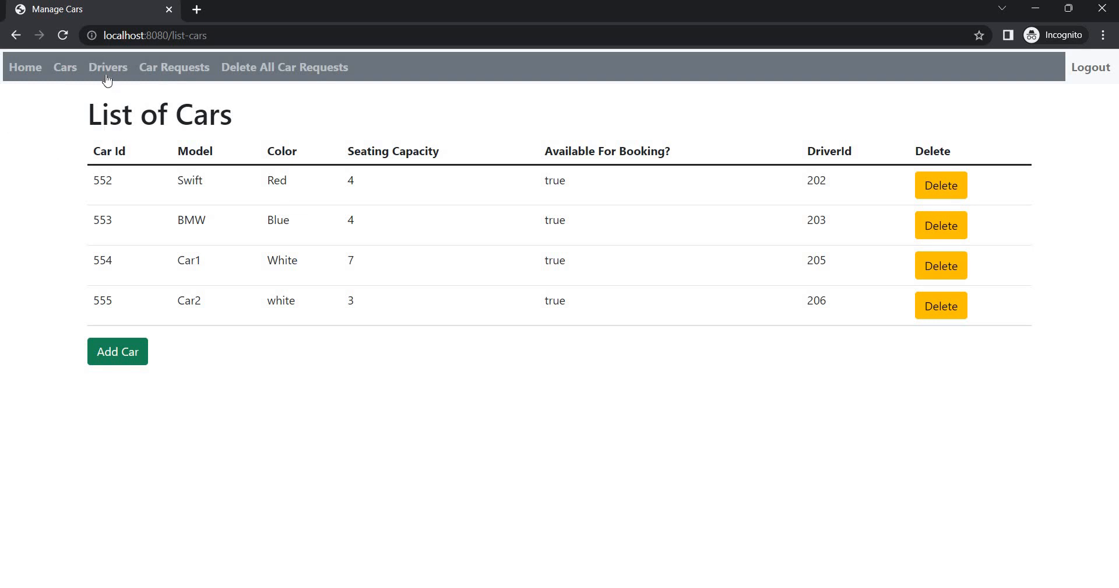
pyautogui.click(107, 67)
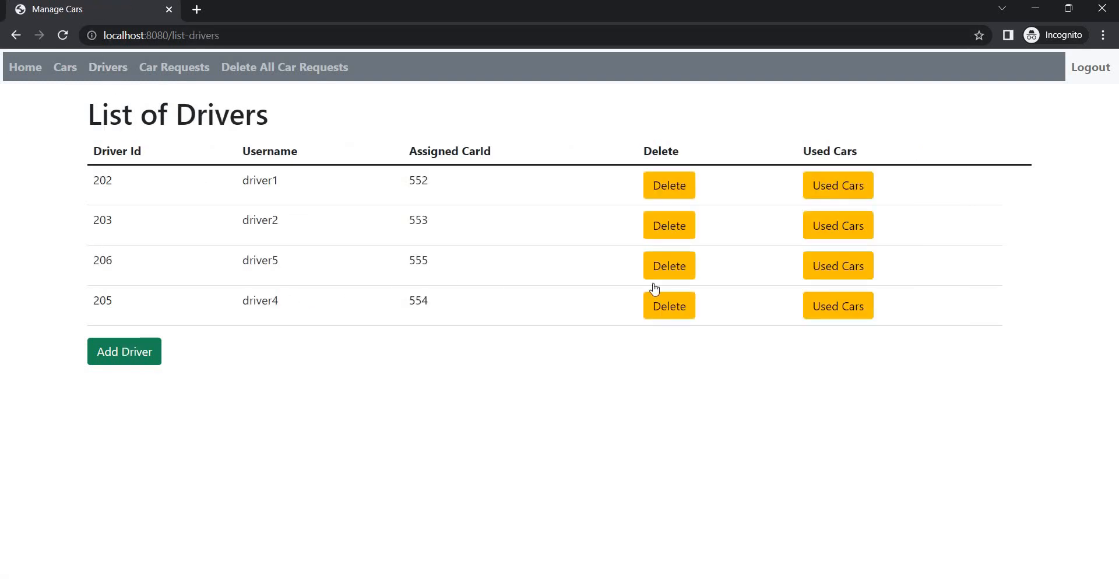
pyautogui.moveTo(625, 209)
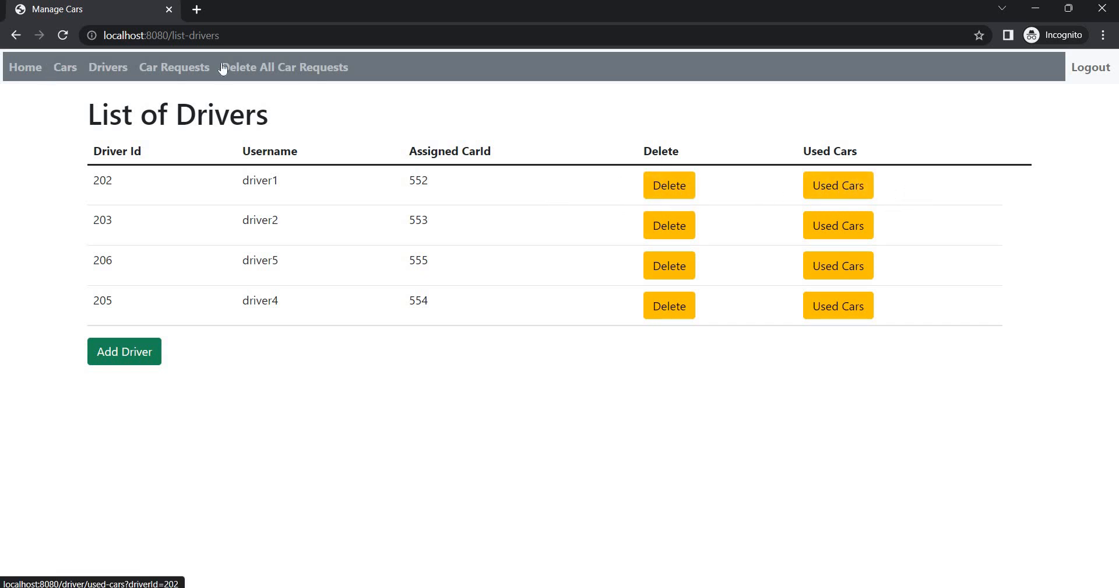
pyautogui.moveTo(135, 84)
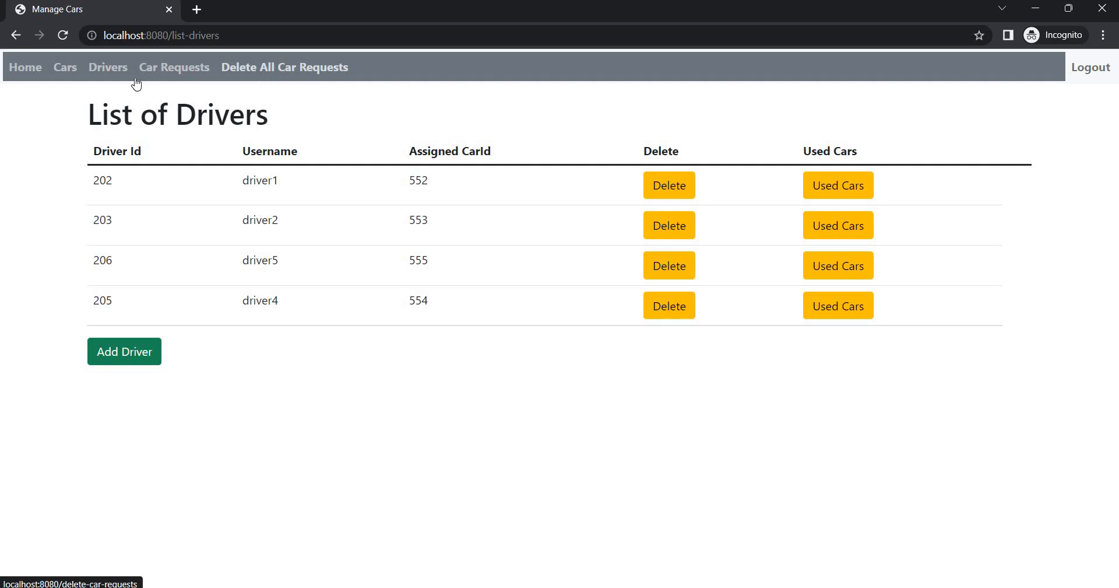
pyautogui.click(174, 67)
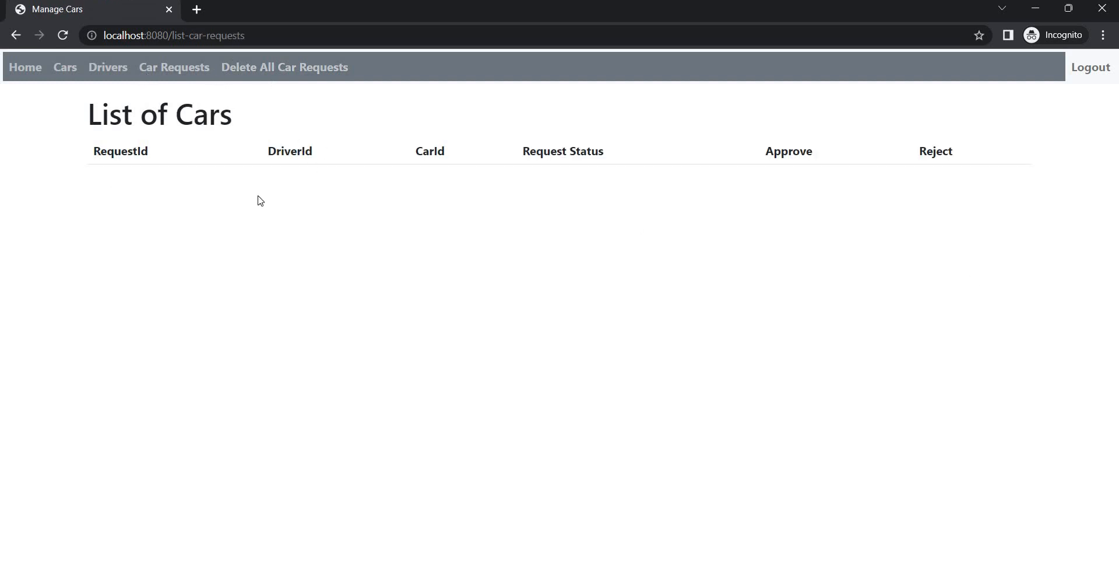
pyautogui.moveTo(99, 183)
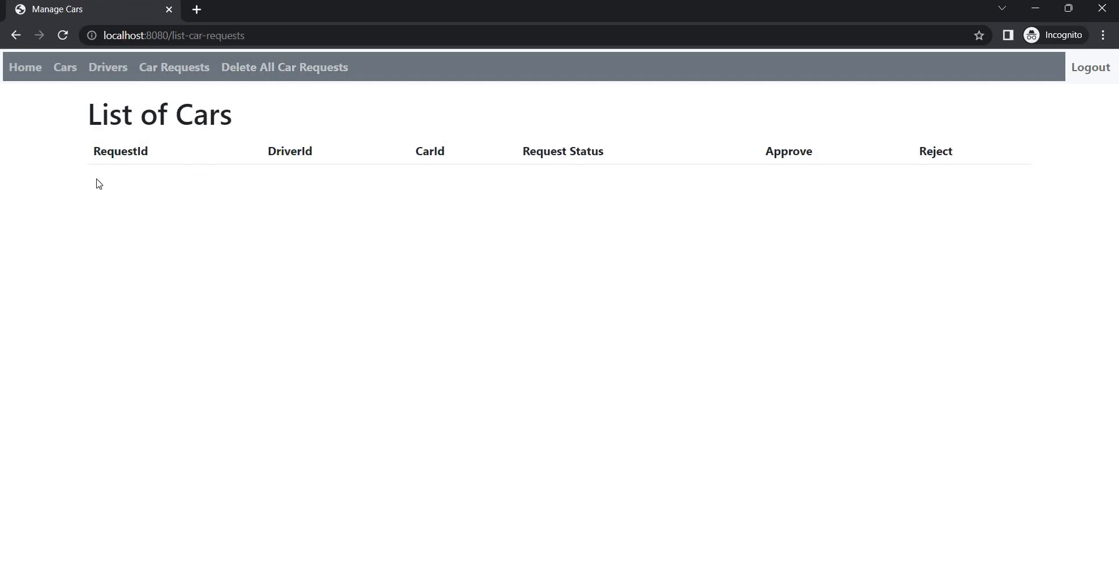
pyautogui.moveTo(70, 111)
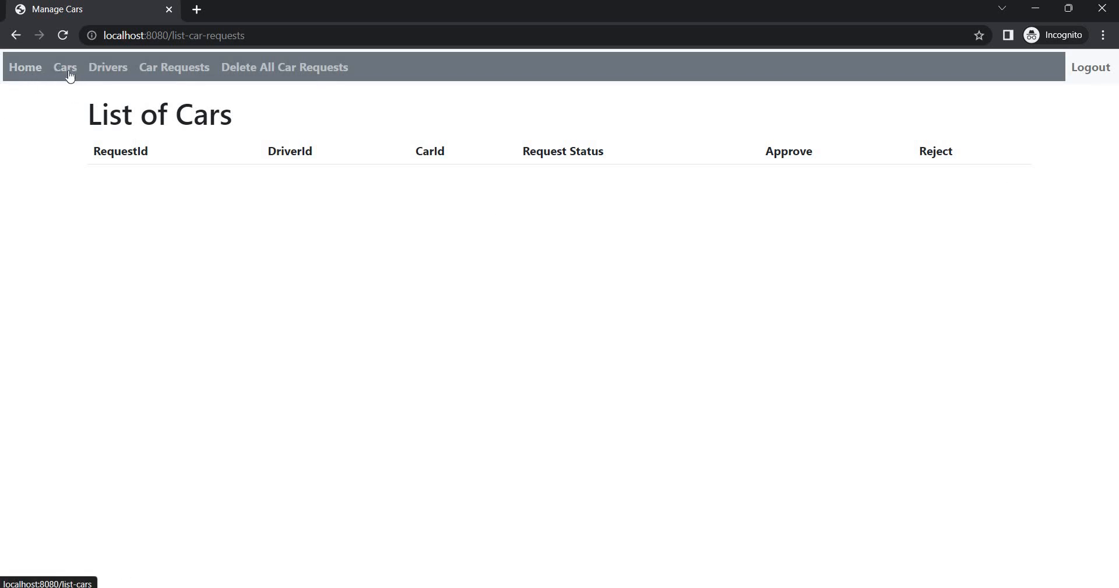
pyautogui.click(66, 68)
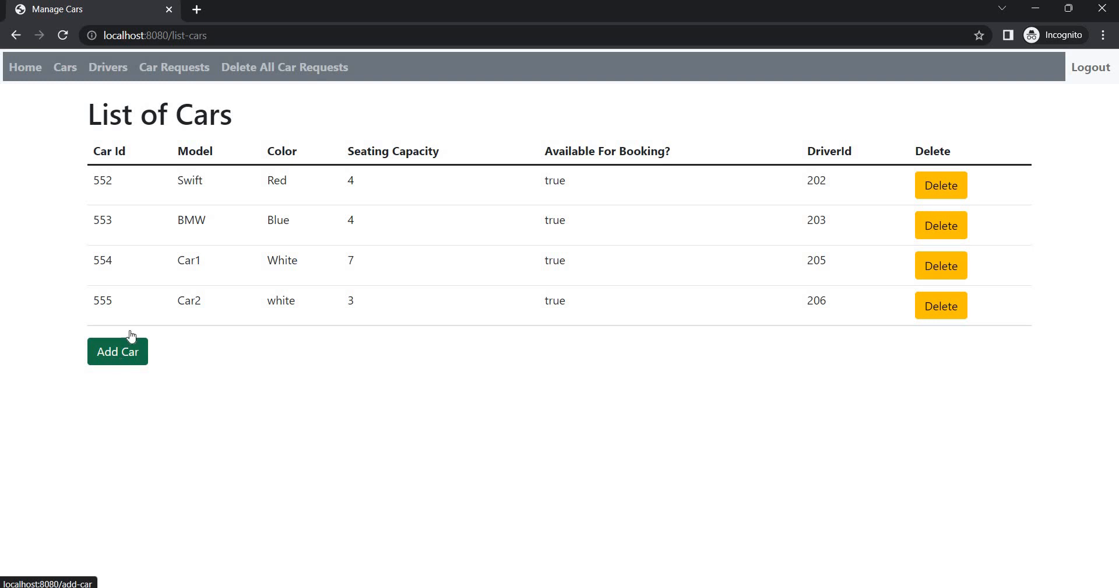
# Add a new car with Model Car3, Color white and Seating Capacity 3.
pyautogui.click(116, 351)
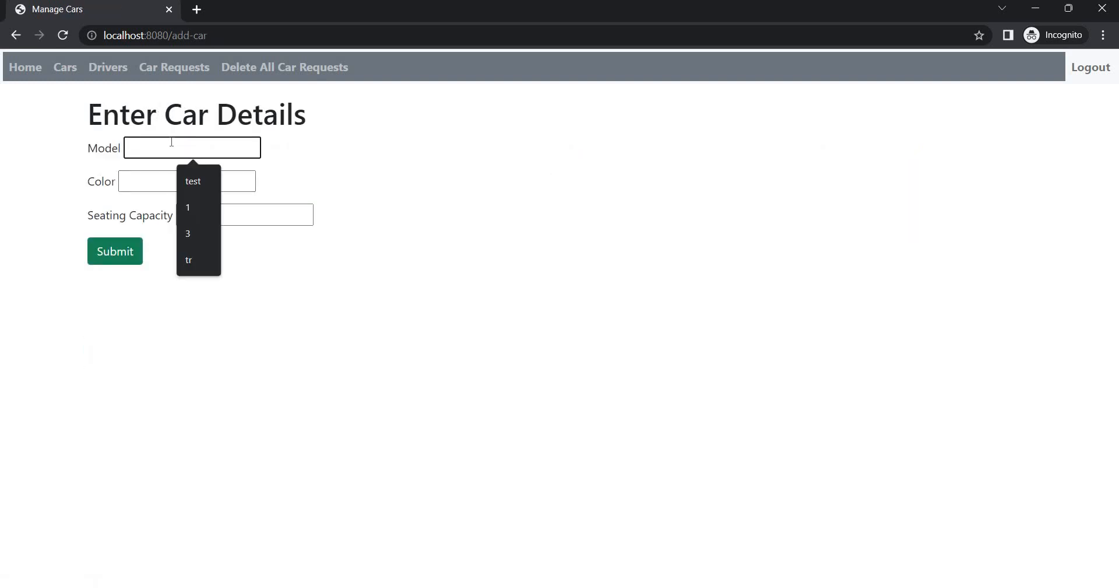
pyautogui.write('Car3')
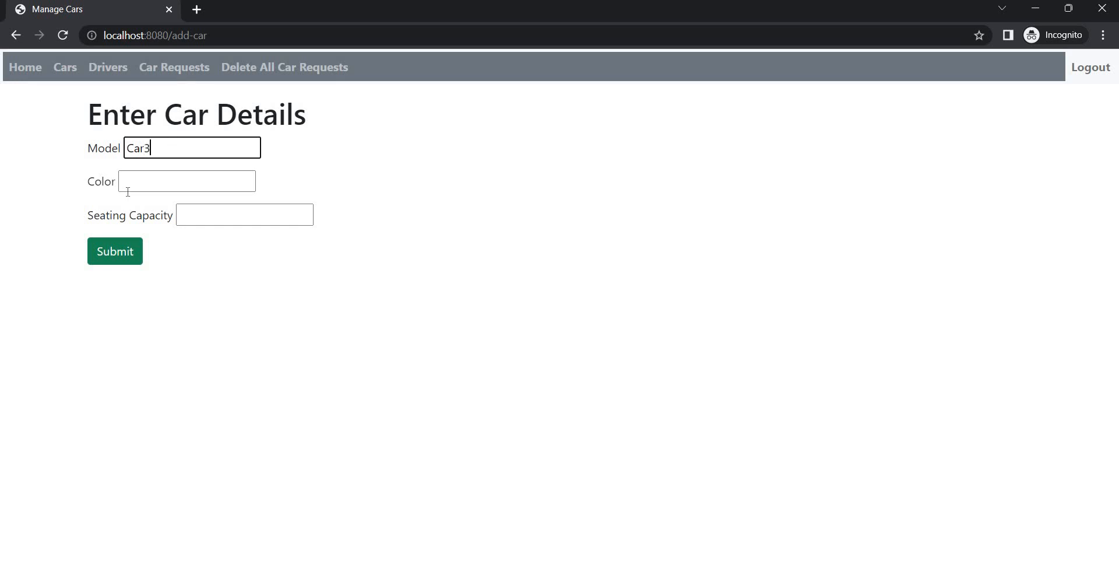
pyautogui.write('whi')
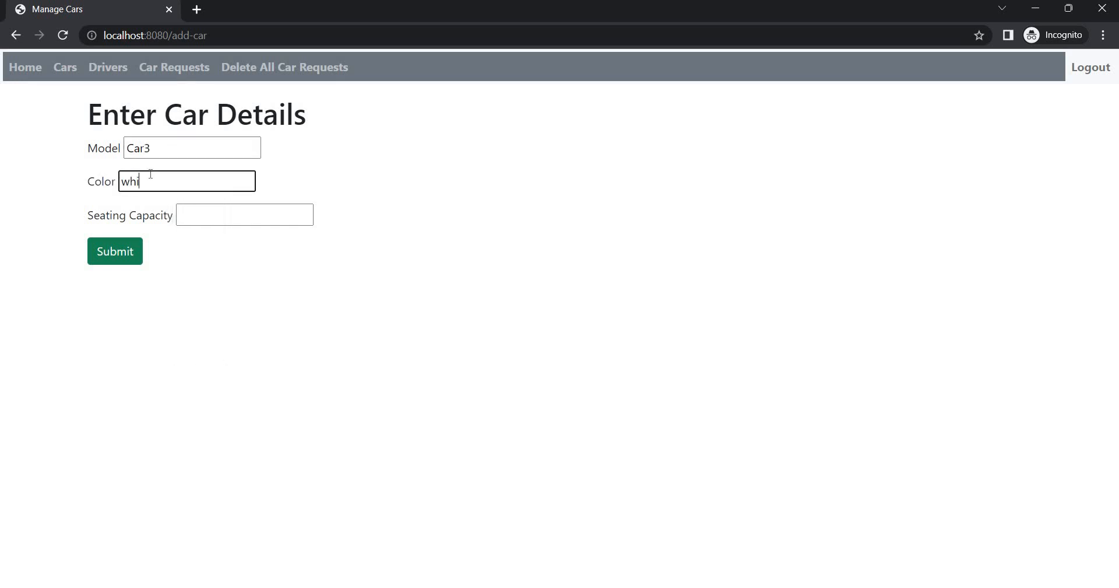
pyautogui.write('te')
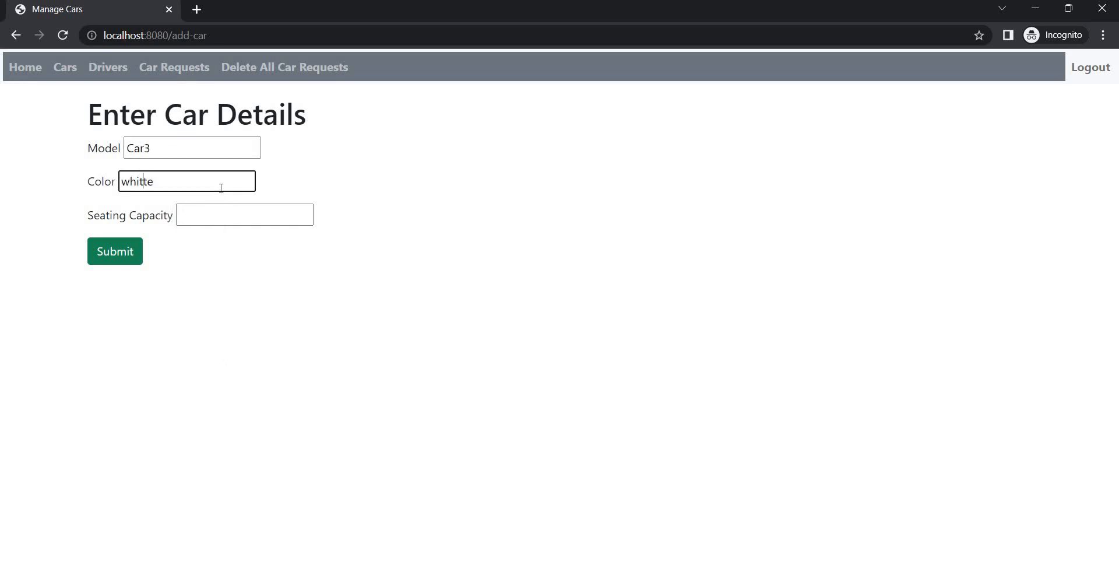
pyautogui.click(245, 215)
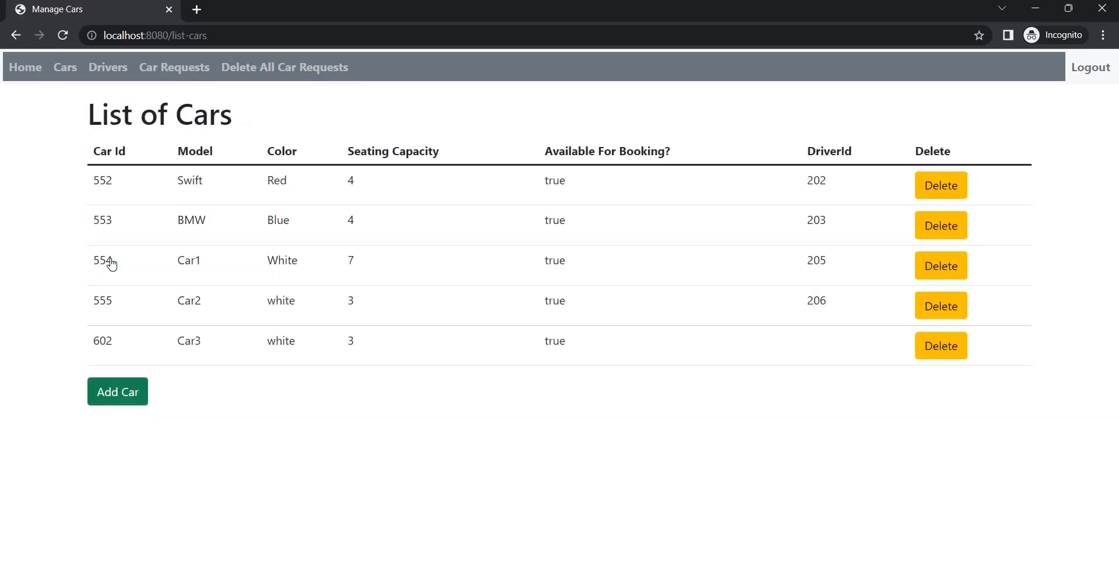
pyautogui.moveTo(139, 292)
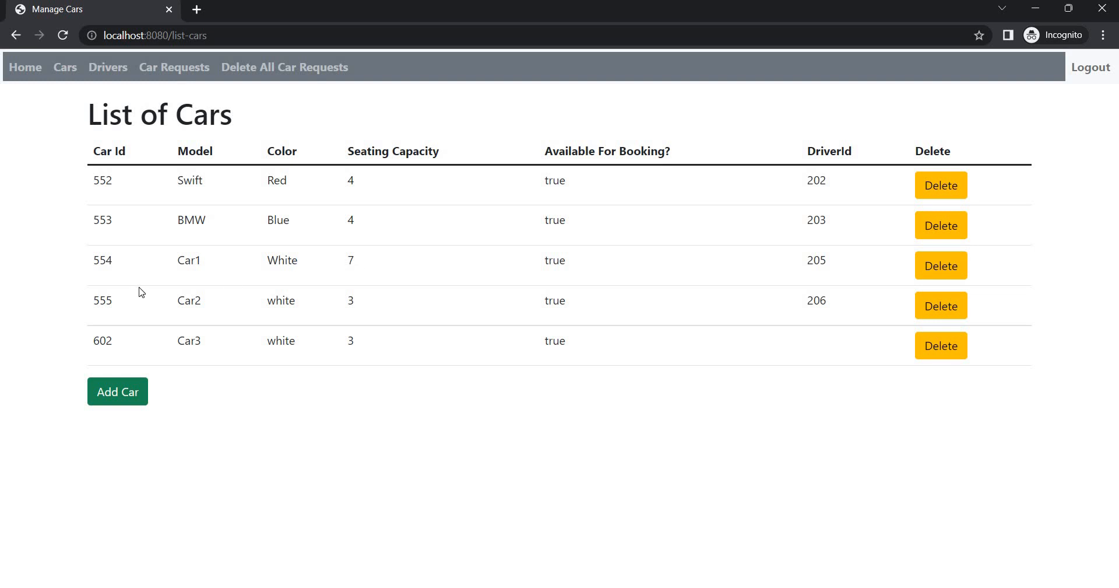
pyautogui.moveTo(379, 343)
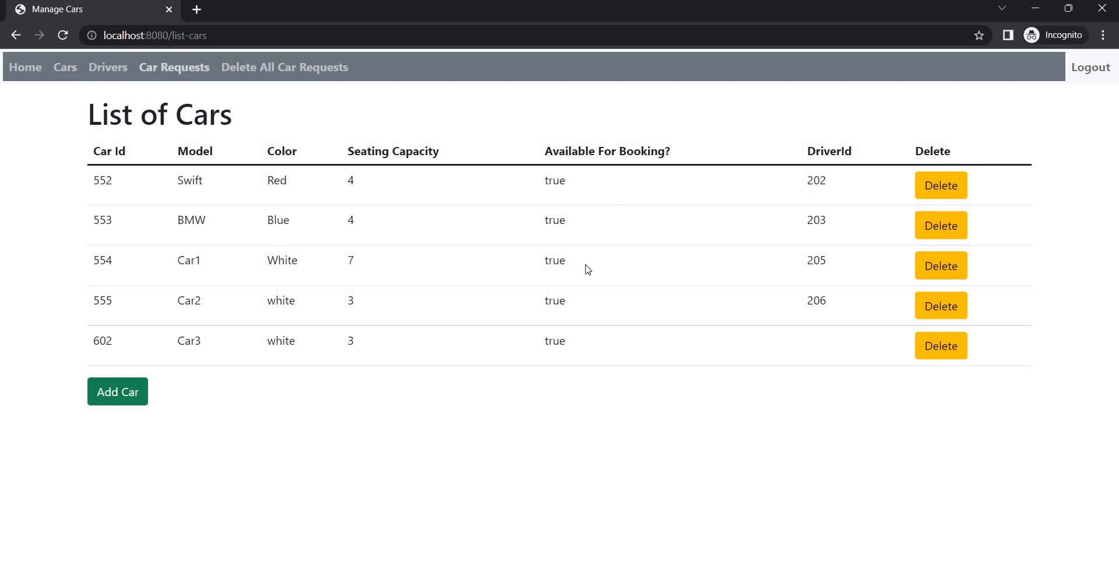
# Start a new driver entry with username driver6.
pyautogui.doubleClick(824, 150)
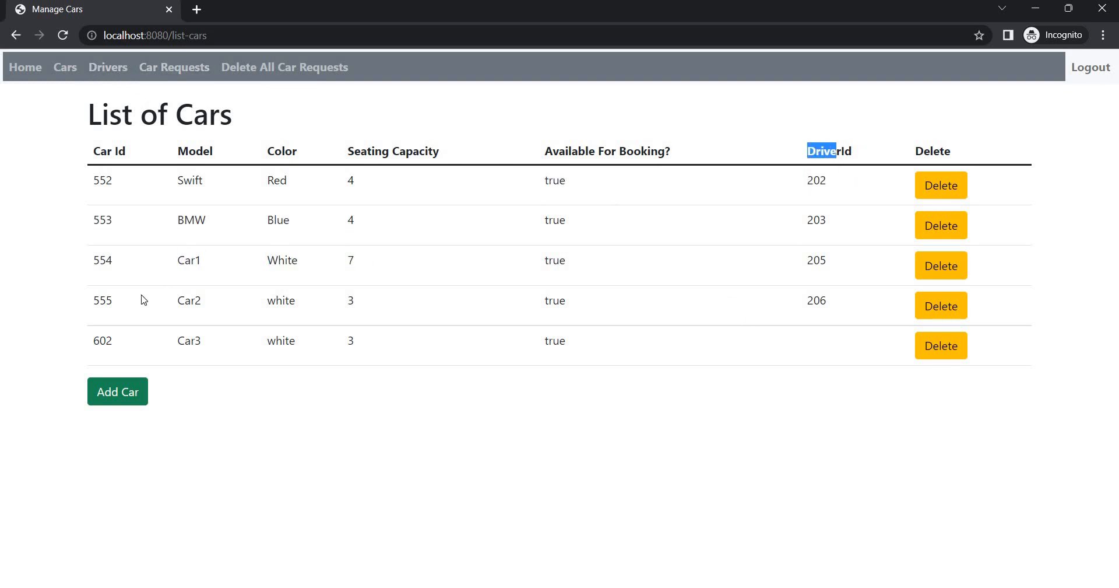
pyautogui.moveTo(94, 72)
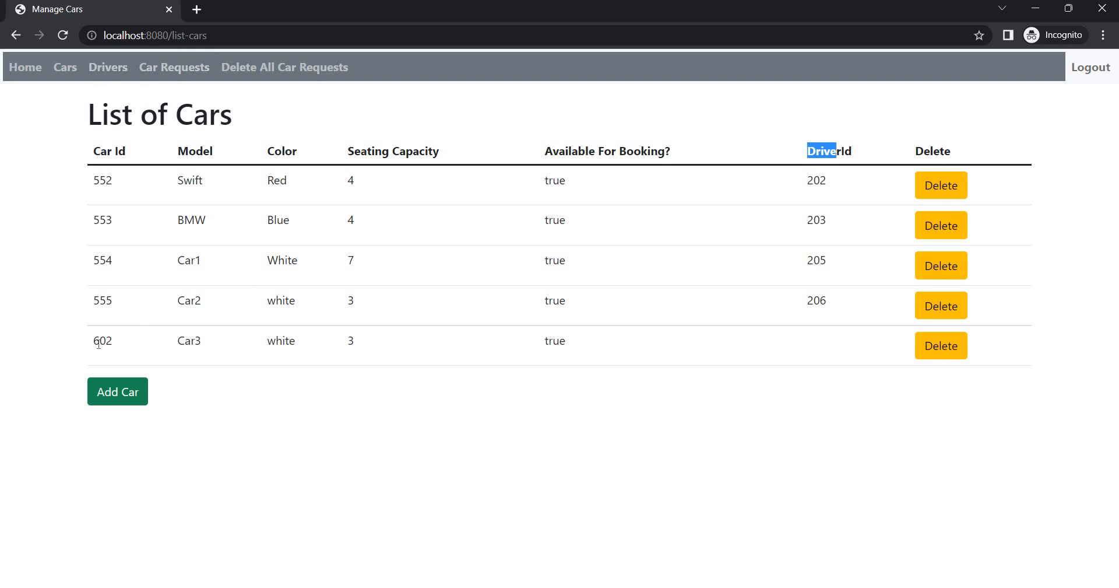
pyautogui.click(107, 67)
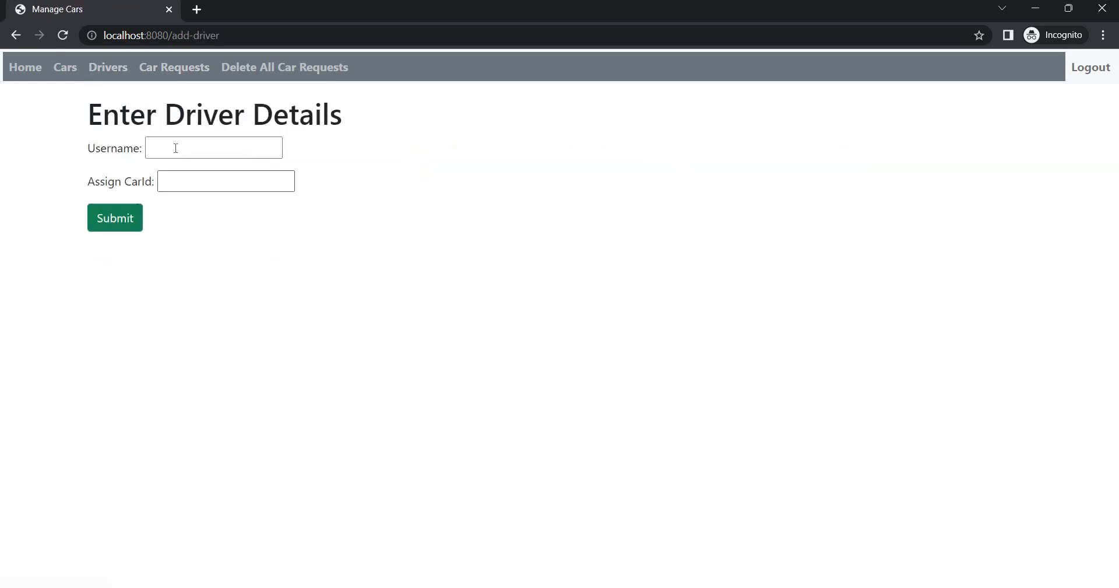
pyautogui.write('dri')
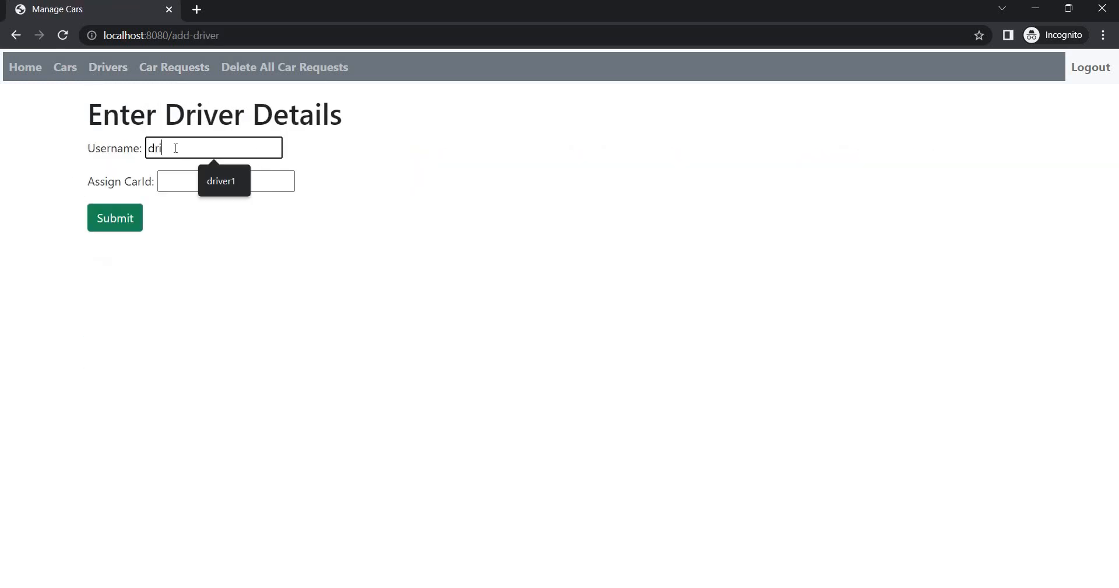
pyautogui.write('ver')
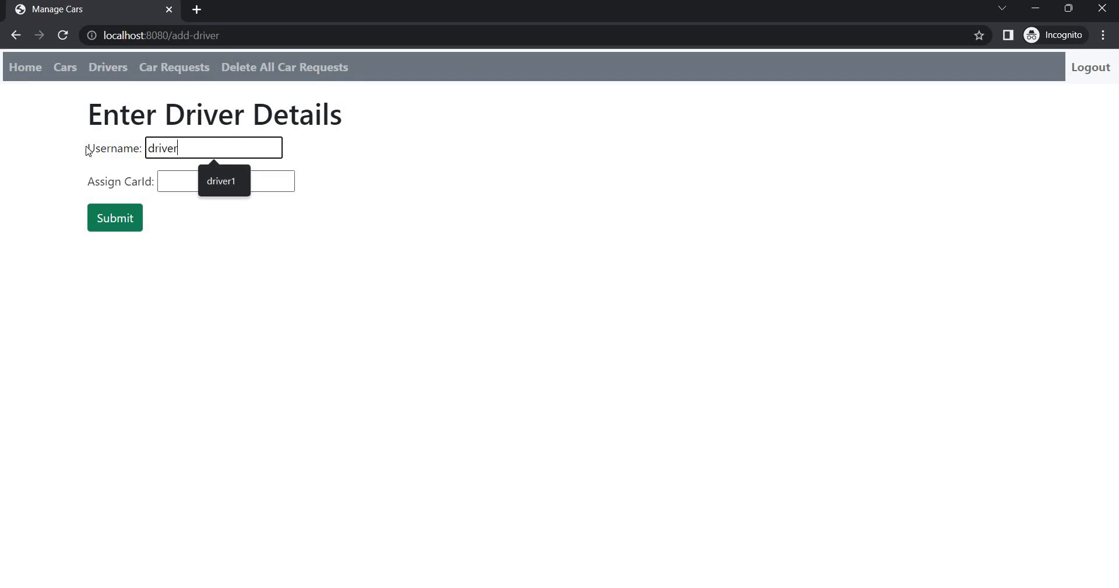
# Check the car list in a new tab, then submit driver6 with CarId 602.
pyautogui.rightClick(64, 68)
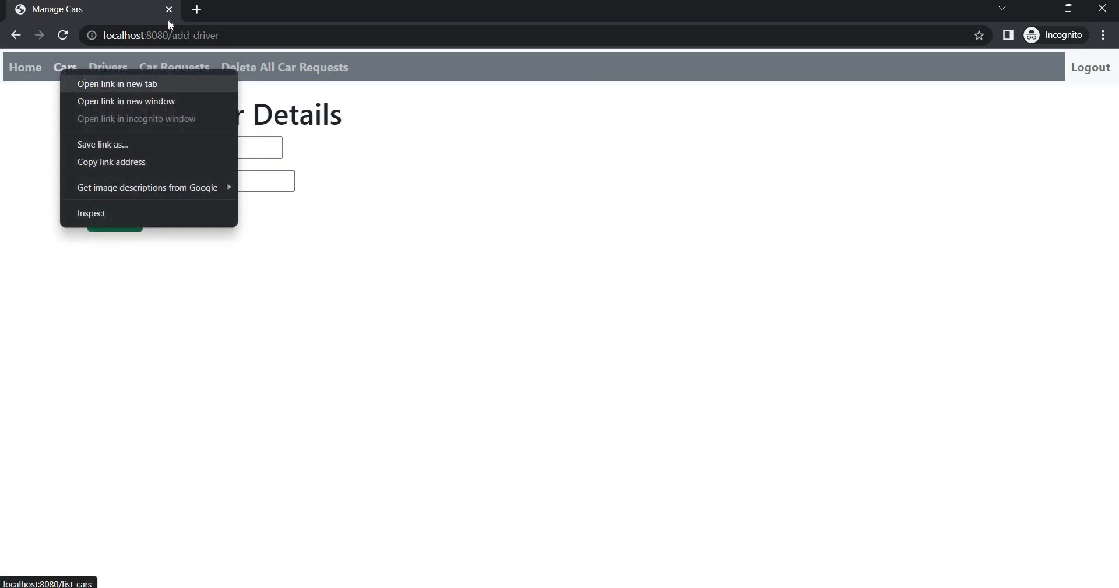
pyautogui.click(117, 84)
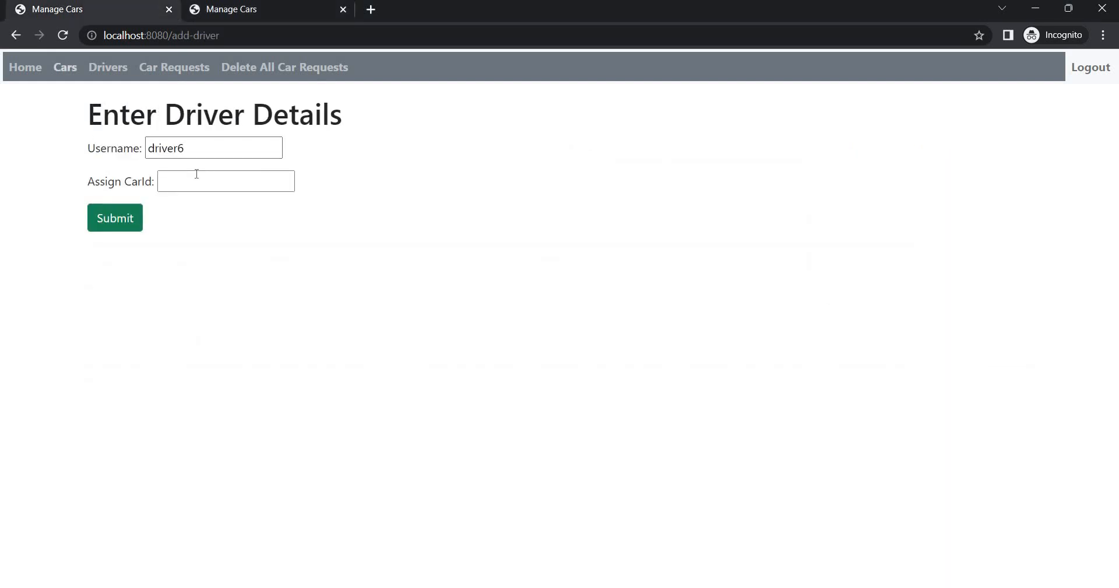
pyautogui.write('6')
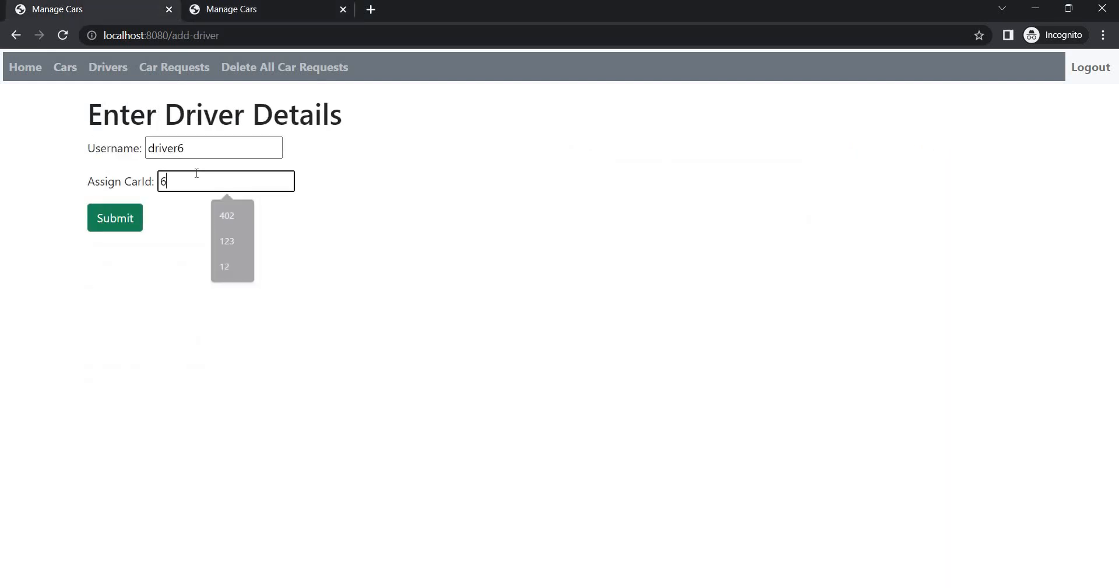
pyautogui.click(114, 218)
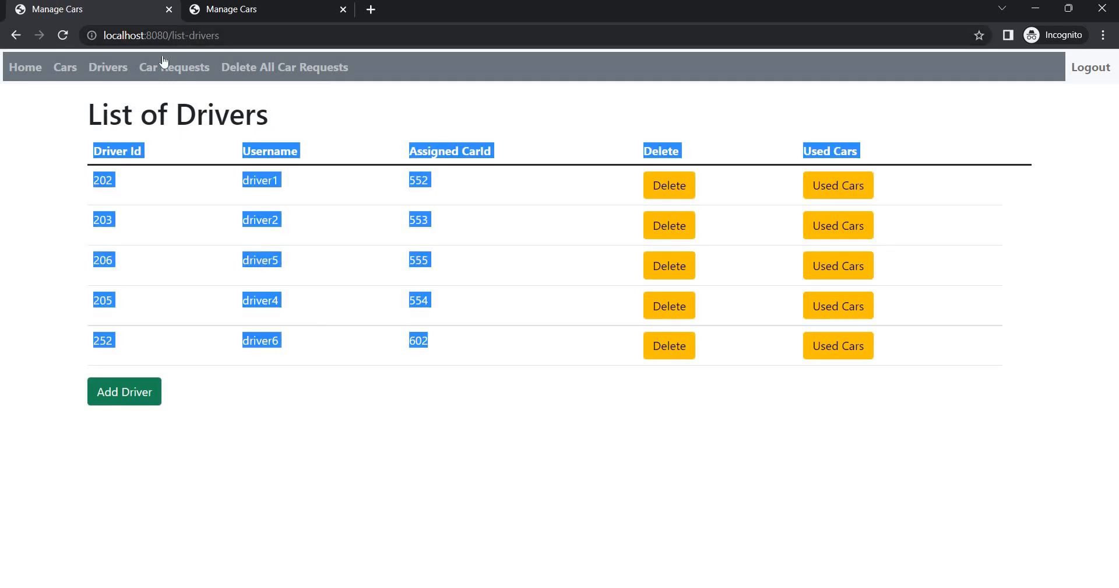
# View the List of Cars to confirm car 602 now has driver 252.
pyautogui.click(64, 66)
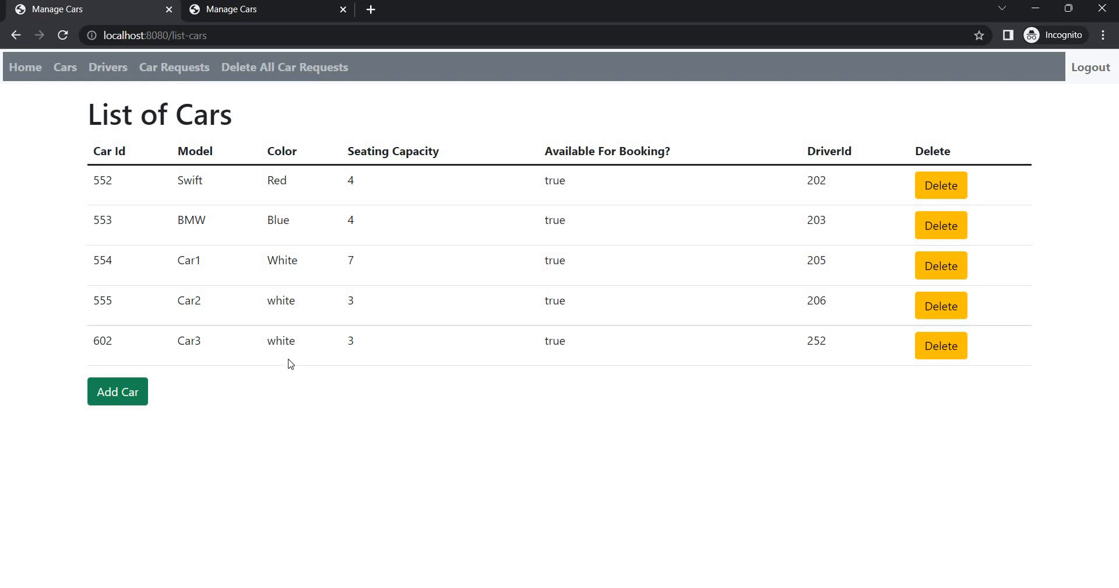
pyautogui.moveTo(109, 102)
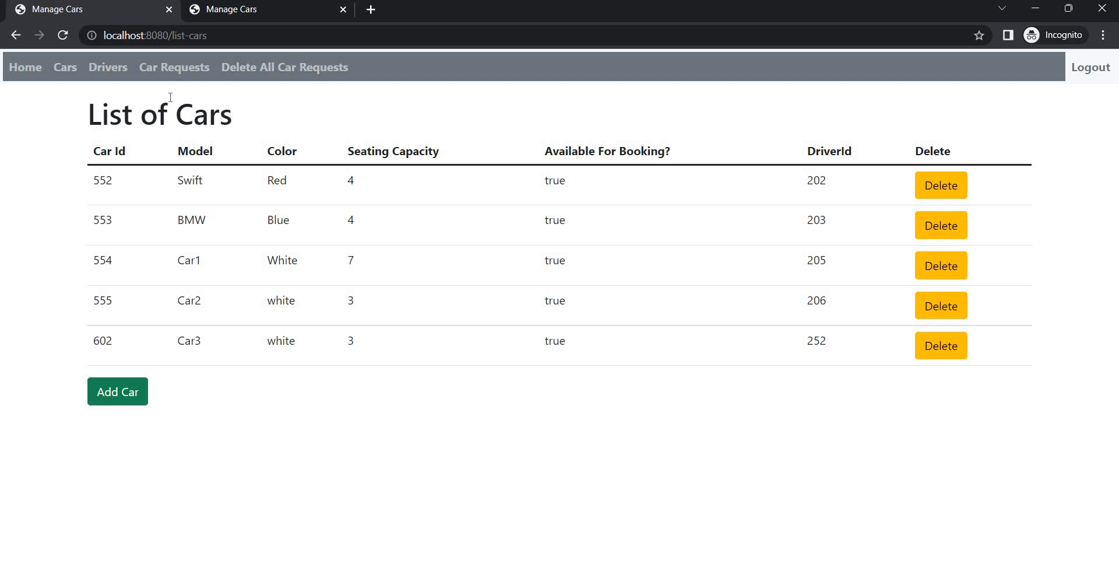
pyautogui.moveTo(230, 146)
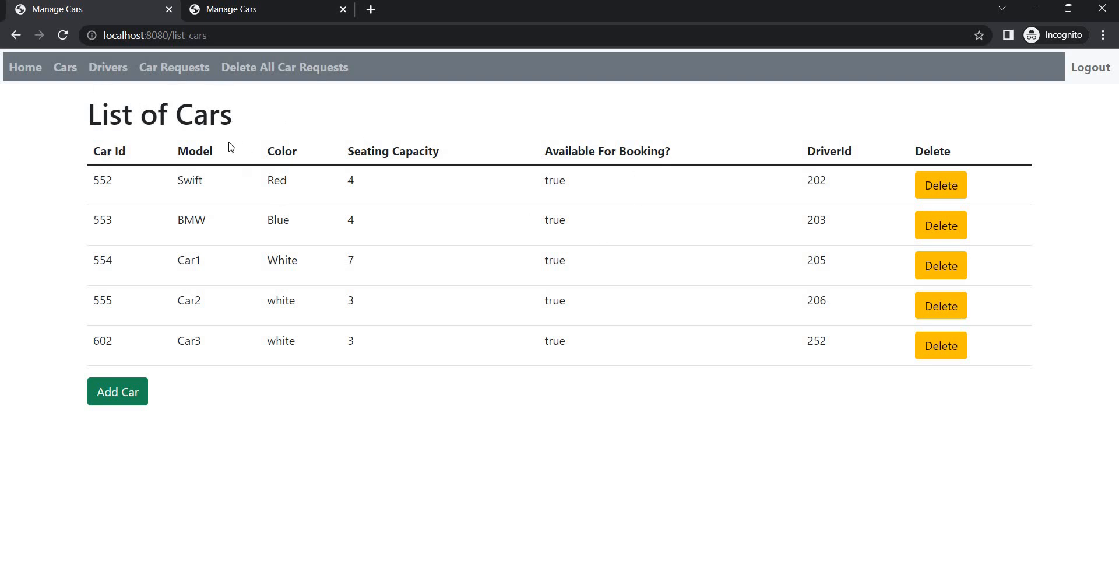
pyautogui.moveTo(143, 366)
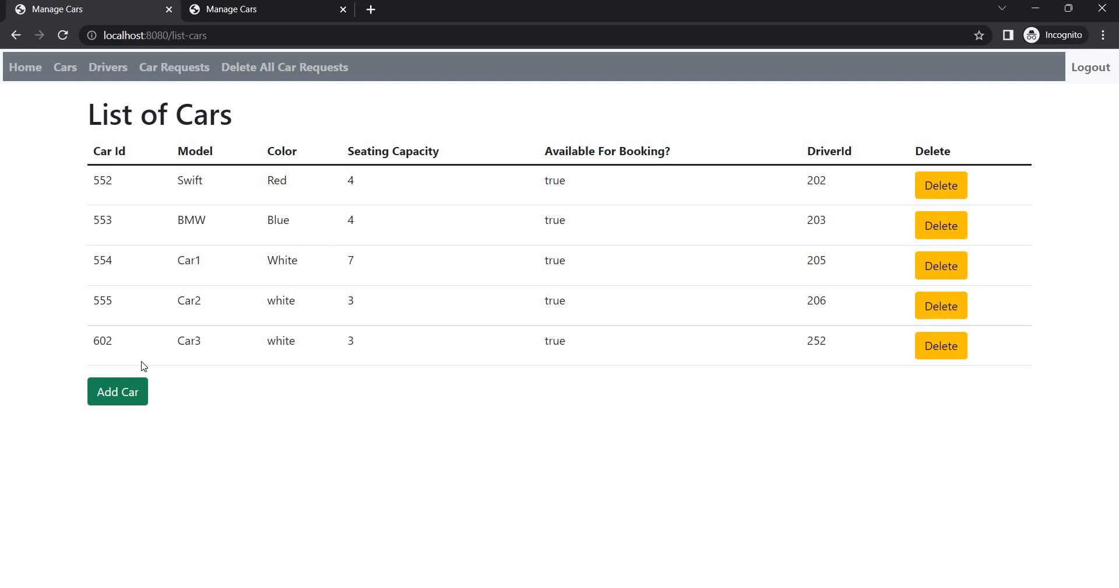
pyautogui.moveTo(133, 286)
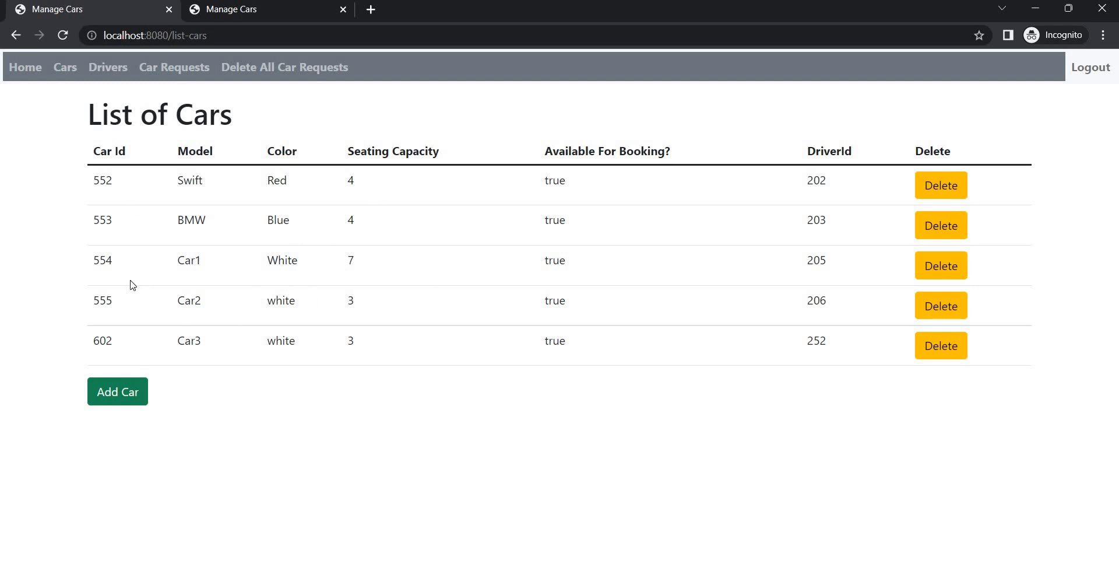
pyautogui.moveTo(117, 397)
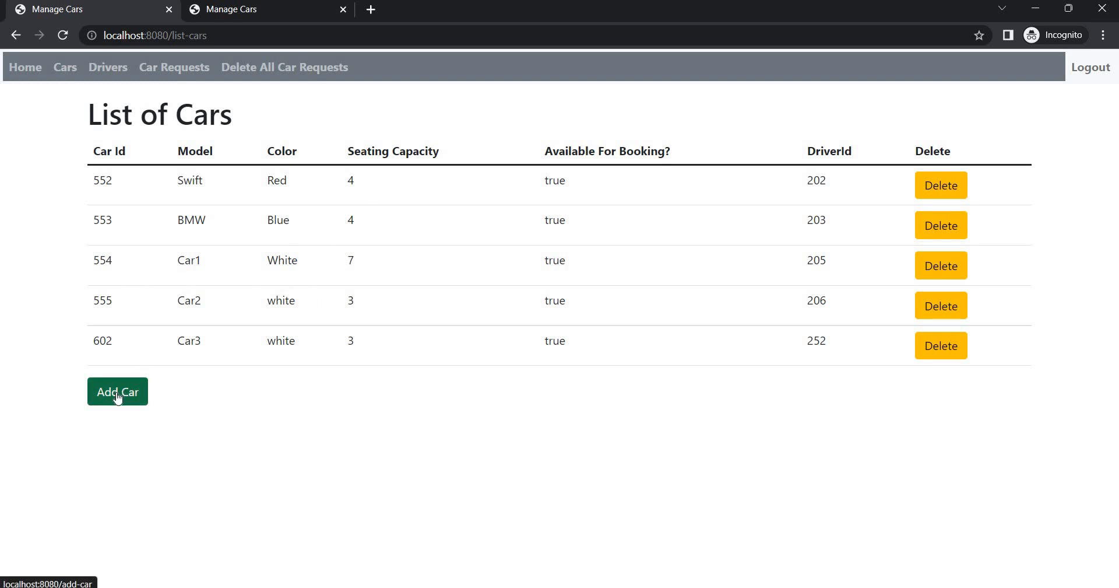
# Submit a test car with Color test and Seating Capacity 11, triggering the 3/4/7 capacity error.
pyautogui.click(116, 392)
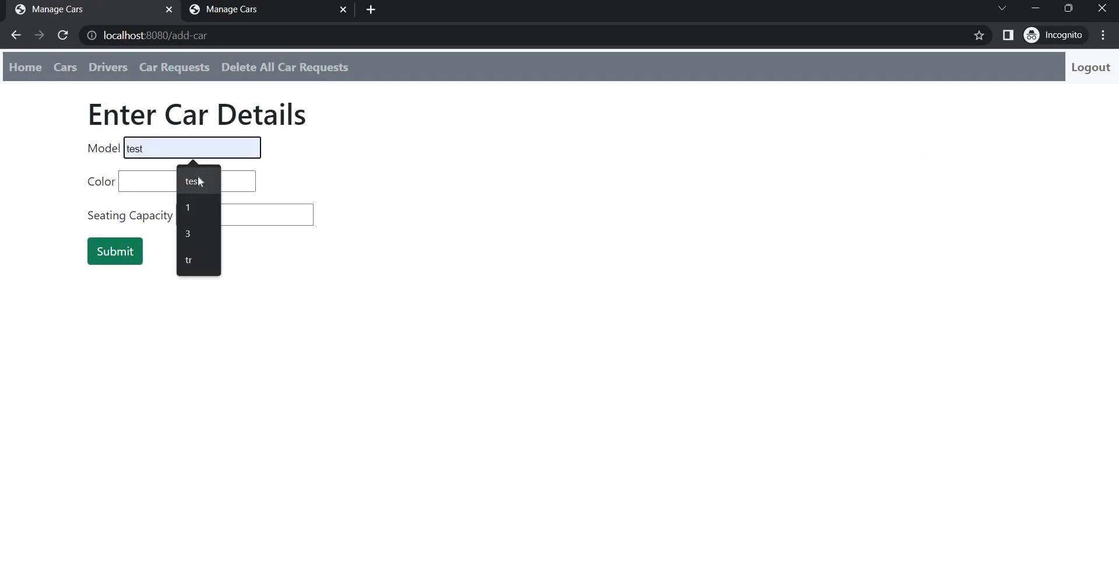
pyautogui.click(187, 181)
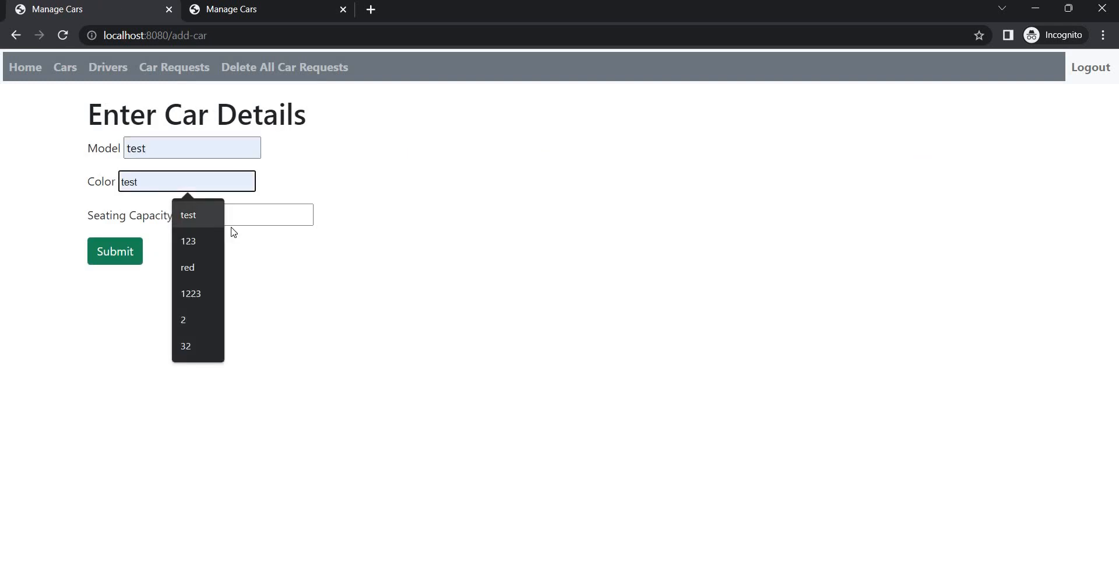
pyautogui.write('11')
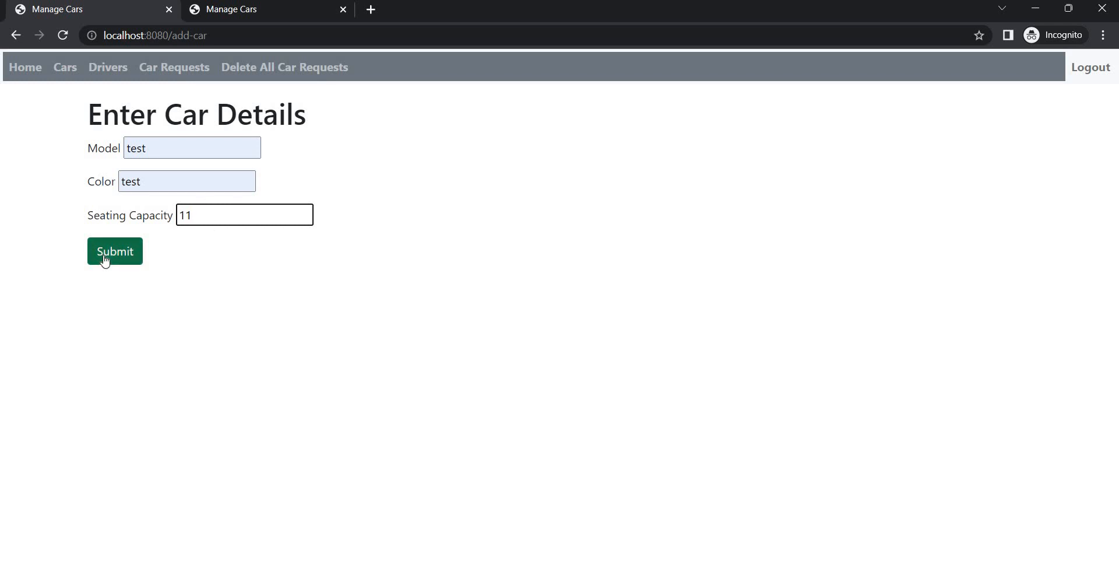
pyautogui.click(115, 251)
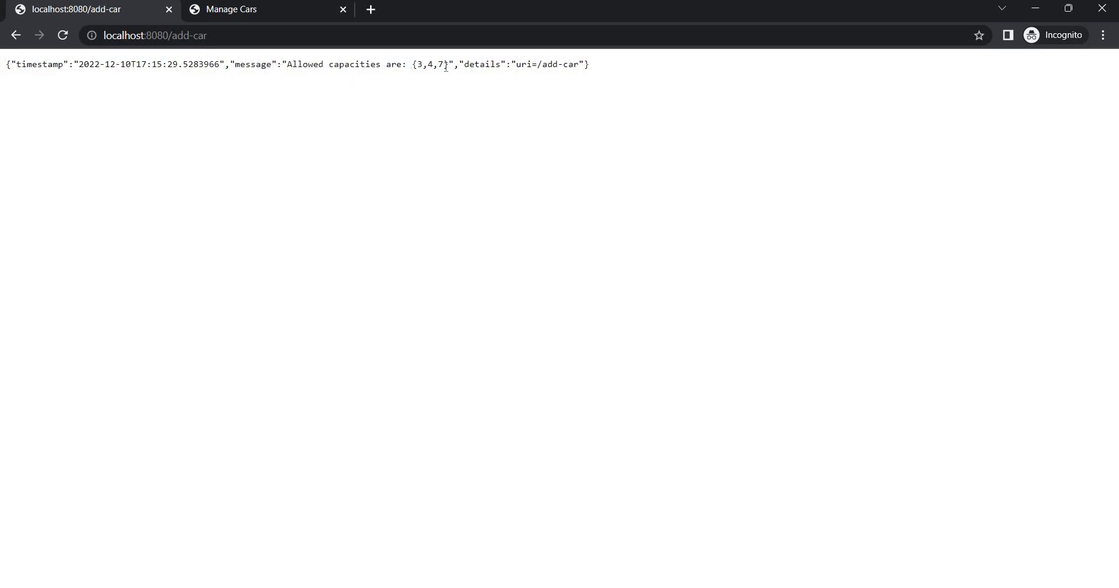
pyautogui.moveTo(436, 83)
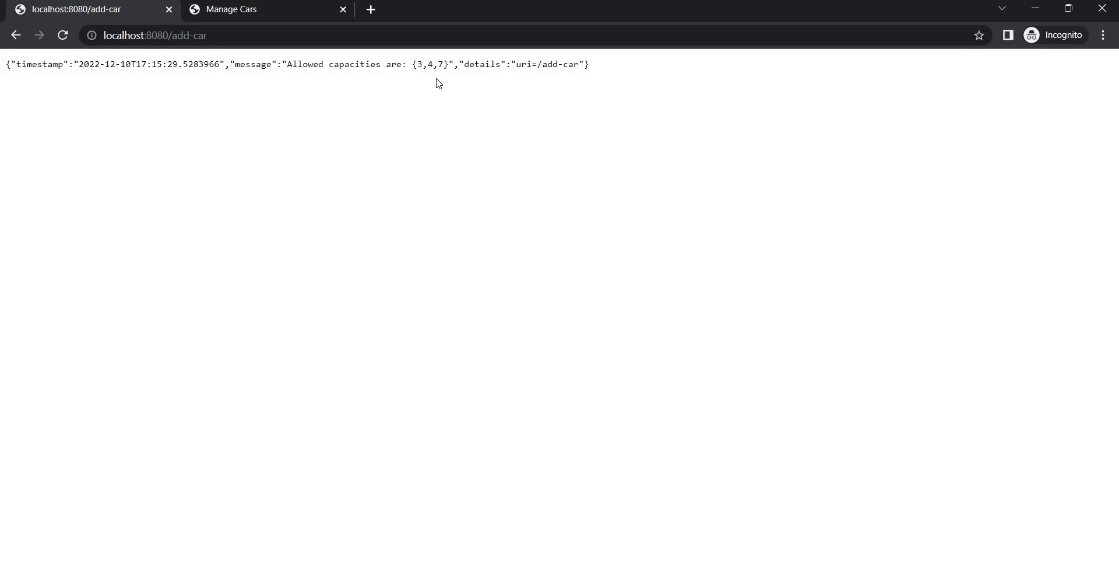
pyautogui.moveTo(3, 28)
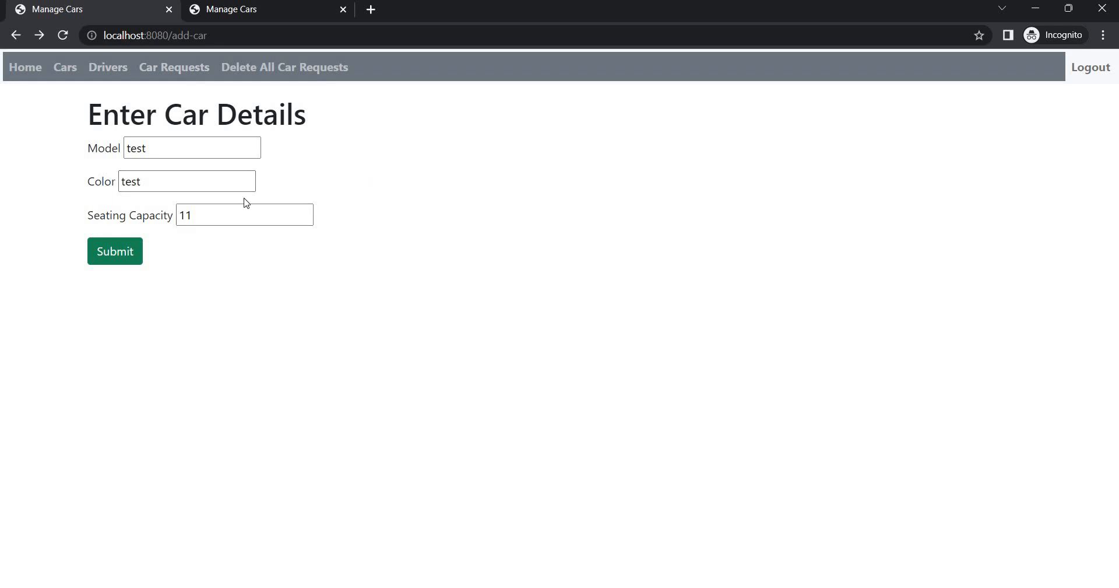
pyautogui.moveTo(182, 70)
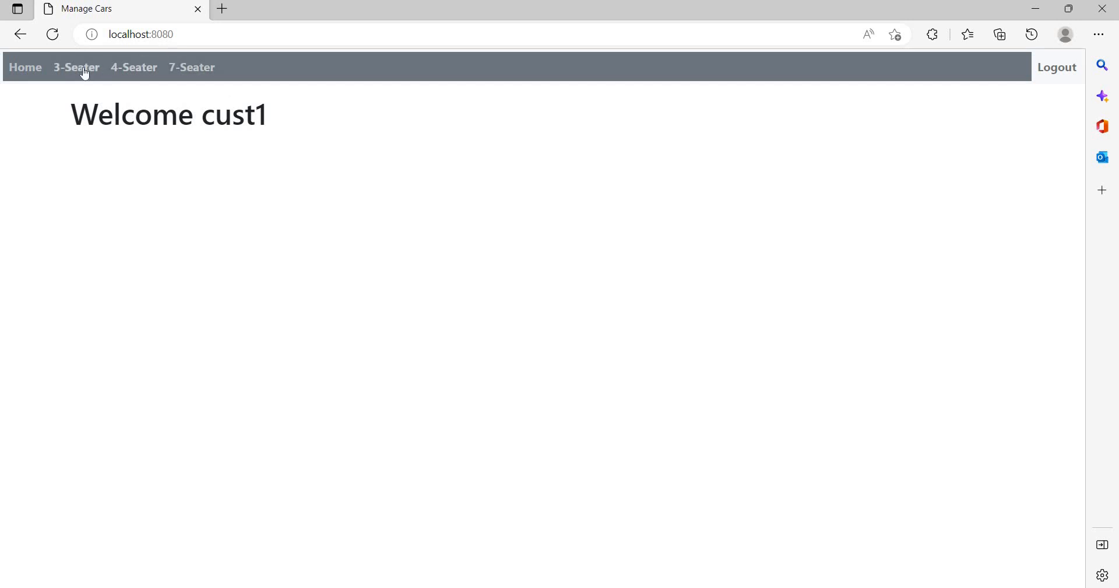
# Browse the 3-, 7- and 4-seater lists and book the blue BMW, car 553.
pyautogui.click(76, 68)
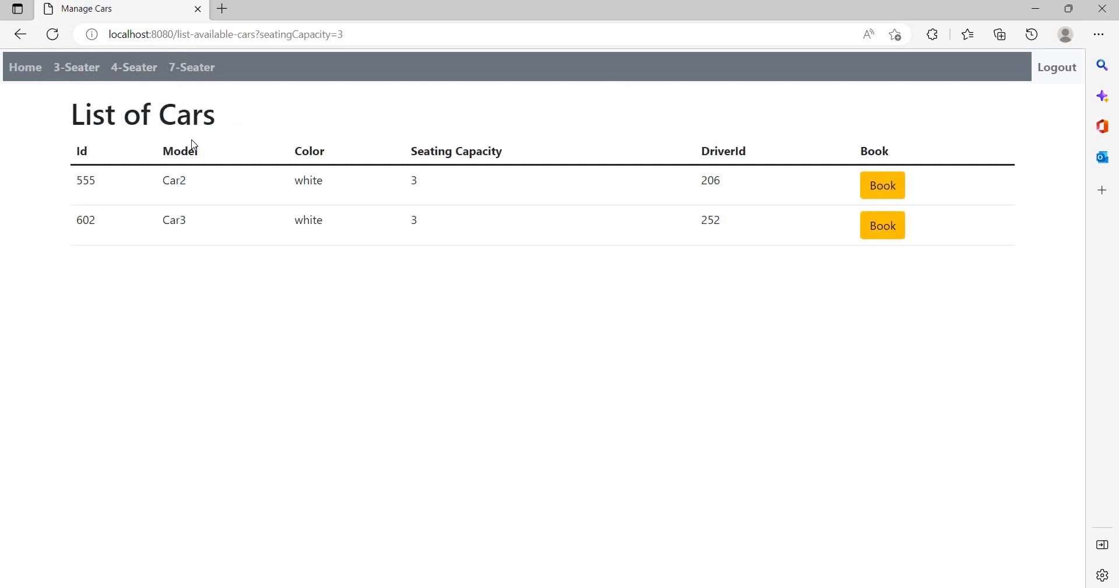
pyautogui.moveTo(136, 71)
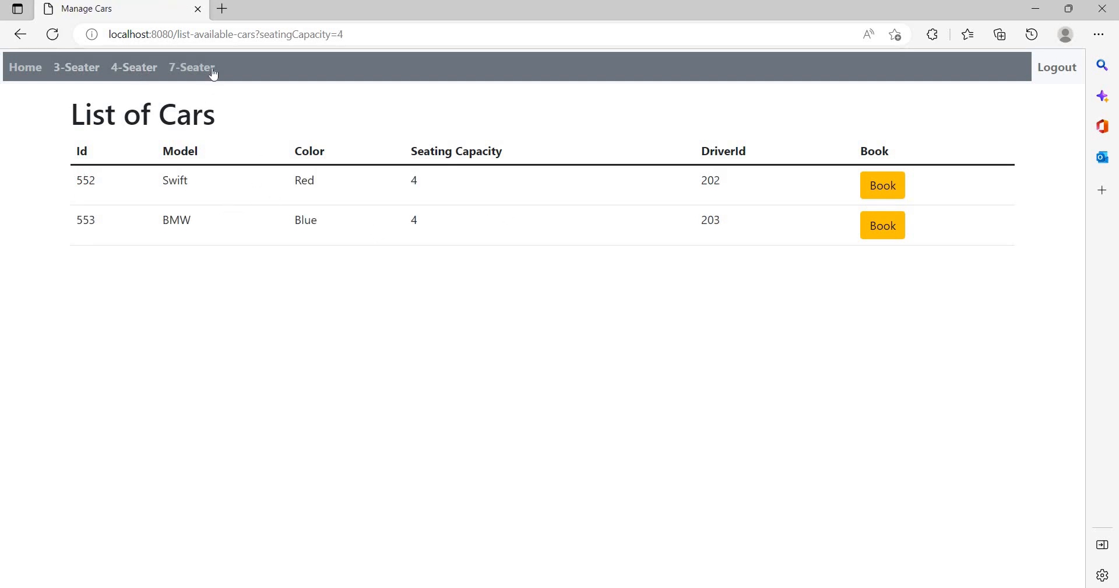
pyautogui.click(191, 67)
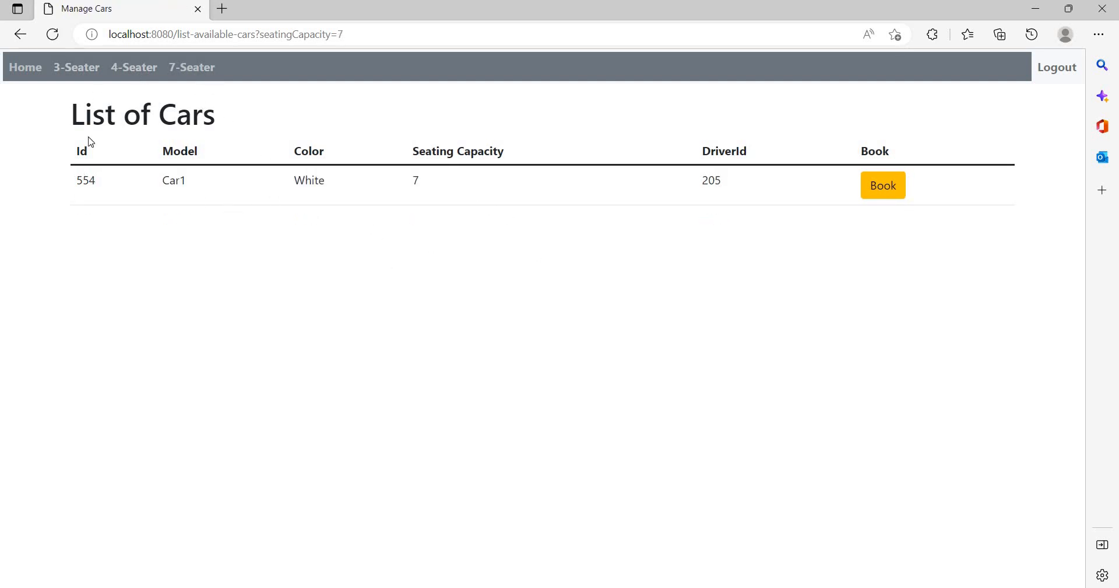
pyautogui.click(76, 66)
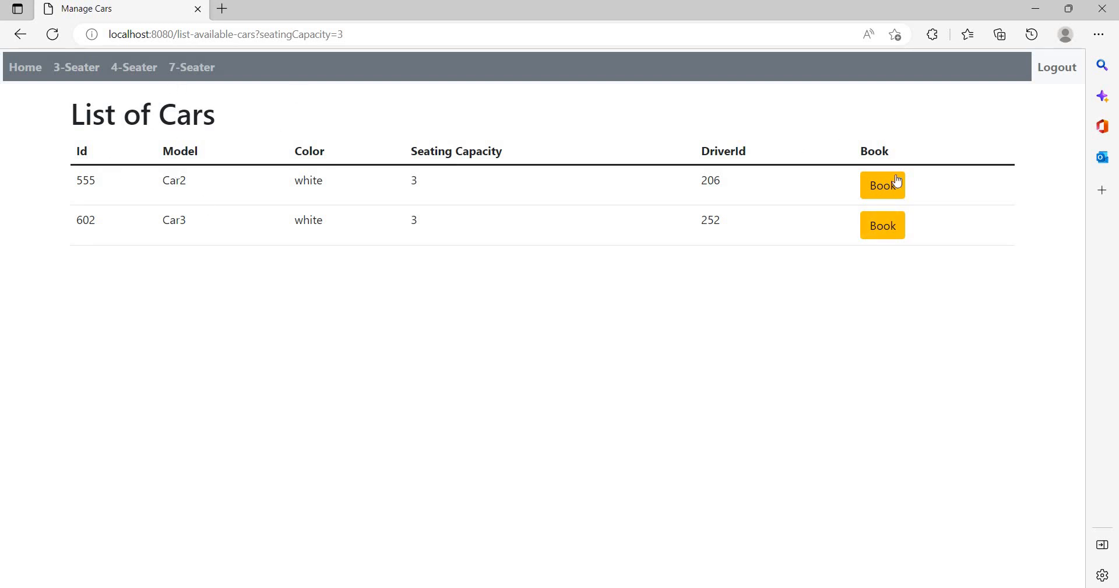
pyautogui.moveTo(137, 70)
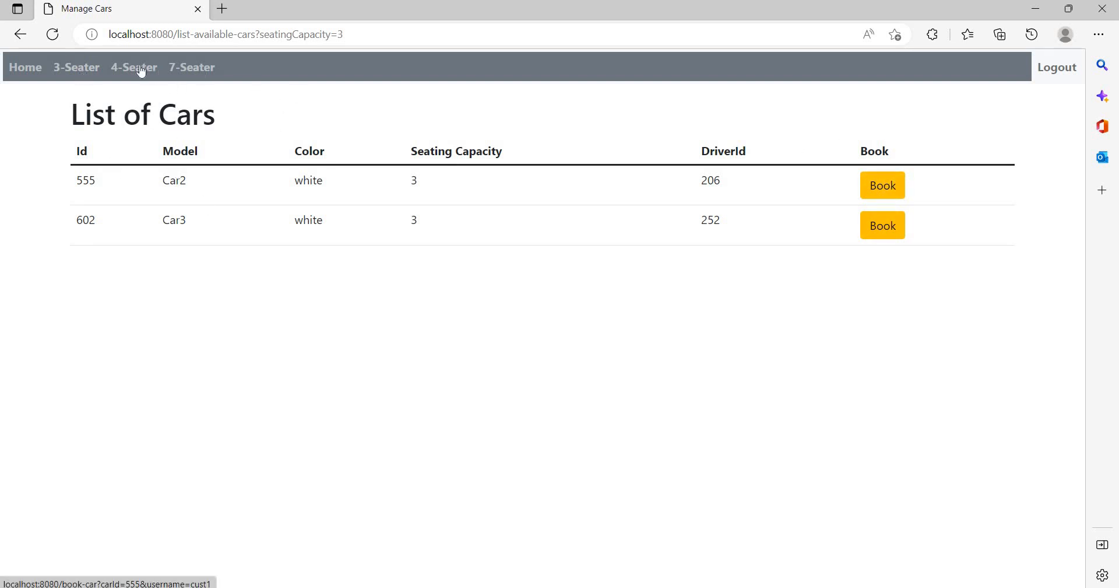
pyautogui.click(133, 68)
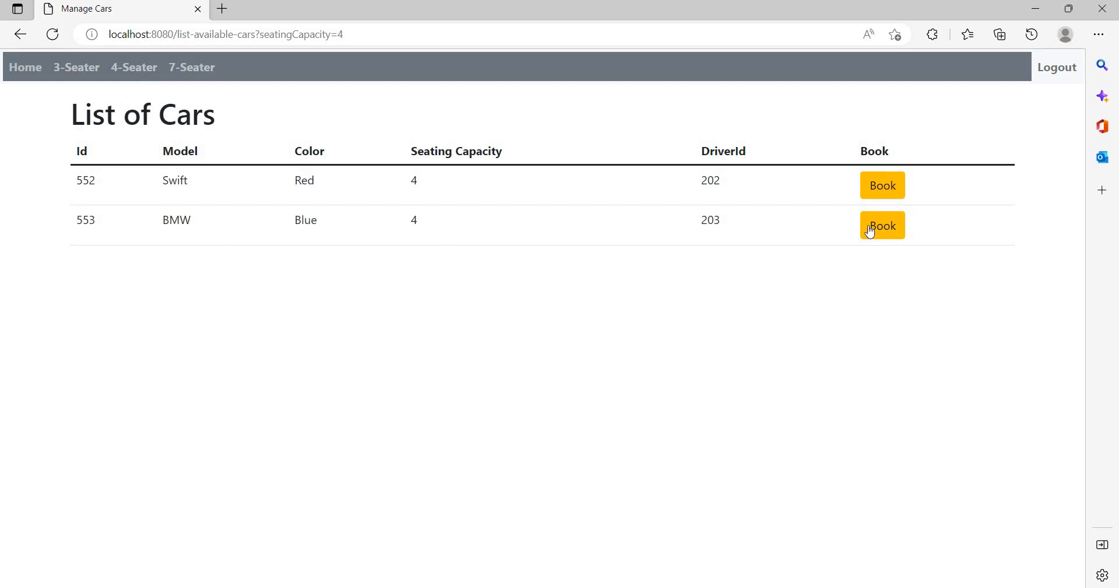
pyautogui.click(882, 225)
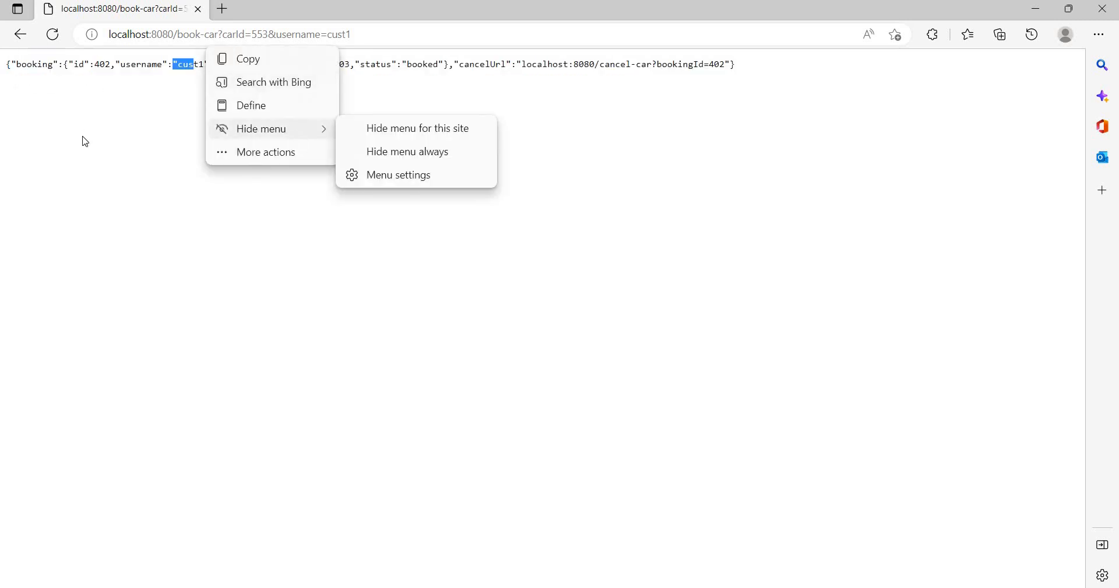
# Highlight the booked status in the booking 402 JSON response, then clear the highlight.
pyautogui.click(307, 77)
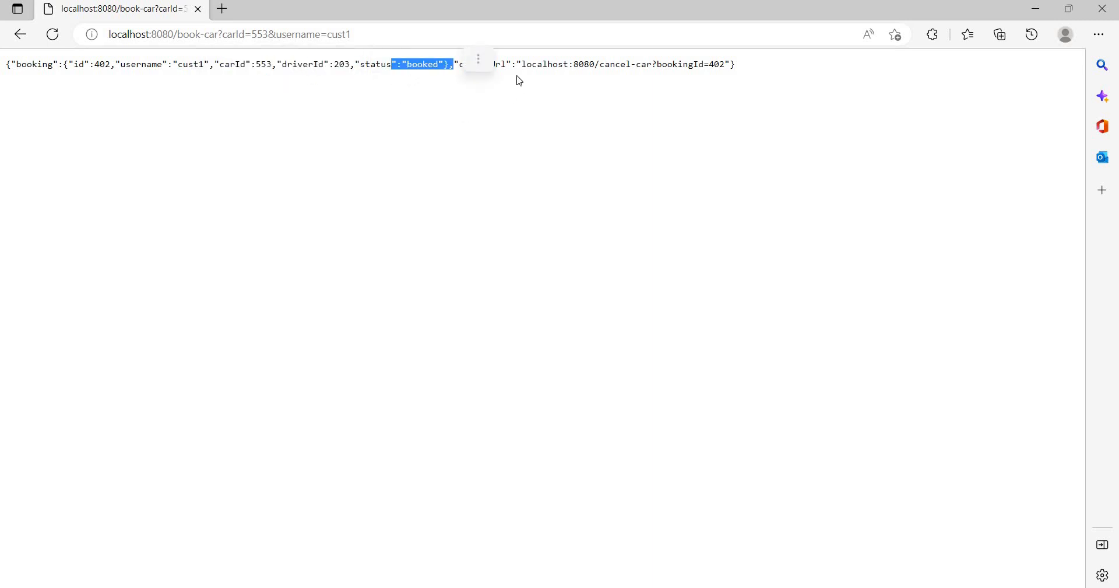
pyautogui.click(519, 81)
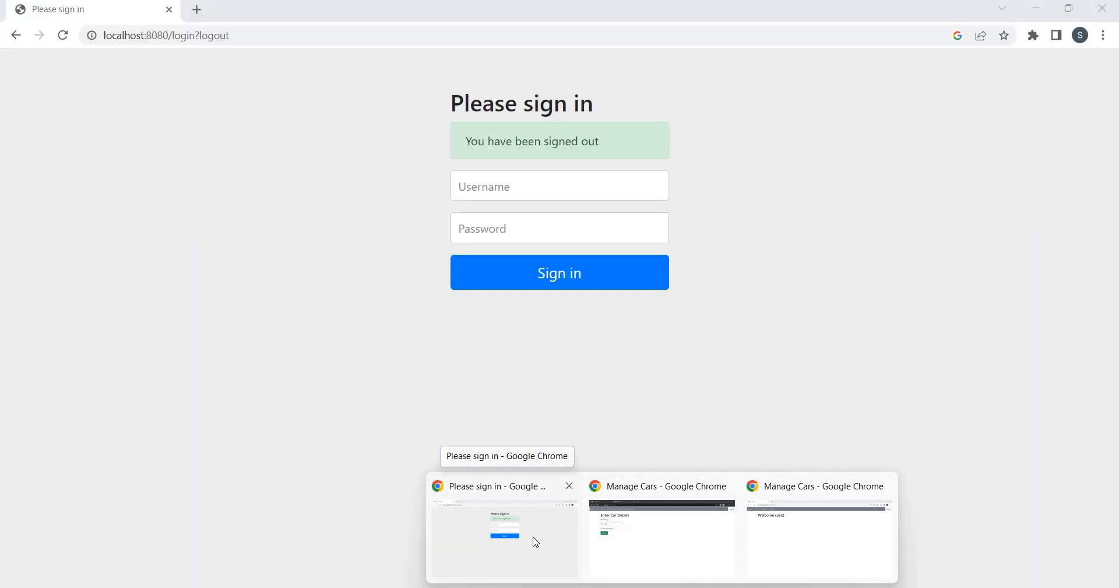
# Sign in as admin, check the empty Car Requests list, then view all cars including unavailable car 553.
pyautogui.click(534, 186)
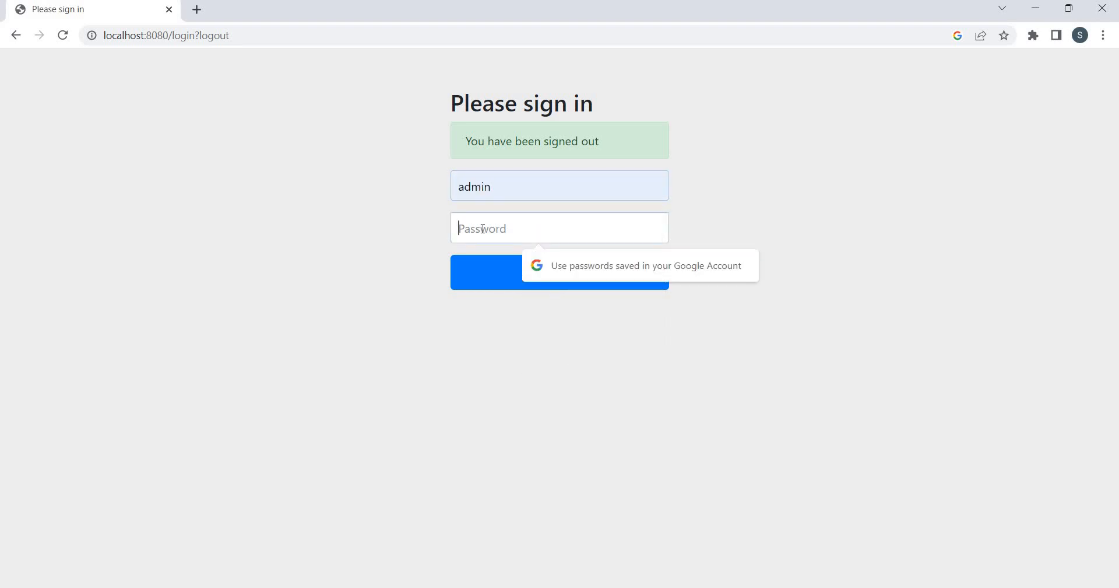
pyautogui.click(560, 273)
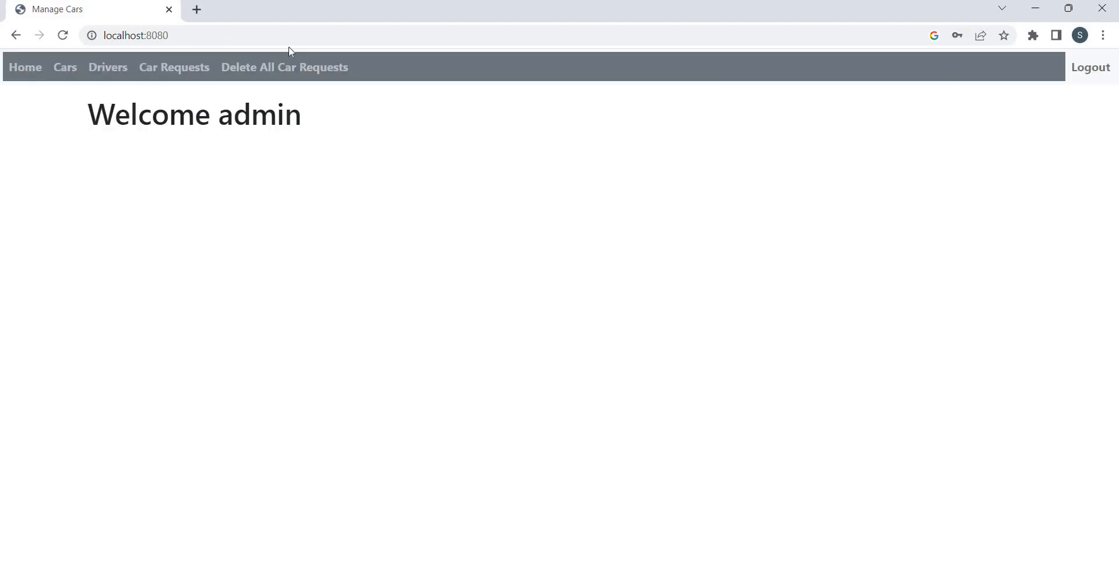
pyautogui.moveTo(155, 72)
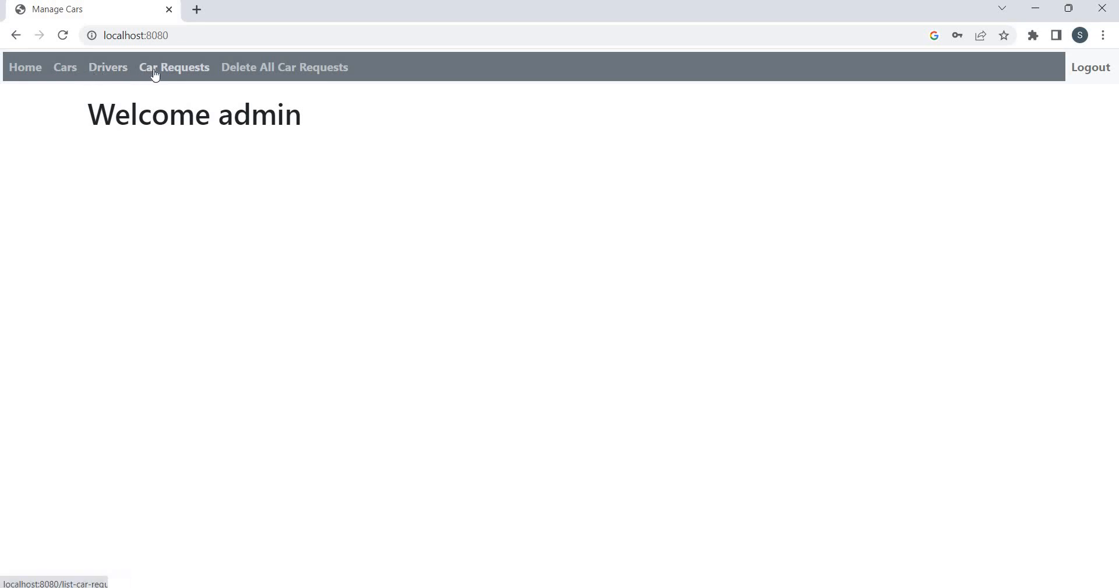
pyautogui.click(174, 66)
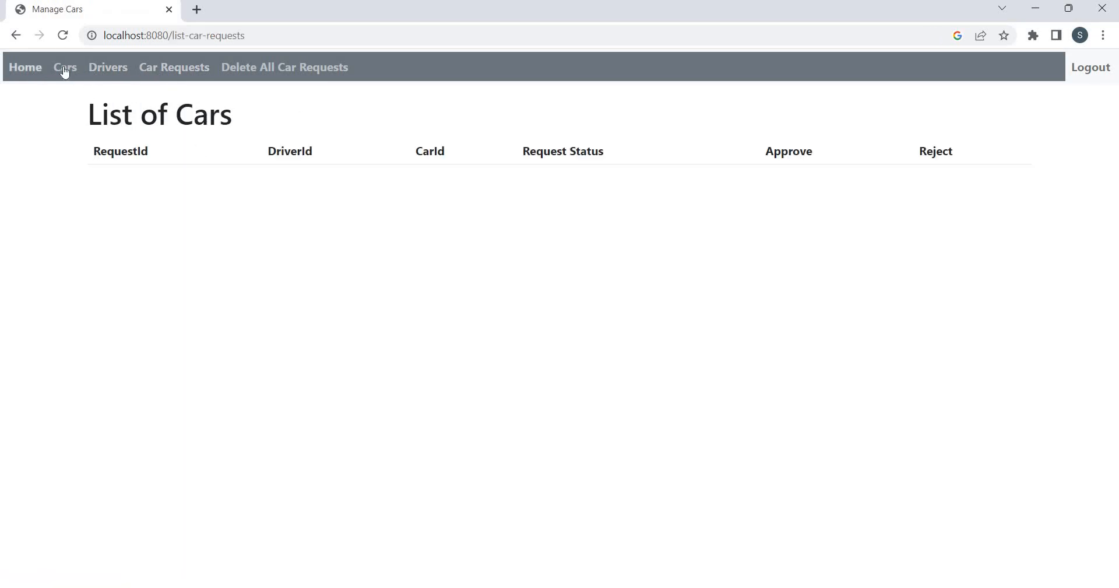
pyautogui.click(65, 67)
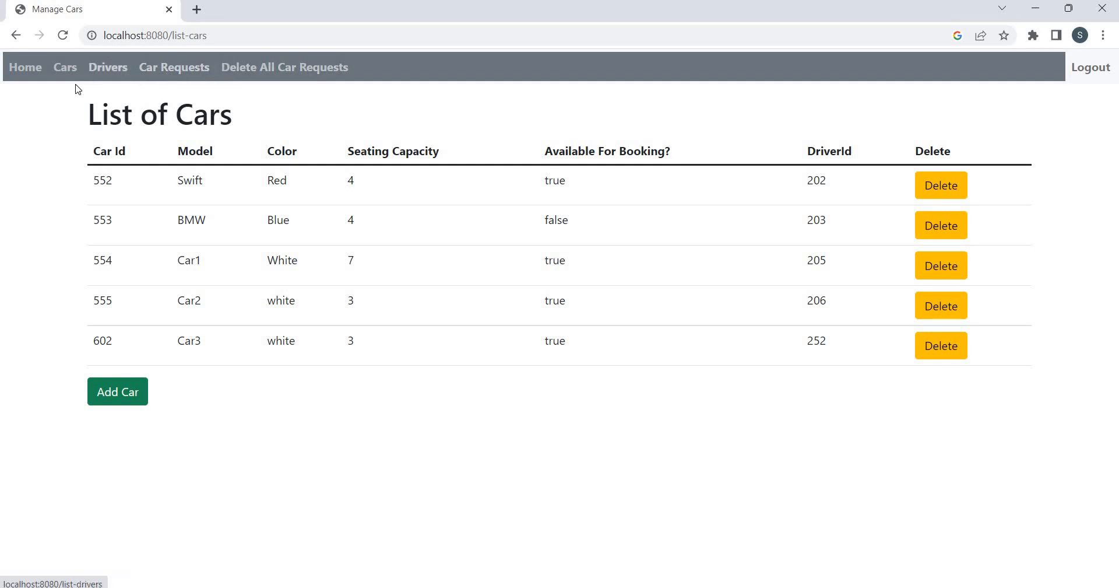
pyautogui.moveTo(109, 78)
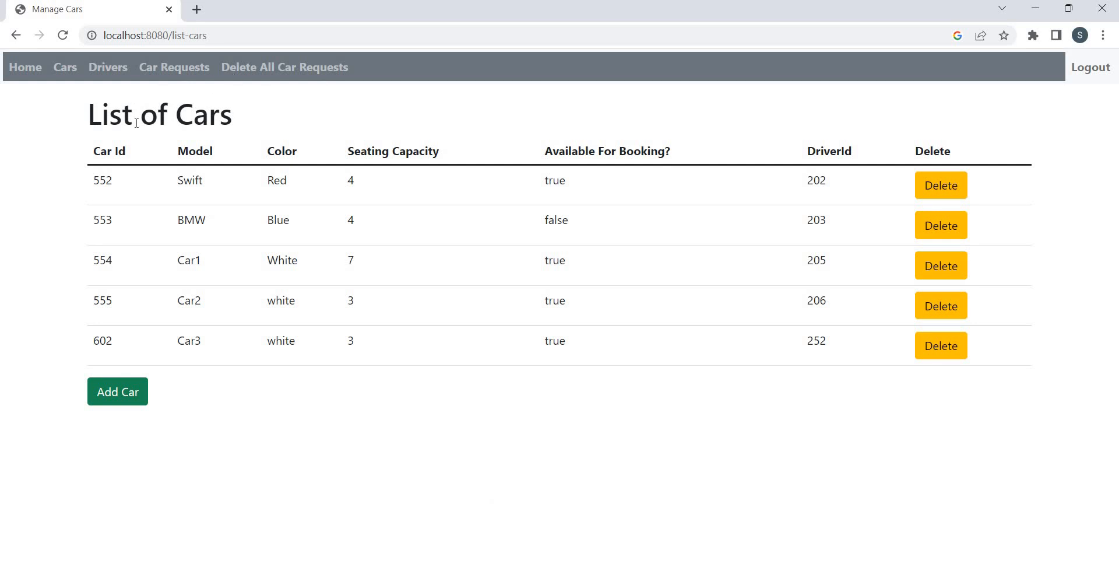
pyautogui.moveTo(218, 191)
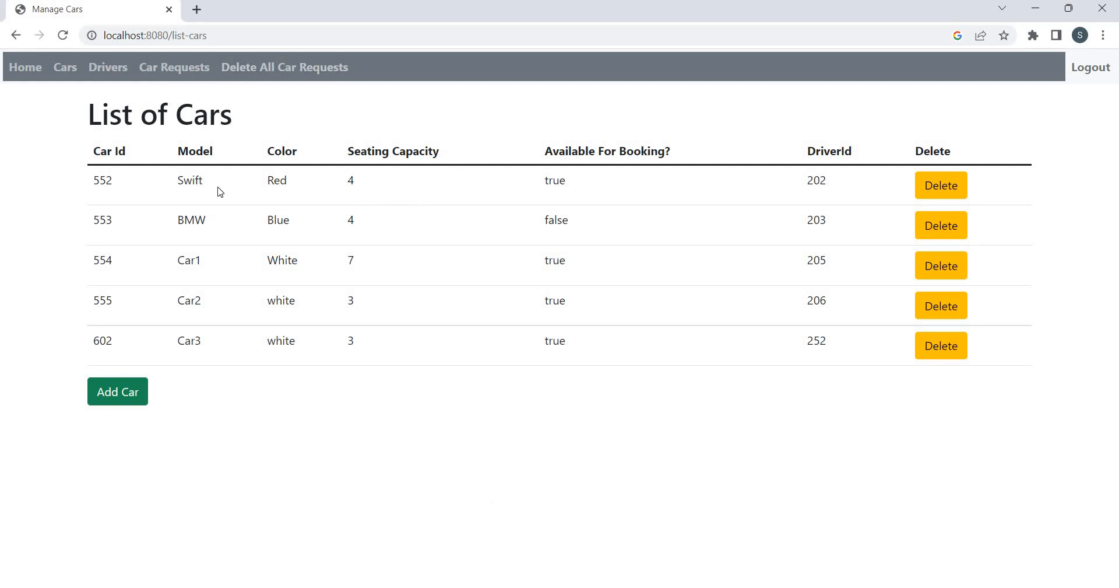
pyautogui.moveTo(545, 234)
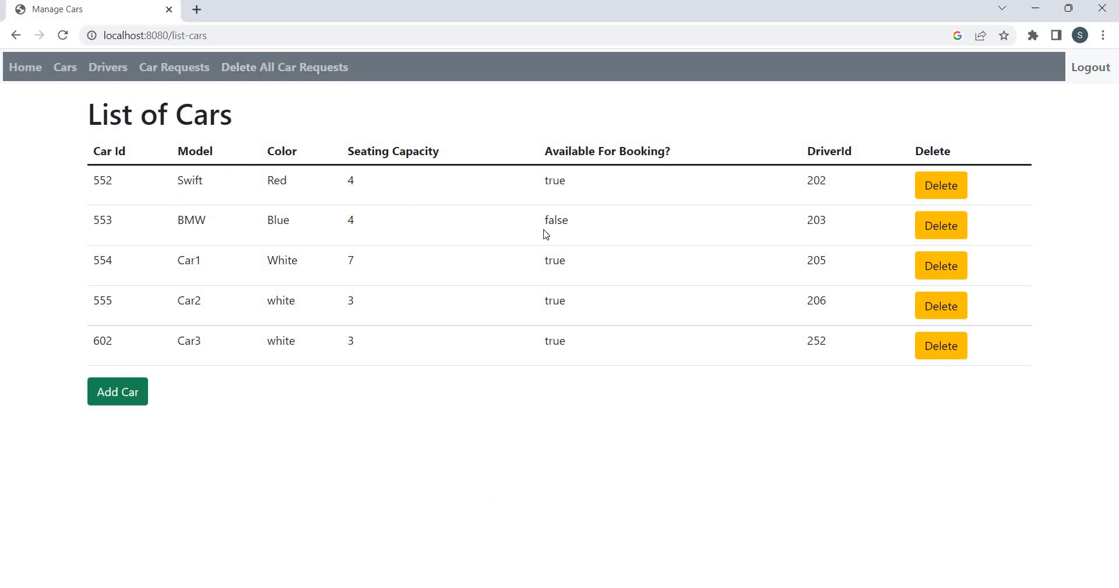
pyautogui.moveTo(674, 157)
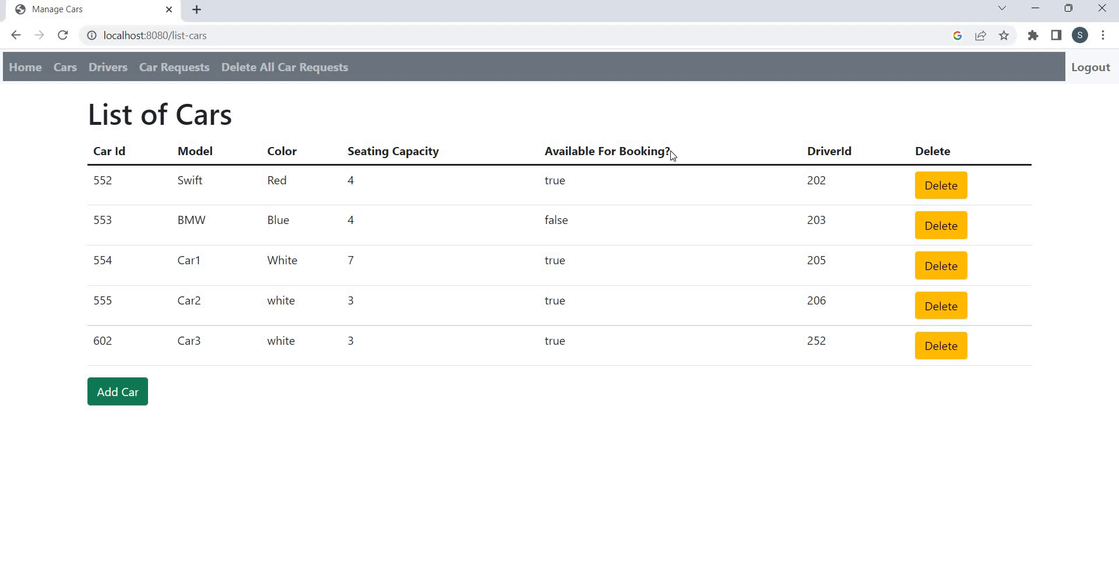
# Highlight the BMW's unavailable status, then view the customer's available 3-seater and 4-seater cars.
pyautogui.doubleClick(555, 220)
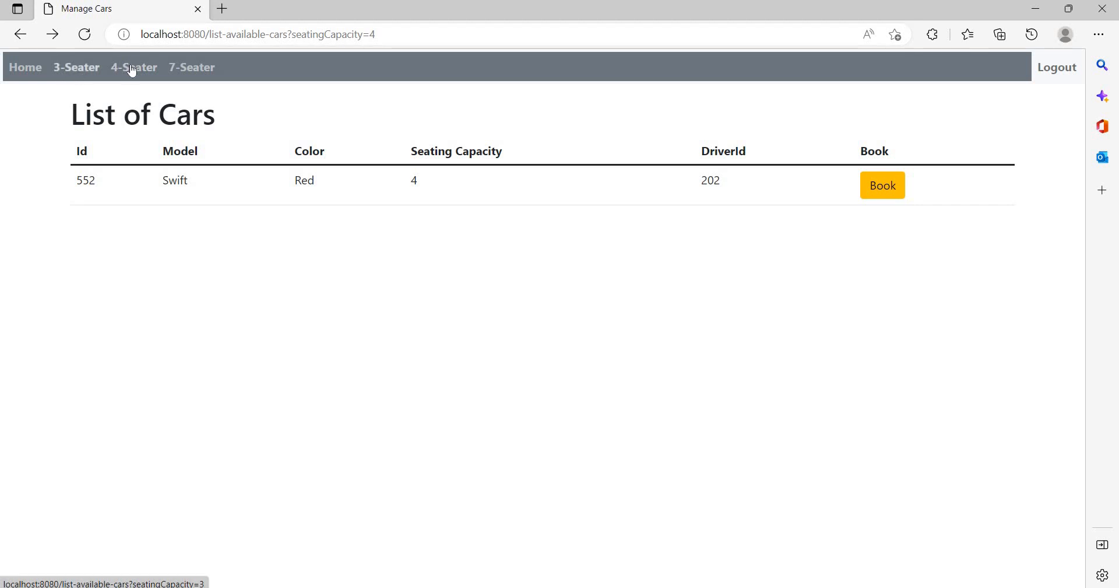
pyautogui.moveTo(261, 182)
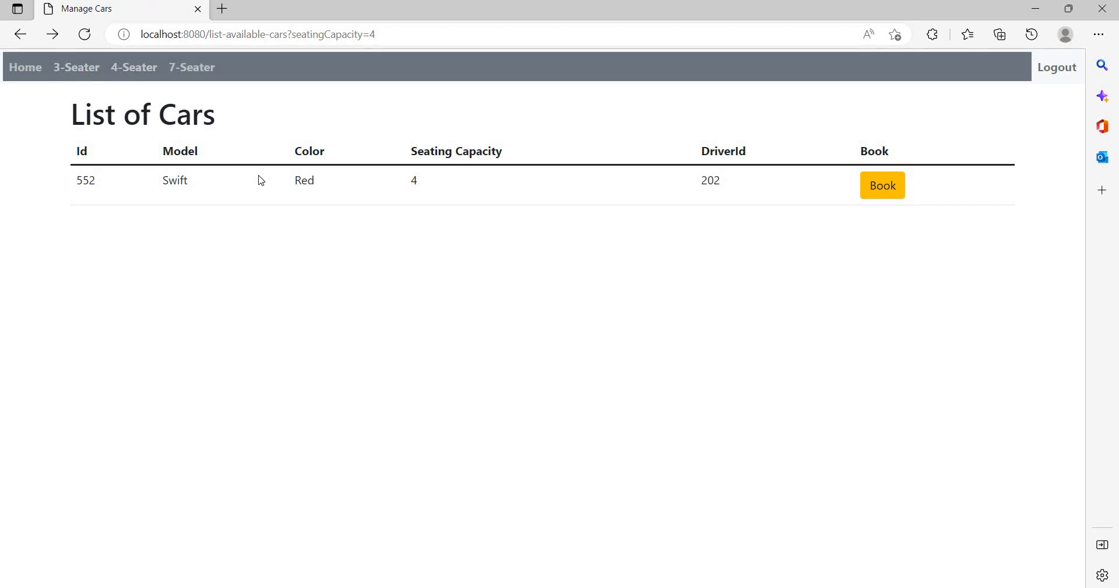
pyautogui.click(76, 67)
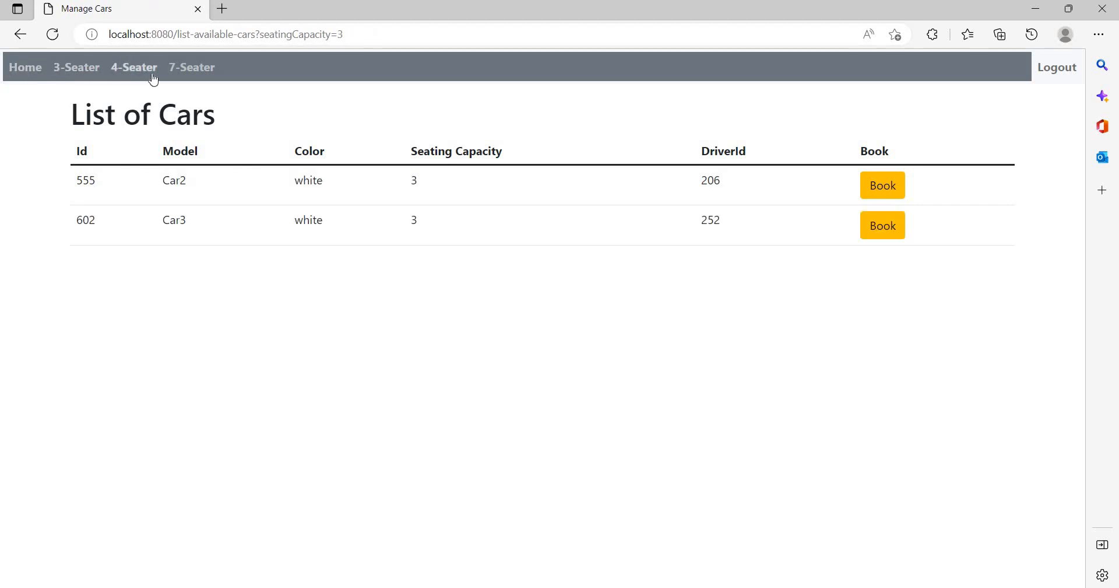
pyautogui.click(133, 68)
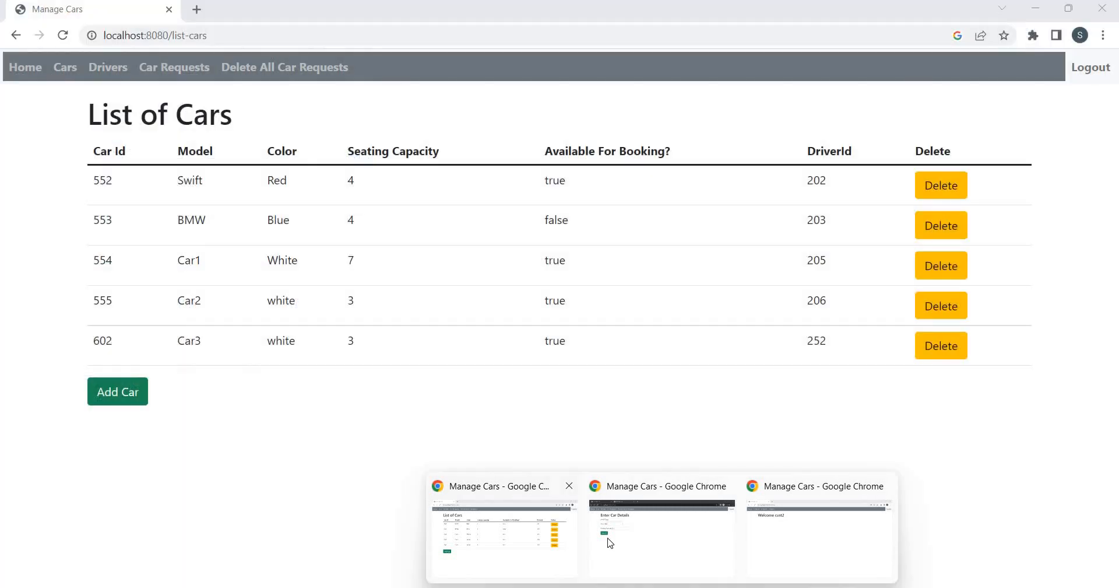
pyautogui.moveTo(557, 544)
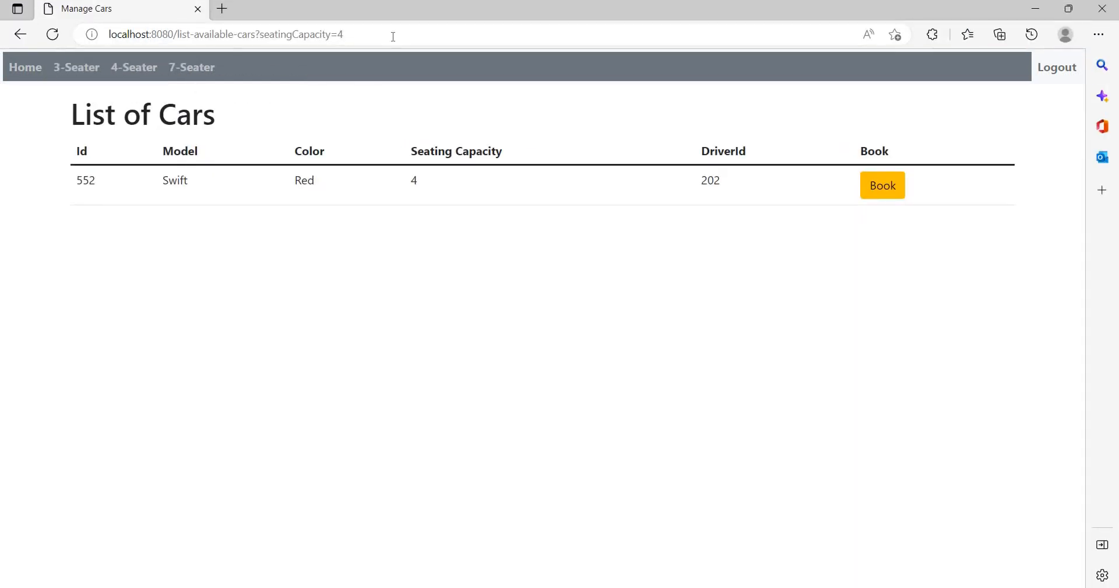
# Cancel booking 402 via localhost:8080/cancel-car?bookingId=402, reaching Booking Canceled Successfully.
pyautogui.write('localhost:8080/cancel-car?bookingId=402')
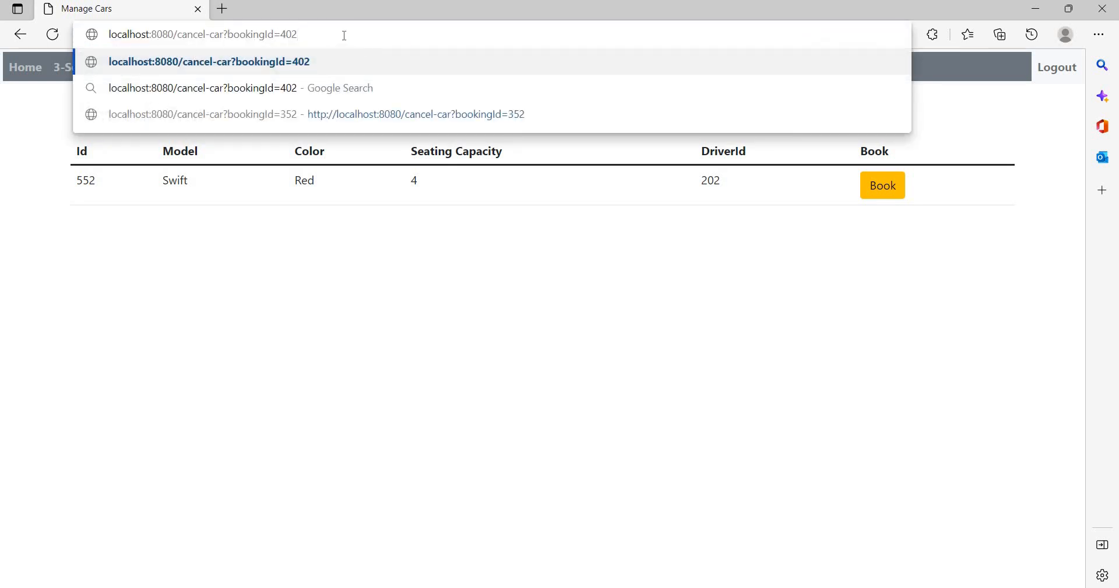
pyautogui.press('Enter')
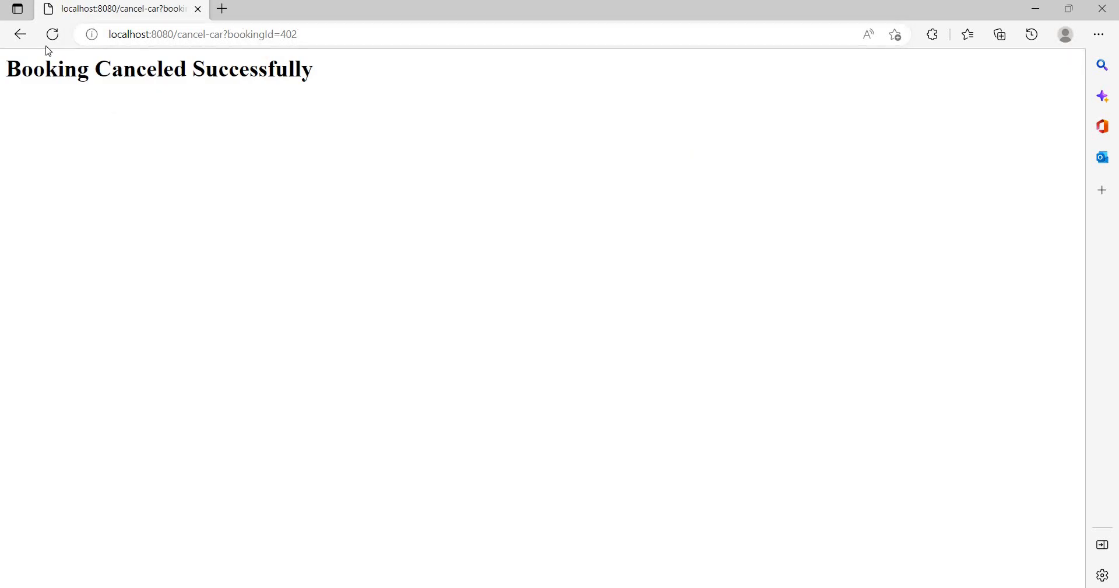
pyautogui.click(180, 35)
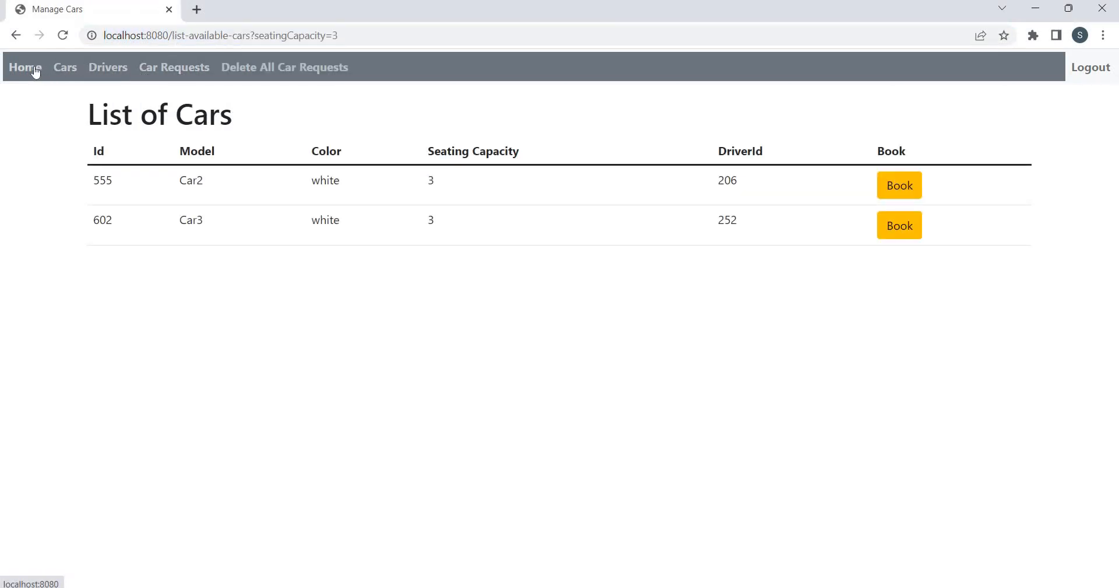
# Return to the admin welcome page and sign out of the administrator account in the other window.
pyautogui.click(25, 68)
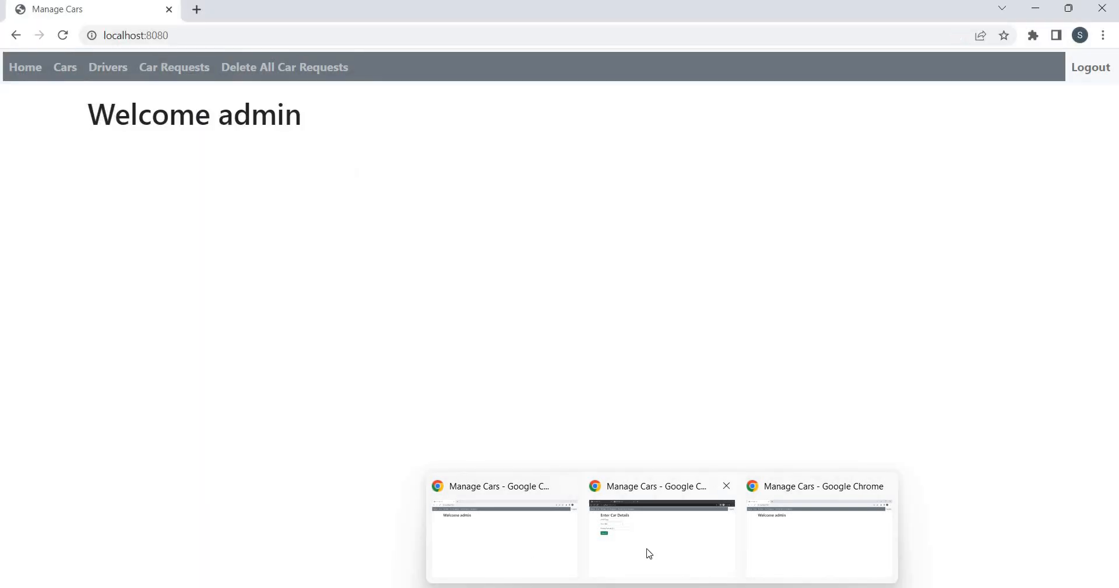
pyautogui.click(661, 535)
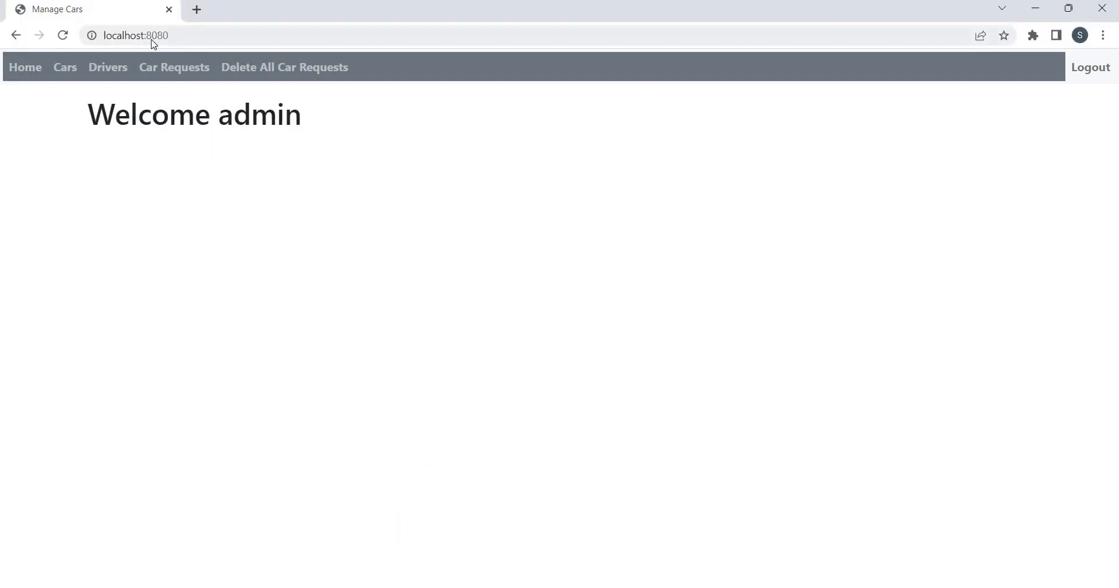
pyautogui.click(1092, 66)
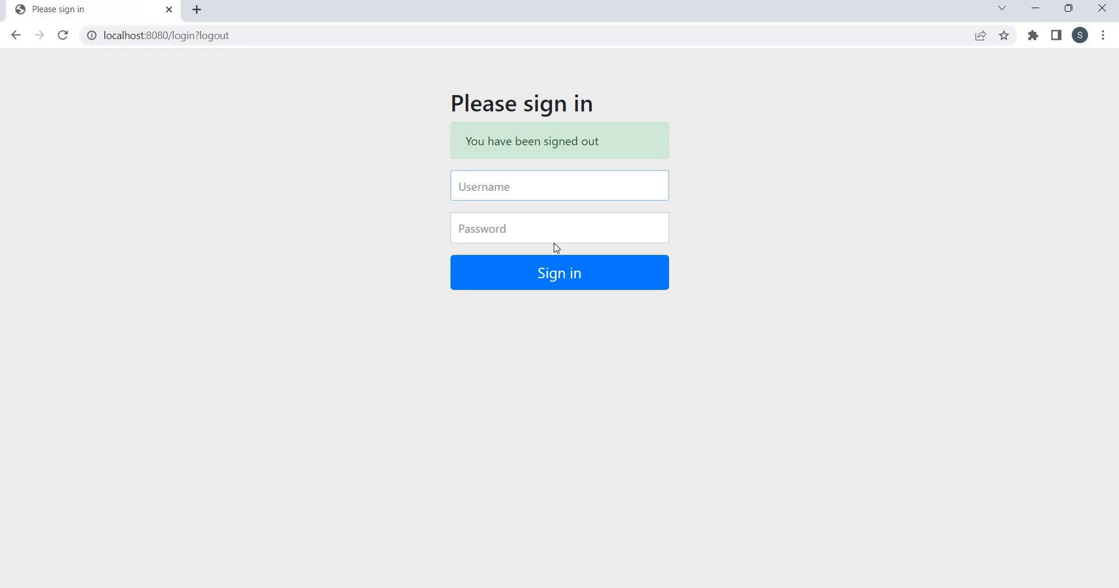
# Sign in as cust2 and highlight the available 4-seaters, the red Swift and blue BMW.
pyautogui.click(559, 185)
pyautogui.write('cust2')
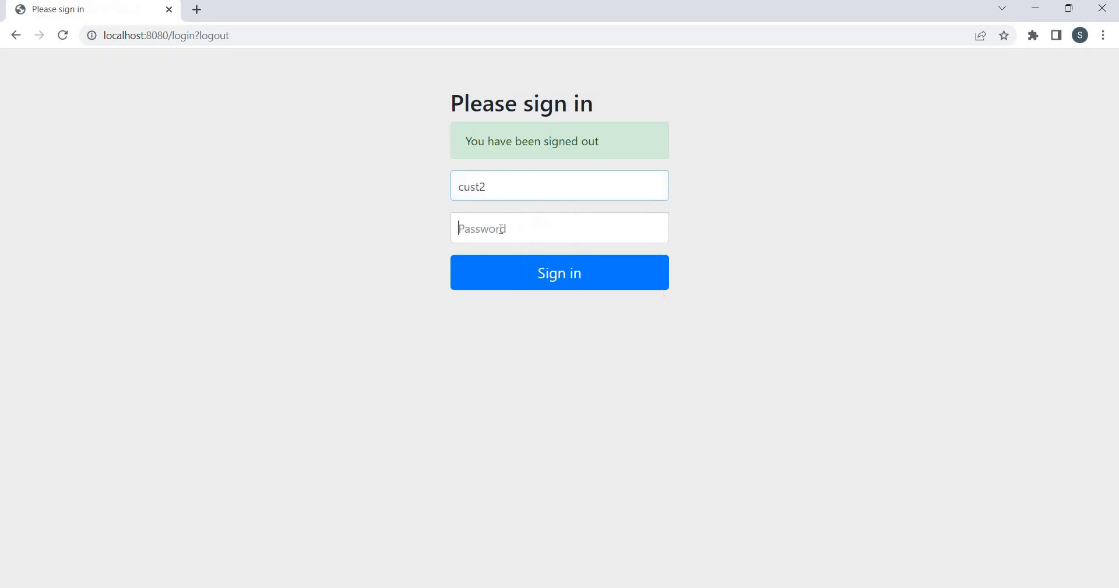
pyautogui.click(559, 273)
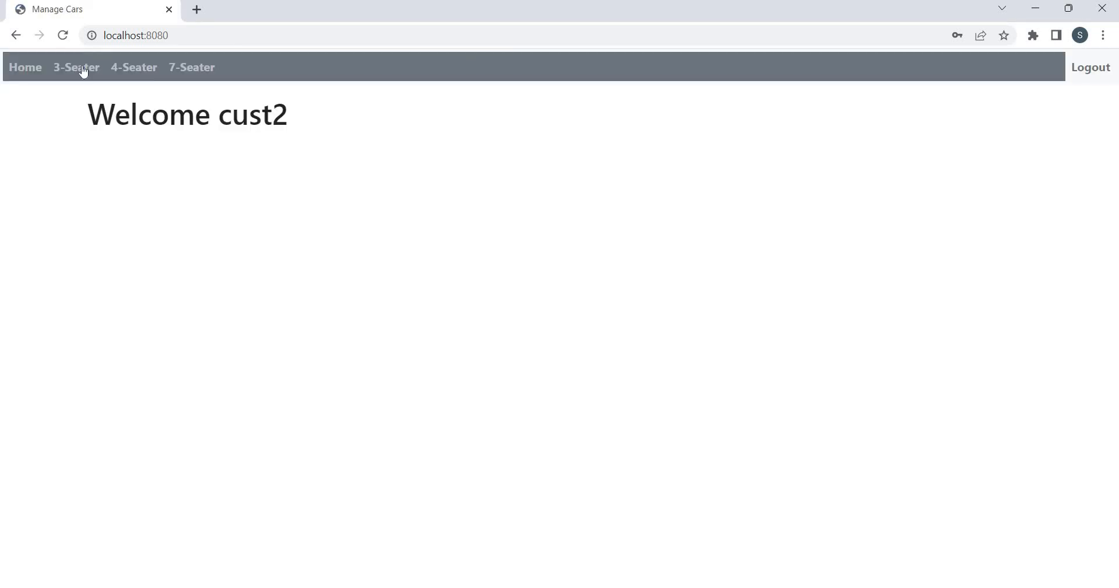
pyautogui.click(132, 66)
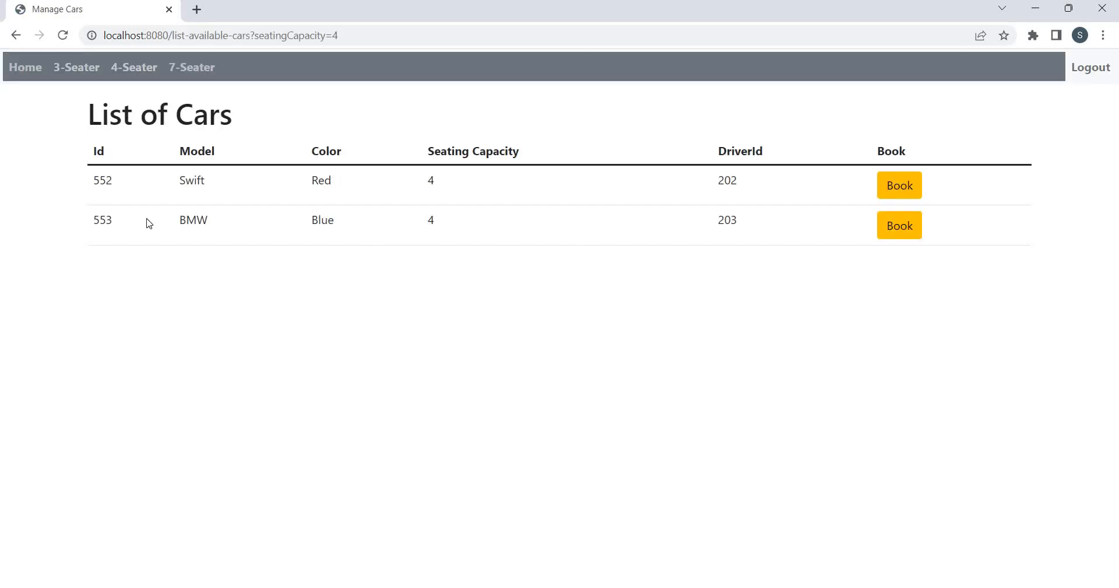
pyautogui.moveTo(98, 150); pyautogui.dragTo(489, 528)
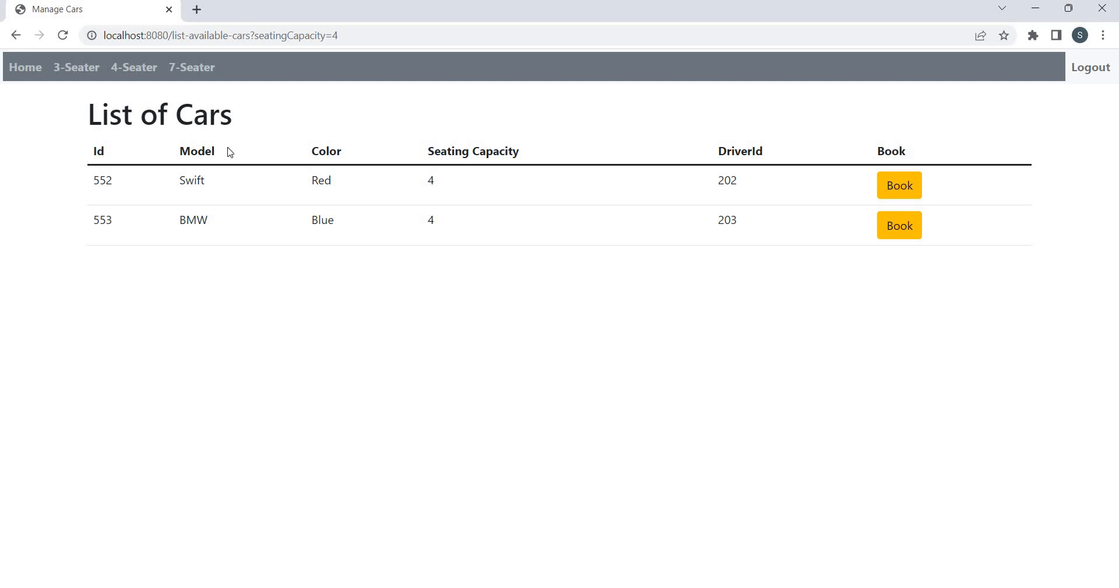
pyautogui.moveTo(287, 172)
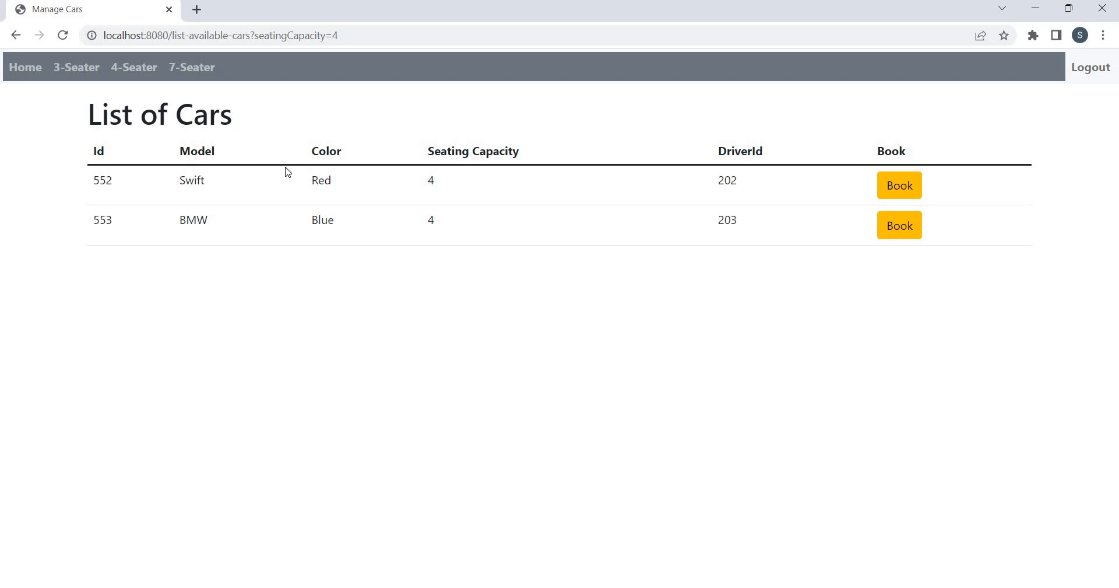
pyautogui.moveTo(281, 184)
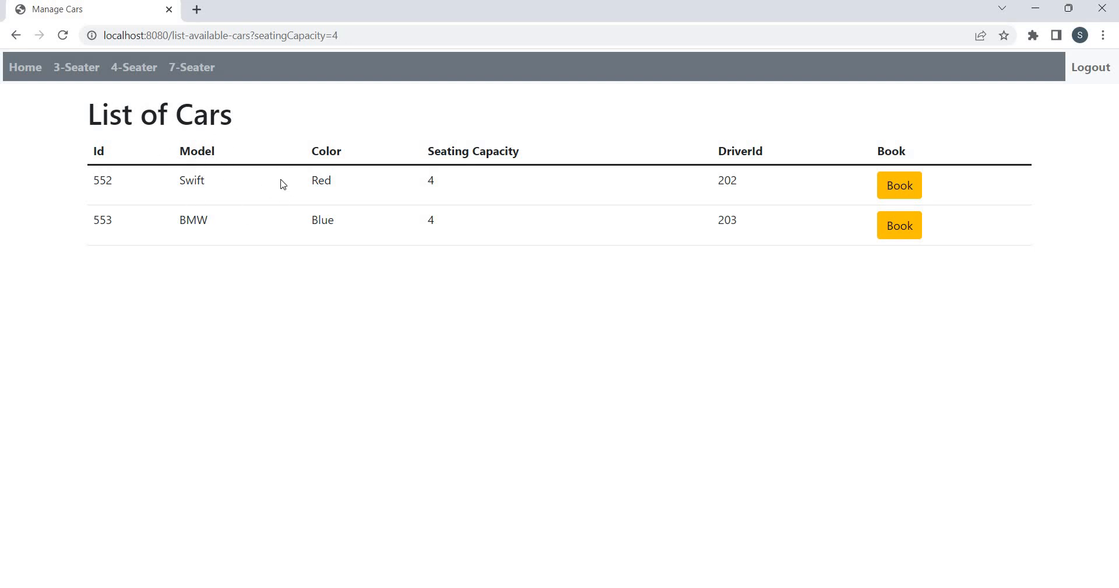
pyautogui.moveTo(499, 196)
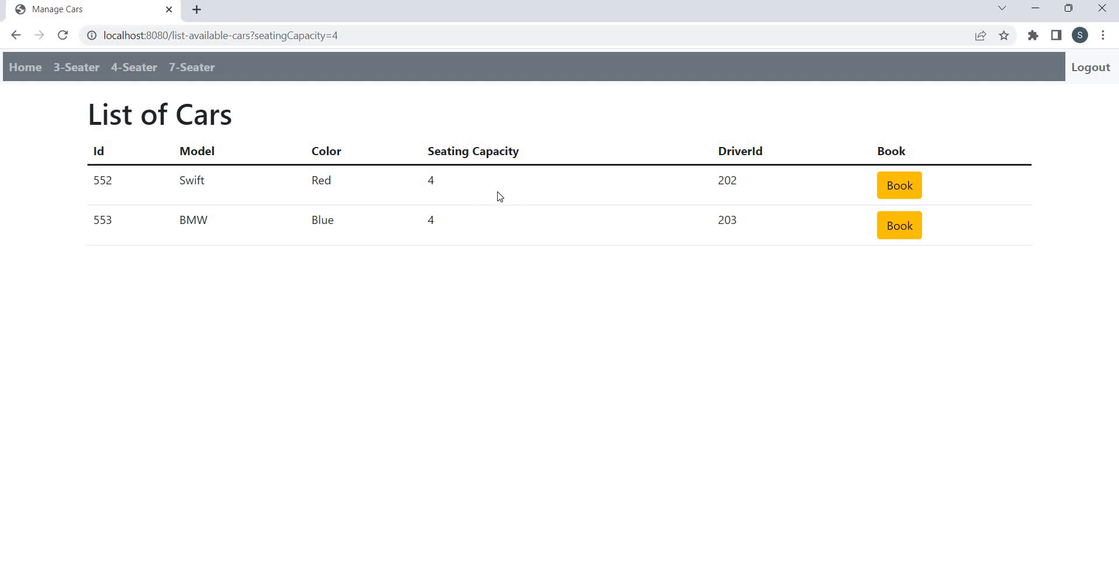
pyautogui.moveTo(359, 210)
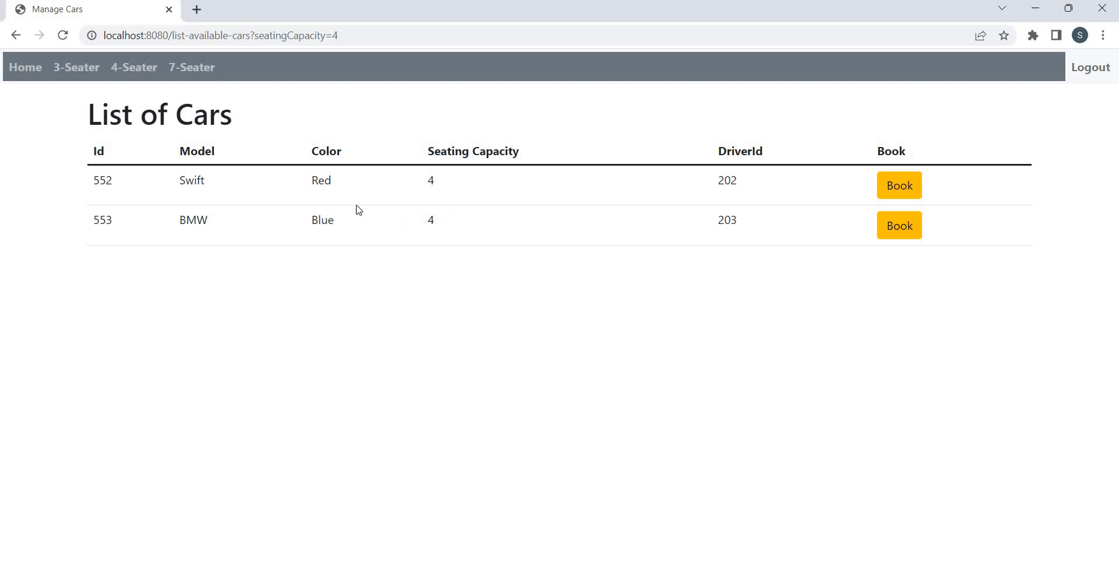
pyautogui.moveTo(448, 207)
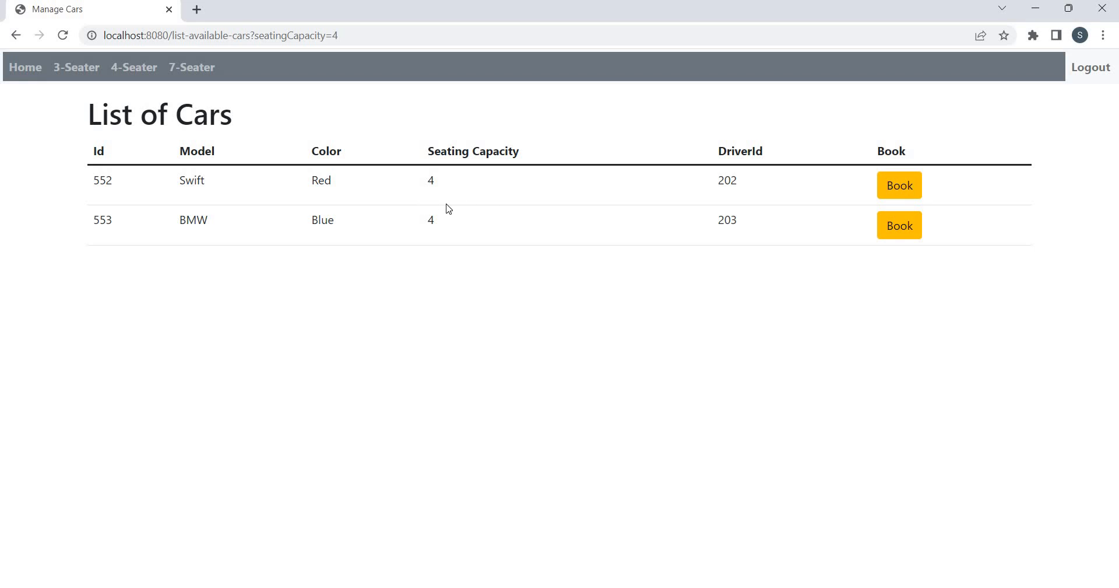
pyautogui.moveTo(362, 190)
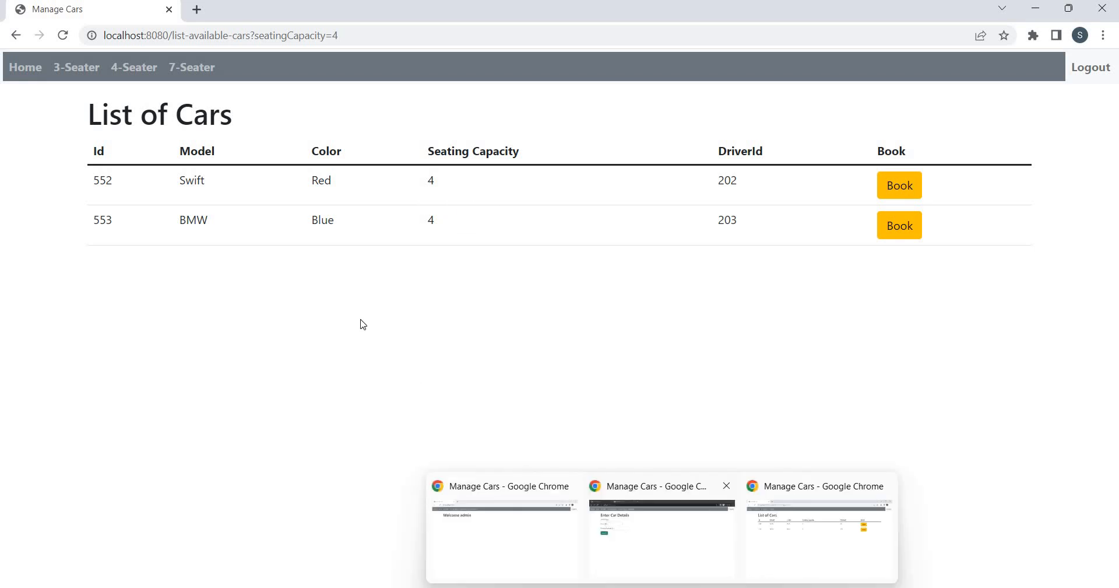
pyautogui.moveTo(520, 551)
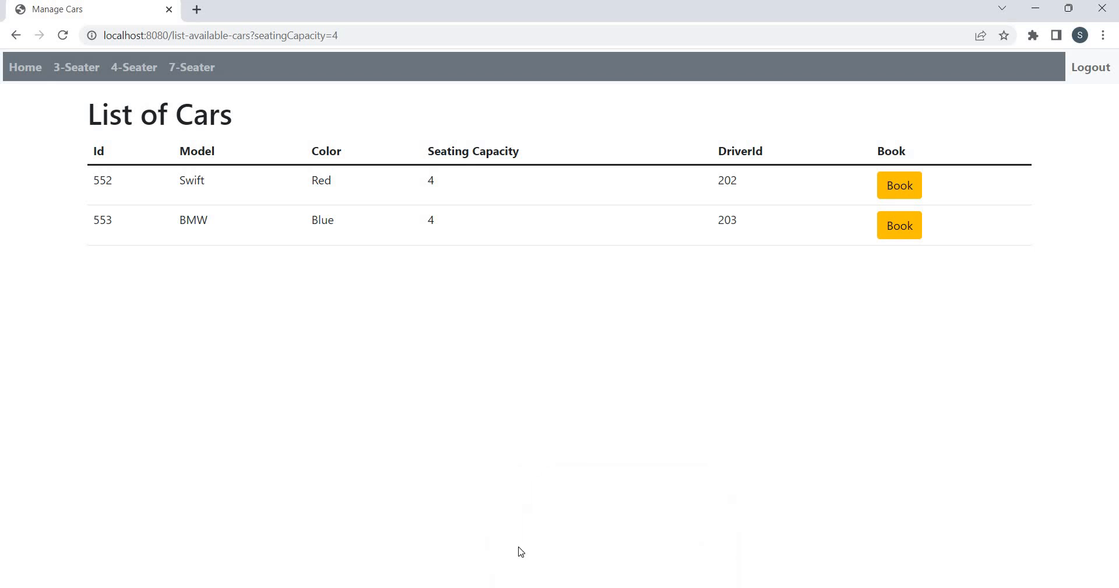
# From the admin Cars list, add a red 3-seater car7 and highlight its new id 603.
pyautogui.click(24, 68)
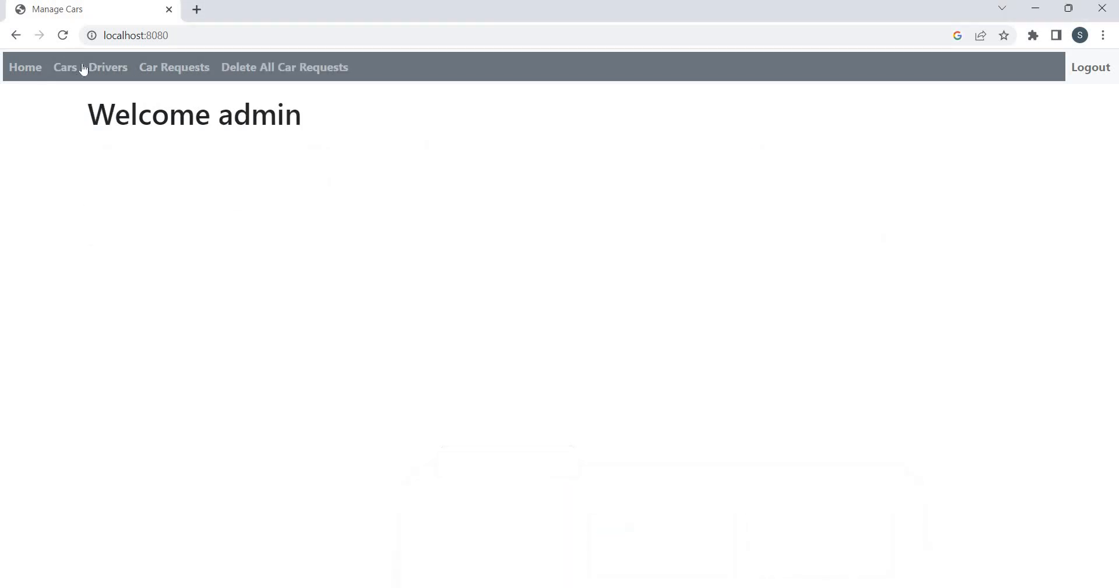
pyautogui.click(68, 67)
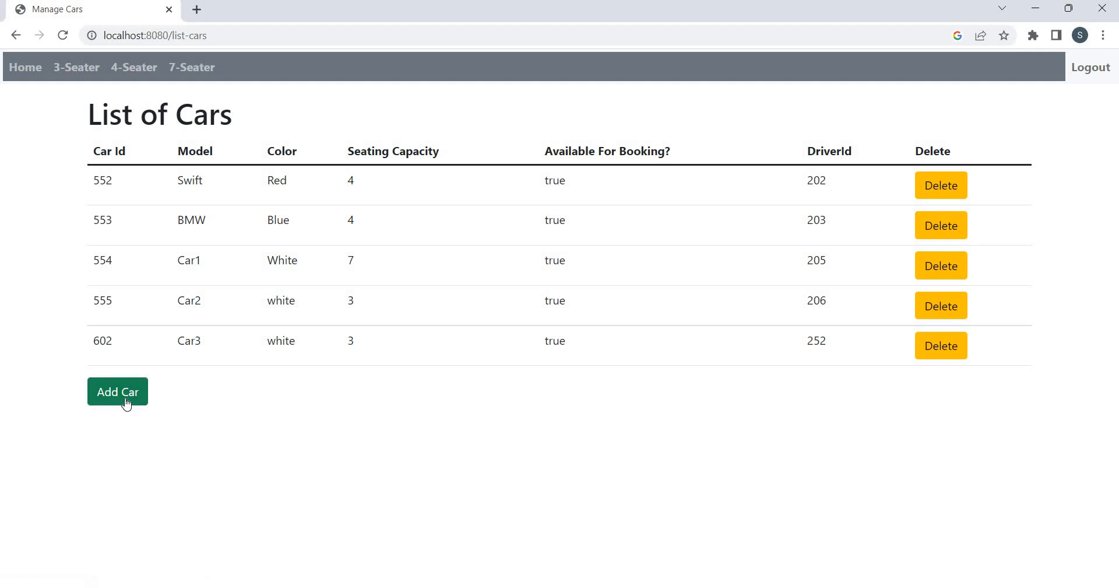
pyautogui.moveTo(126, 401)
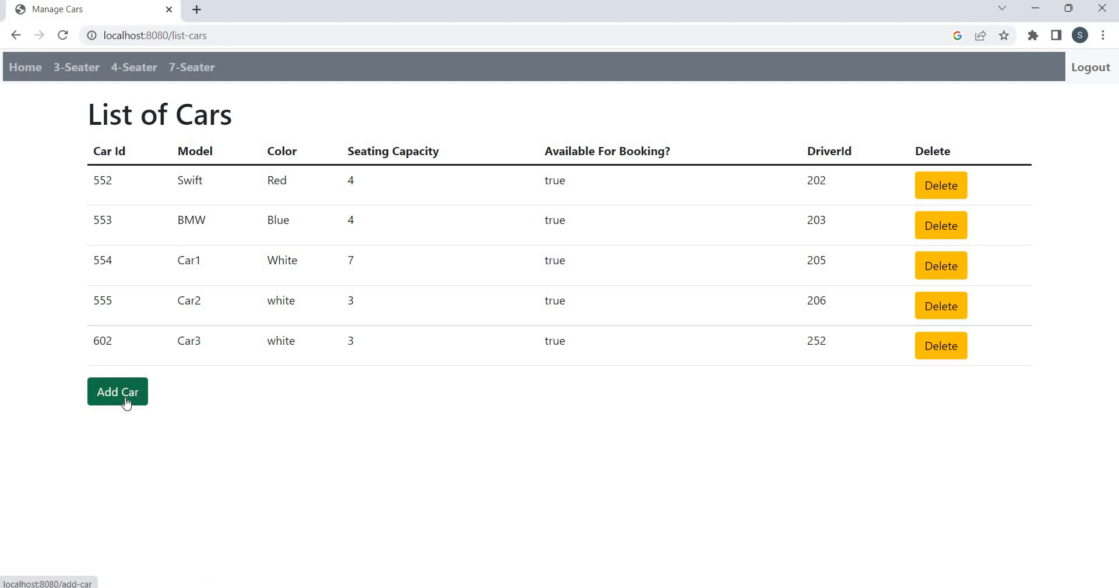
pyautogui.click(116, 392)
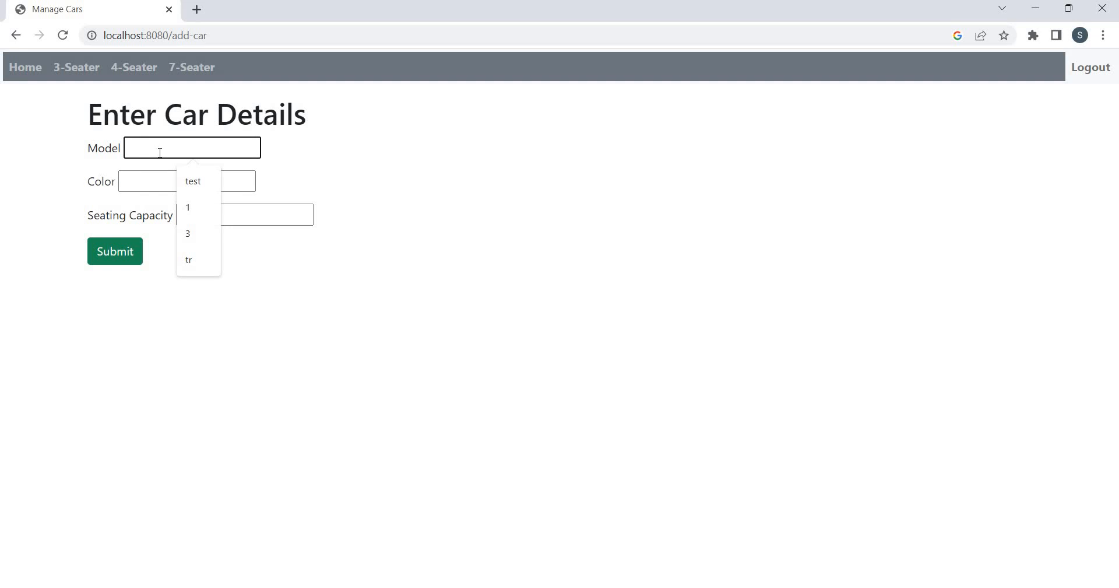
pyautogui.write('car7')
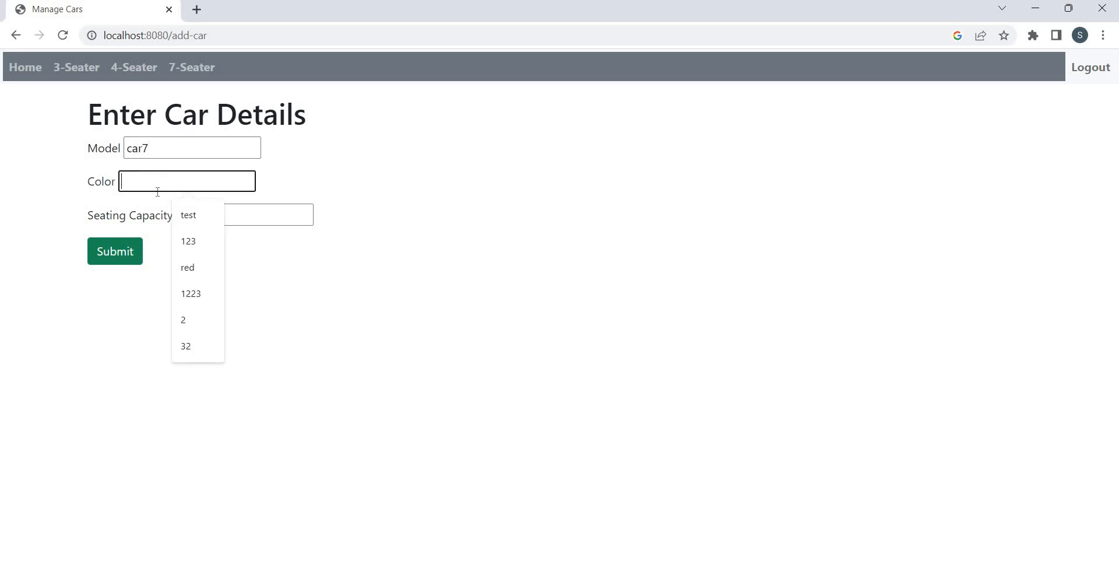
pyautogui.click(187, 267)
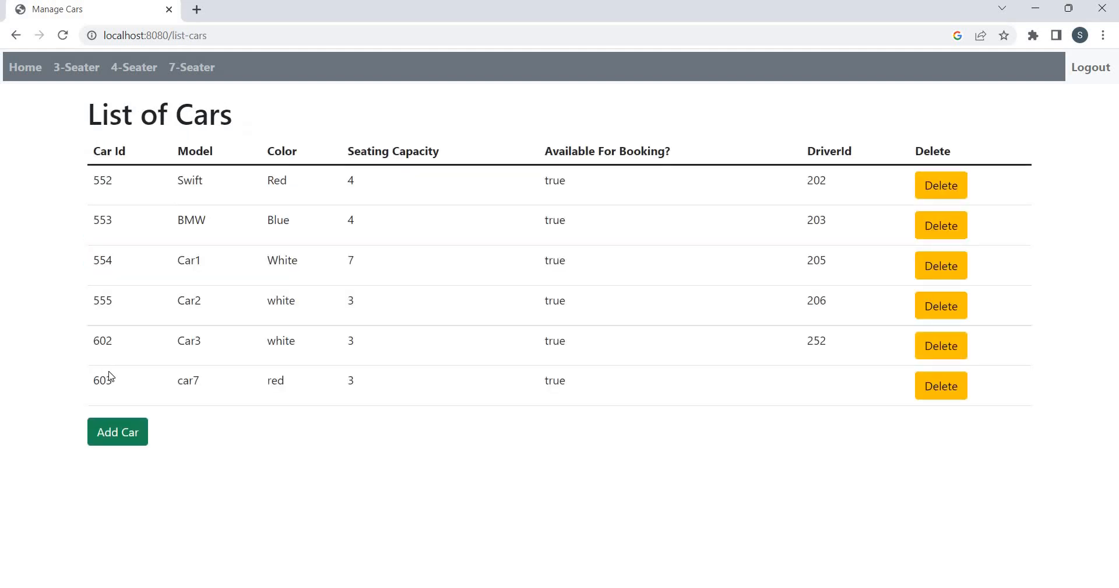
pyautogui.doubleClick(103, 380)
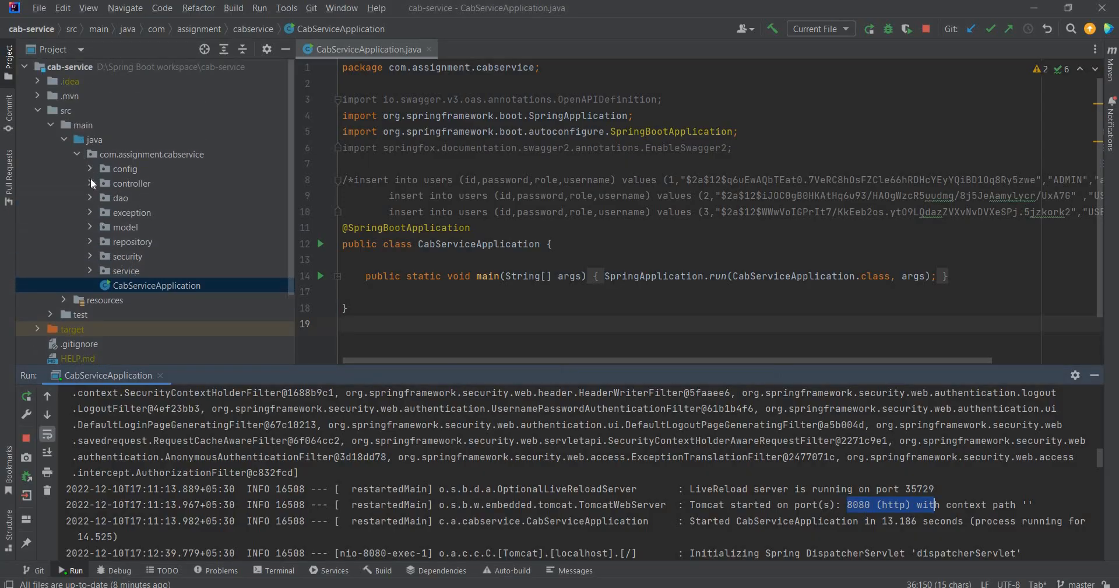
# Open CarController.java and select the example assign-car address in its comment.
pyautogui.click(90, 183)
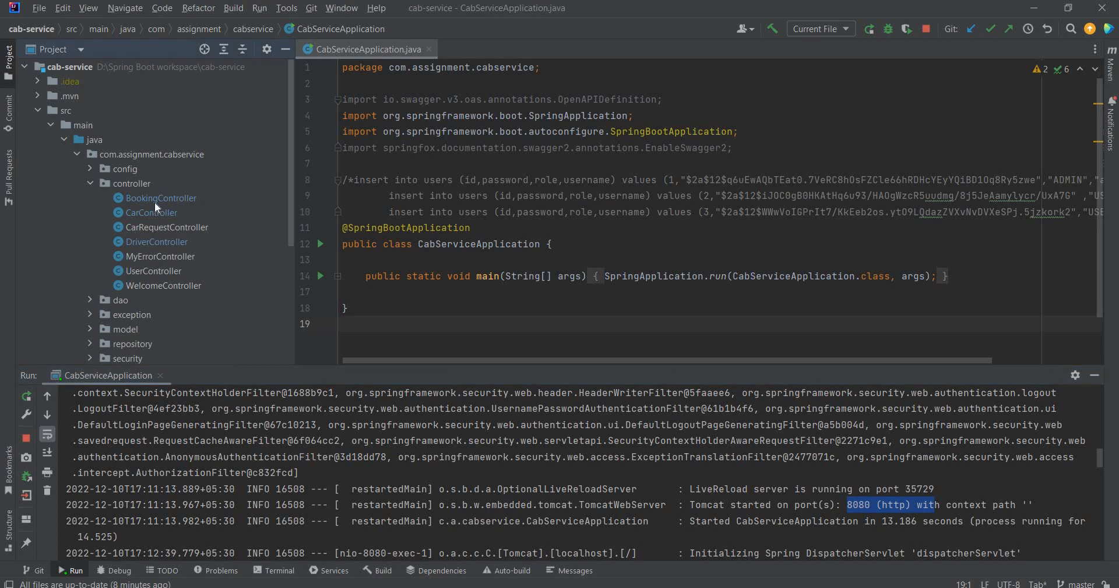
pyautogui.moveTo(150, 218)
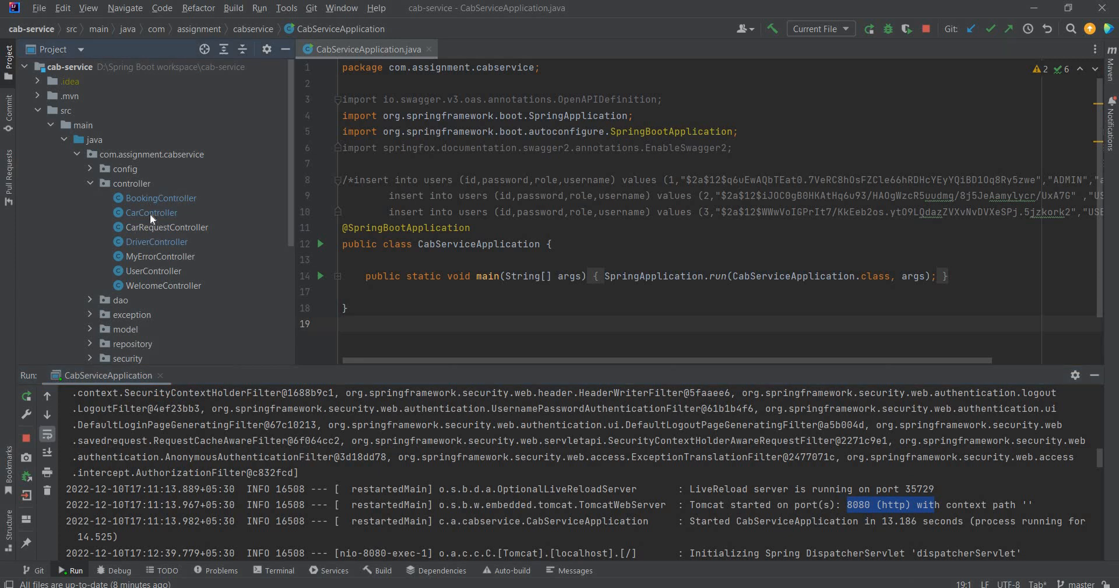
pyautogui.doubleClick(151, 213)
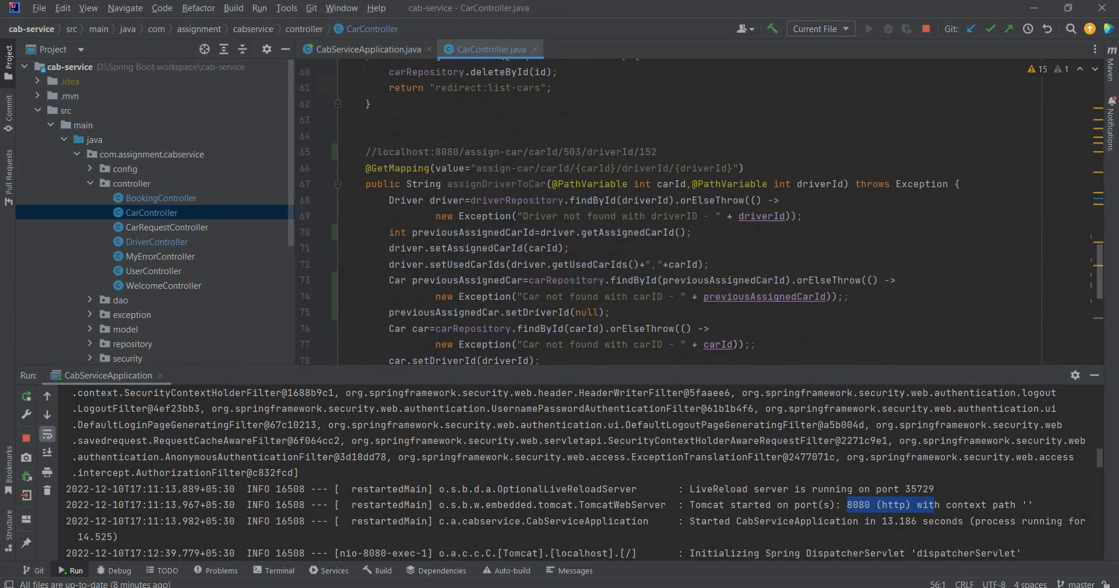
pyautogui.moveTo(500, 152); pyautogui.dragTo(657, 148)
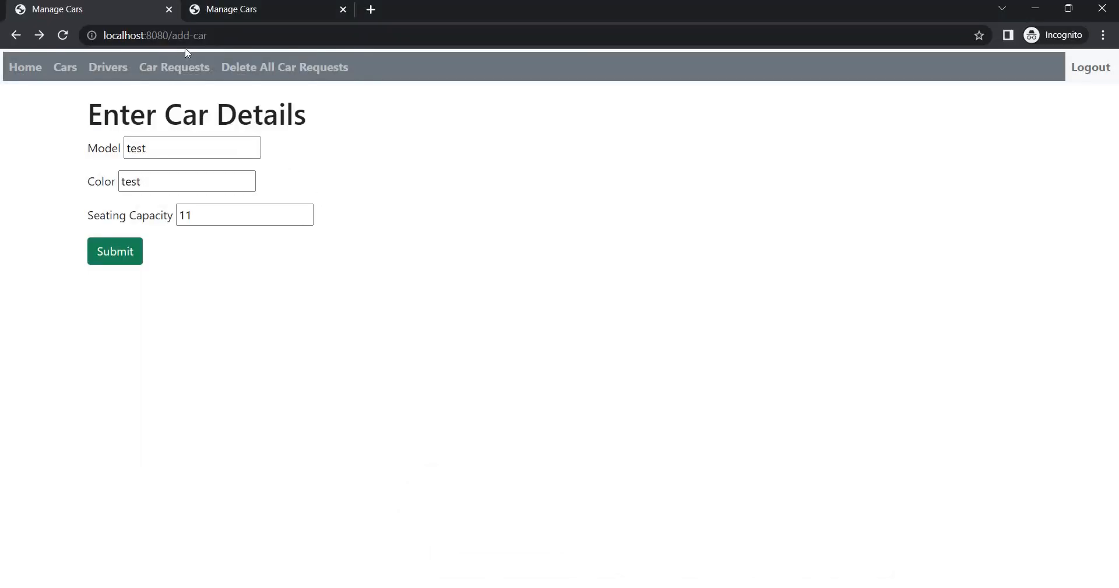
# Review the current cars and drivers lists before assigning a driver.
pyautogui.click(146, 35)
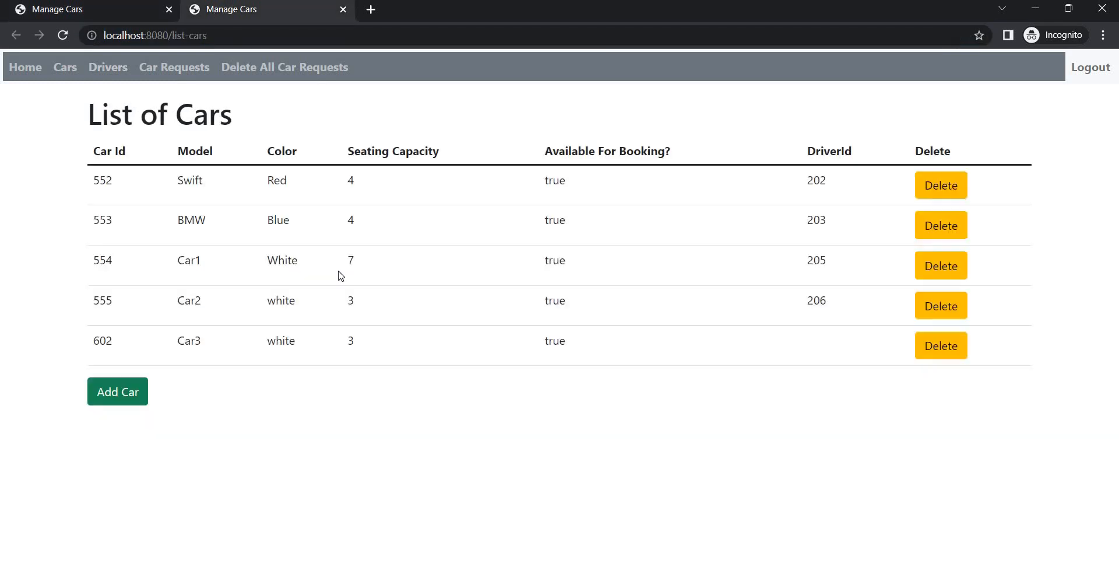
pyautogui.moveTo(107, 75)
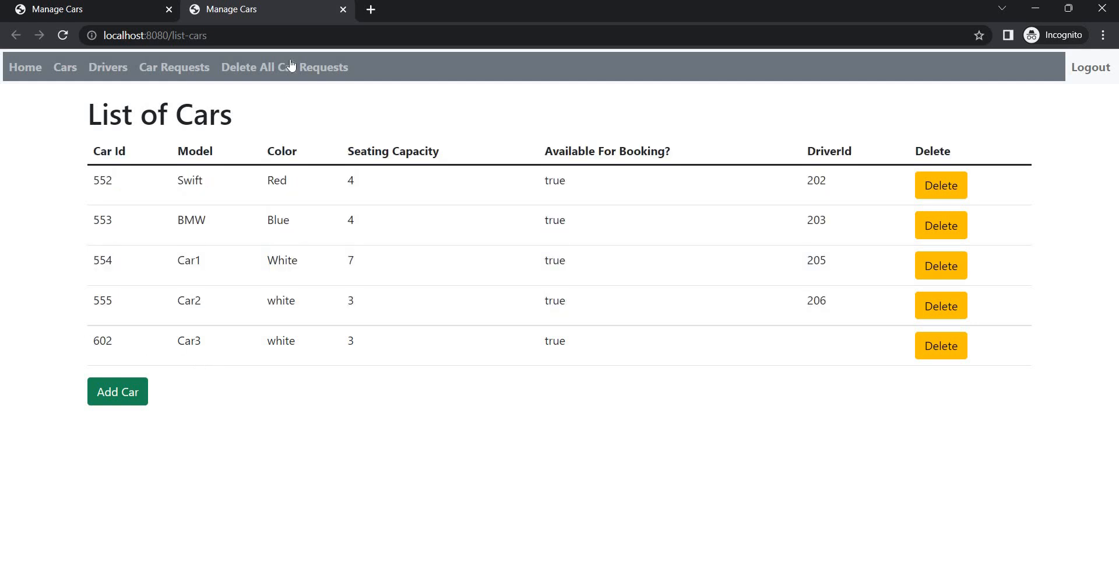
pyautogui.moveTo(105, 69)
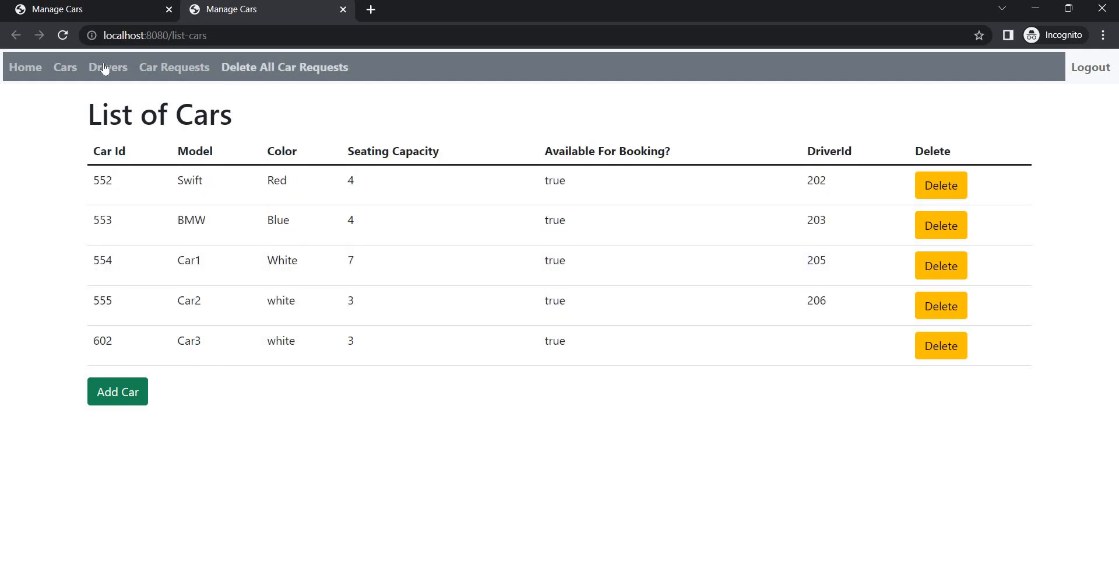
pyautogui.click(108, 68)
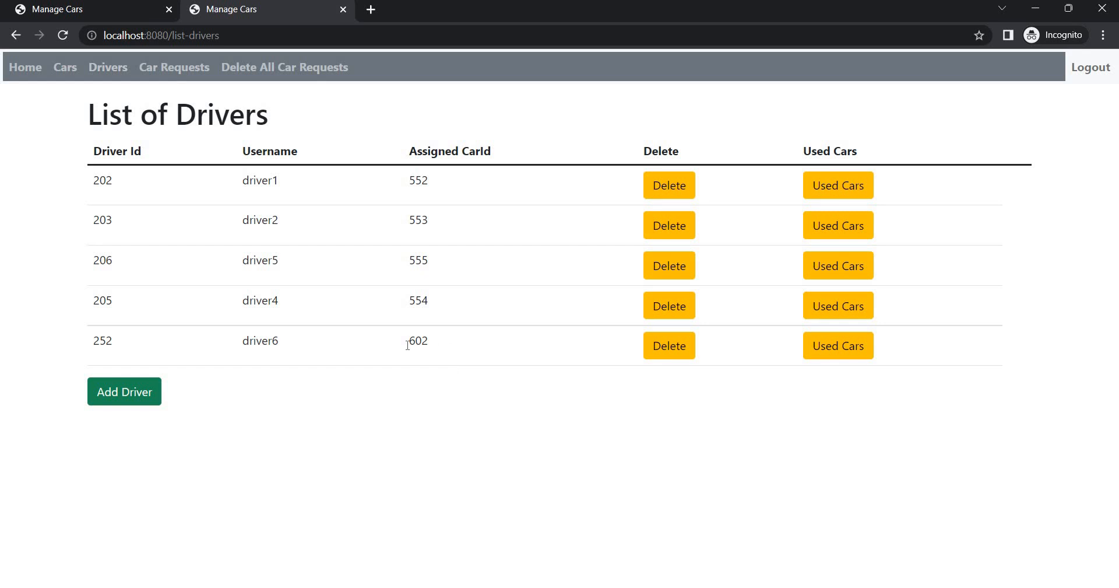
pyautogui.moveTo(69, 70)
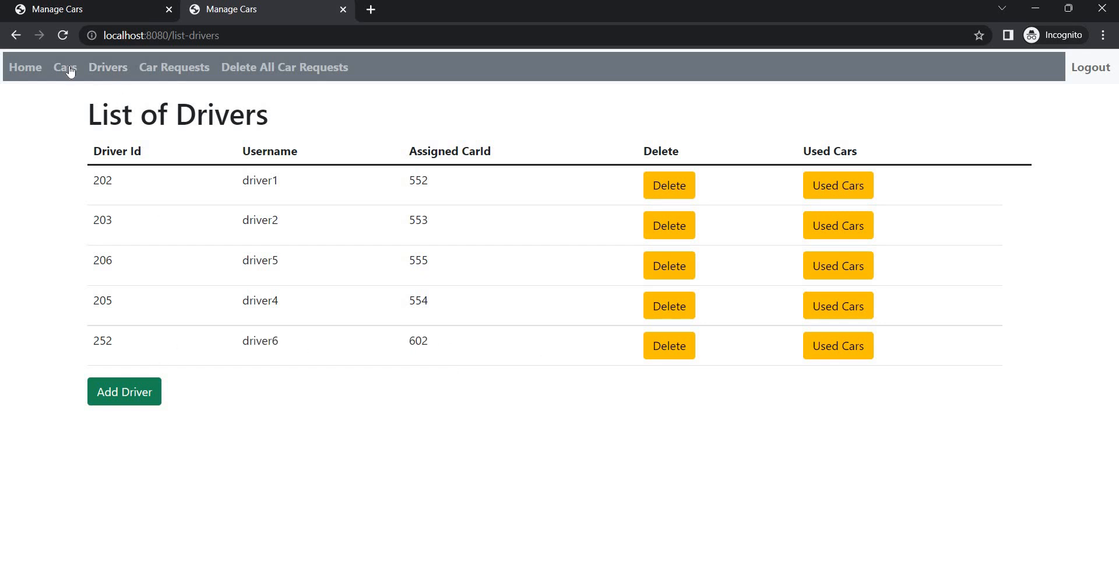
pyautogui.click(65, 67)
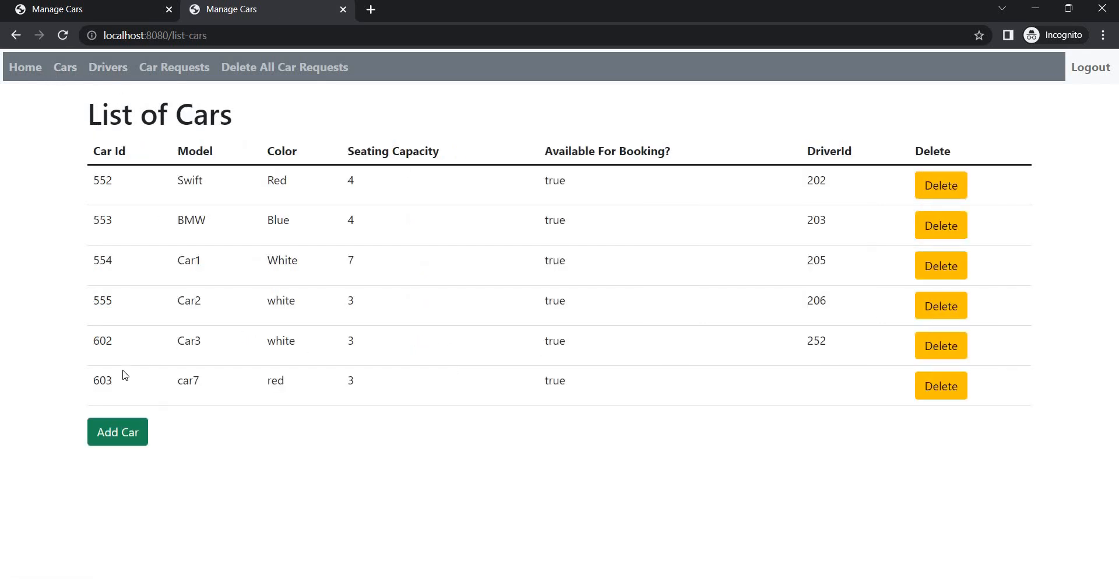
pyautogui.moveTo(193, 88)
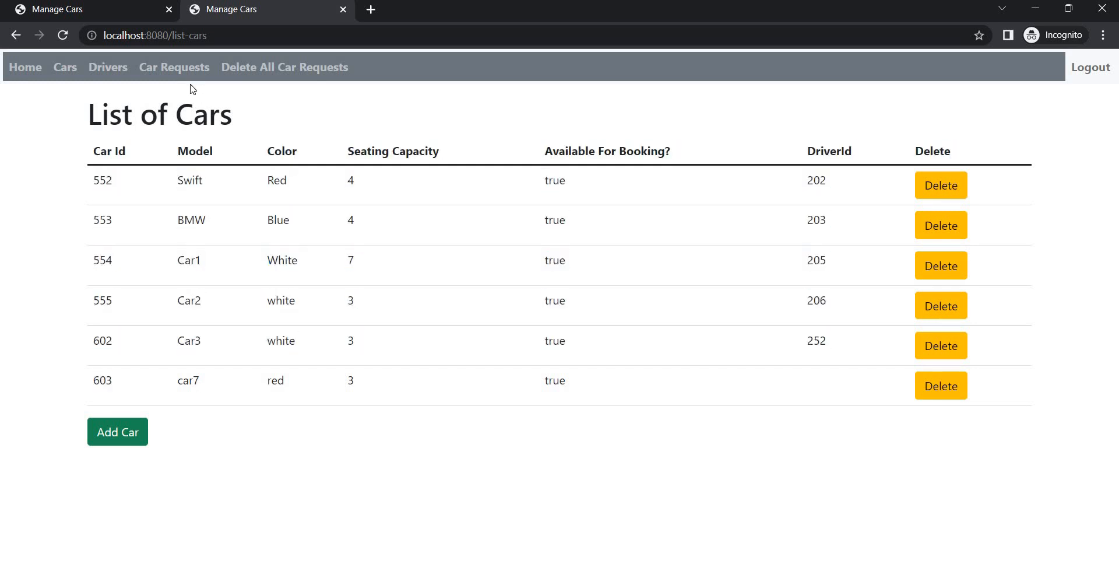
# Try assign-car addresses for car 603 and driver 252, then recheck the drivers list.
pyautogui.write('localhost:8080/assign-car/carId/503/driverId/152')
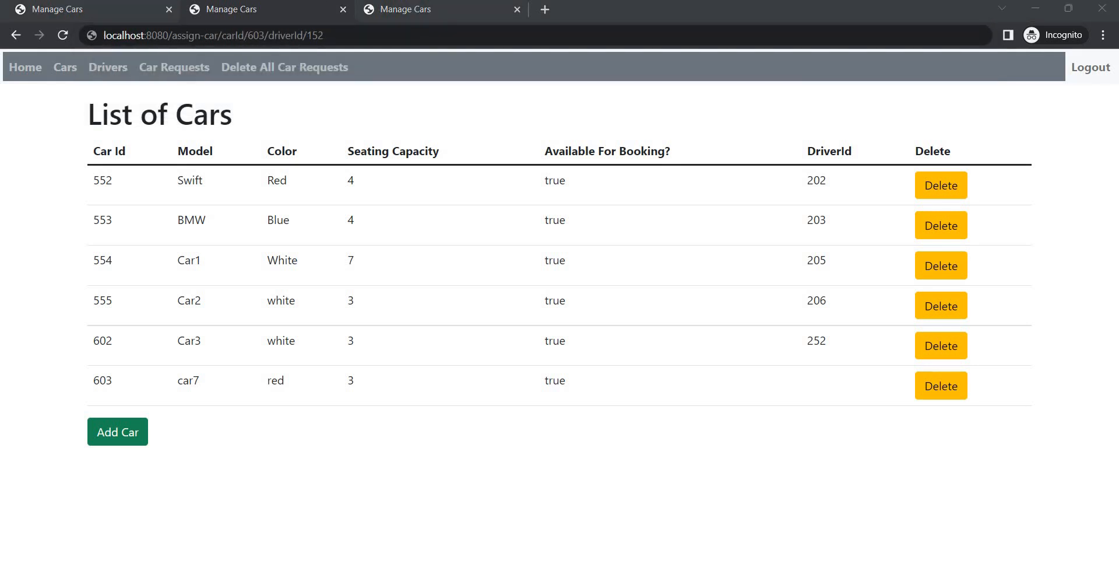
pyautogui.click(107, 68)
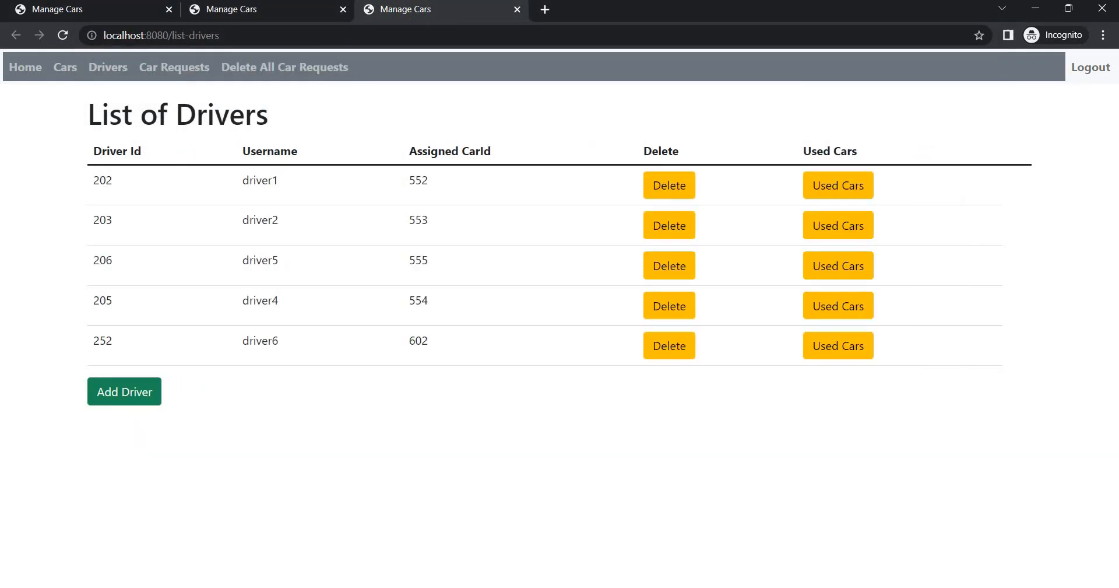
pyautogui.moveTo(344, 340)
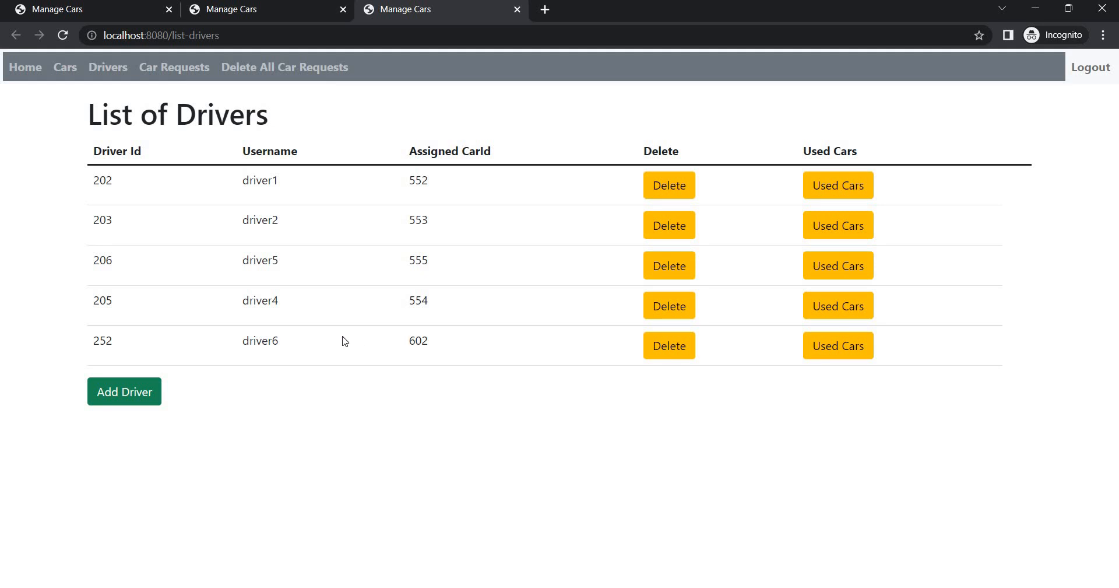
pyautogui.moveTo(307, 349)
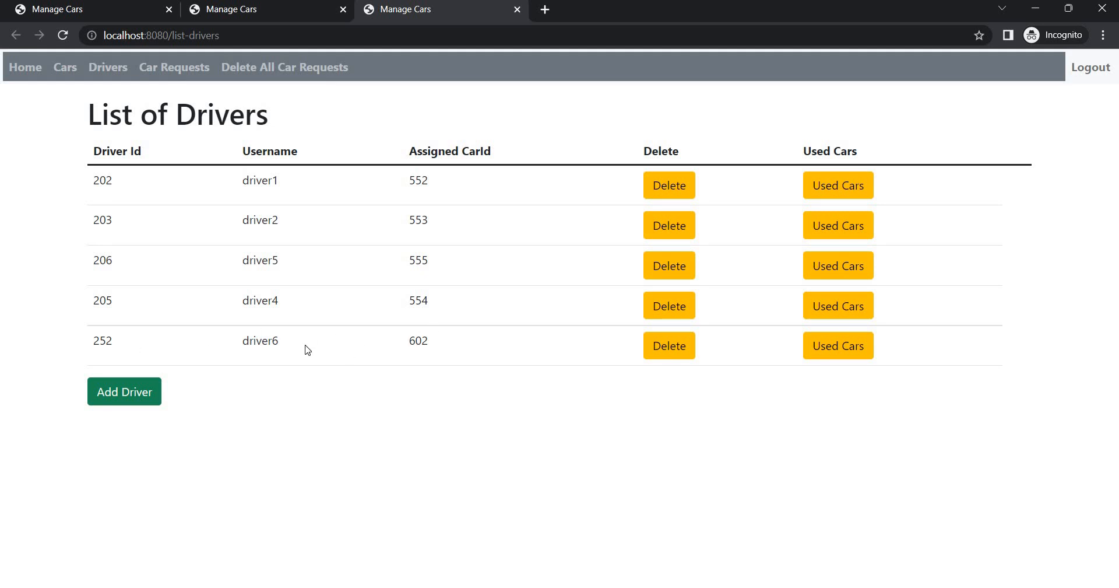
pyautogui.moveTo(264, 12)
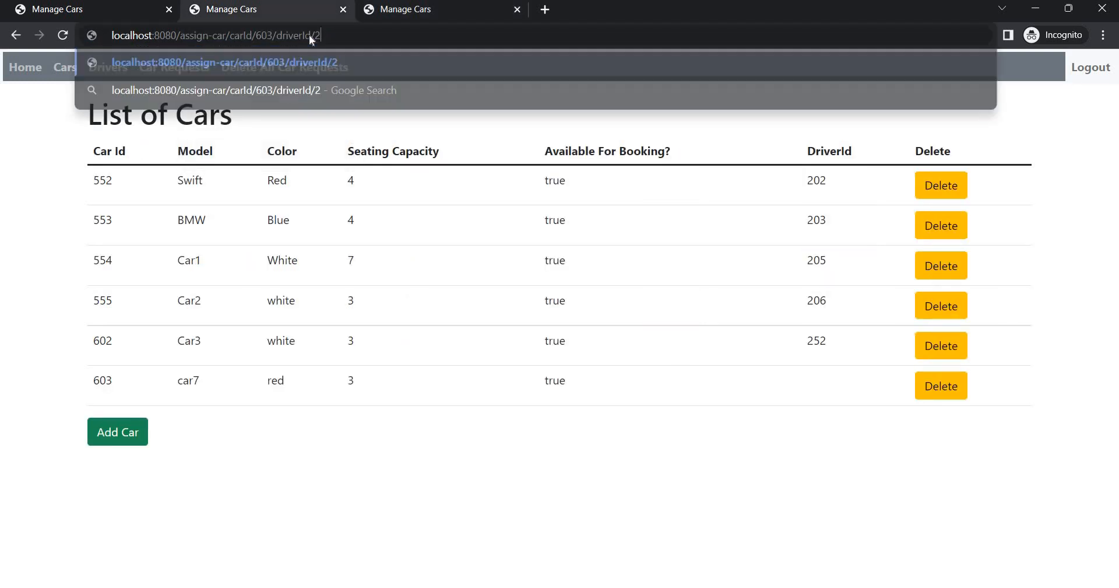
pyautogui.write('52')
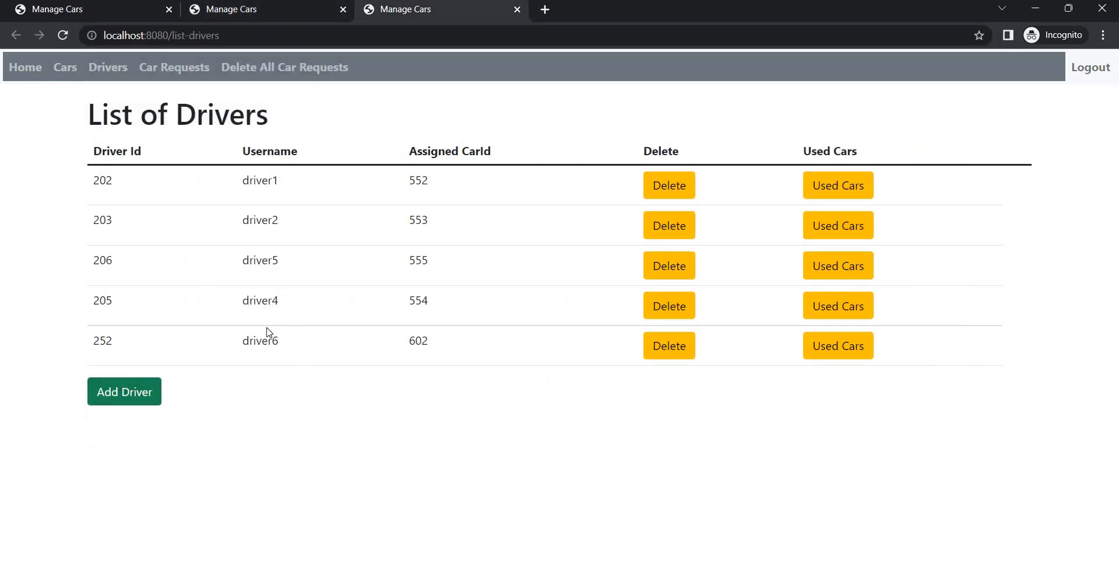
pyautogui.moveTo(116, 370)
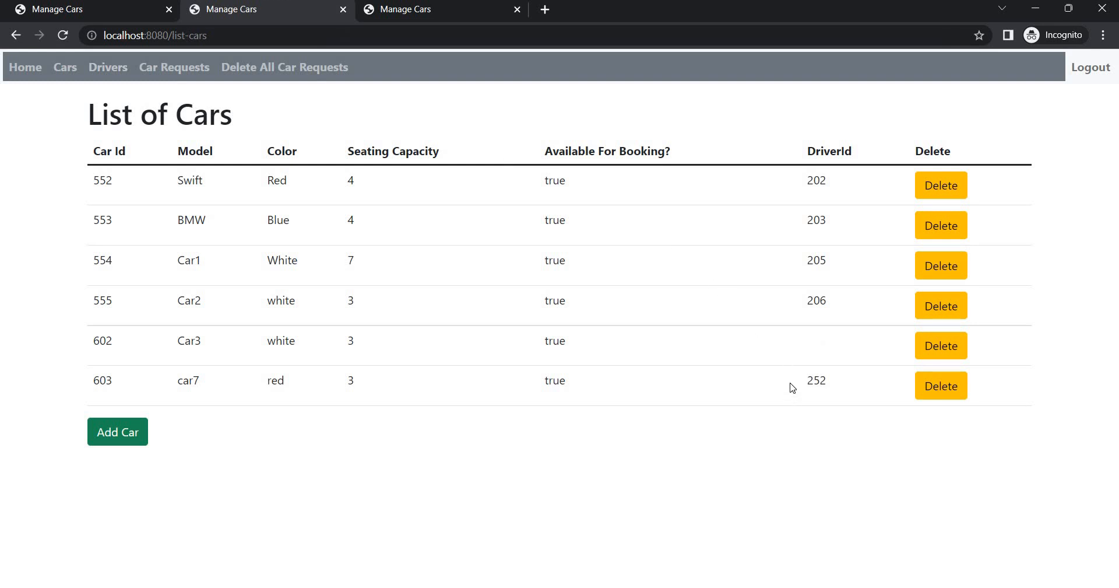
pyautogui.moveTo(831, 390)
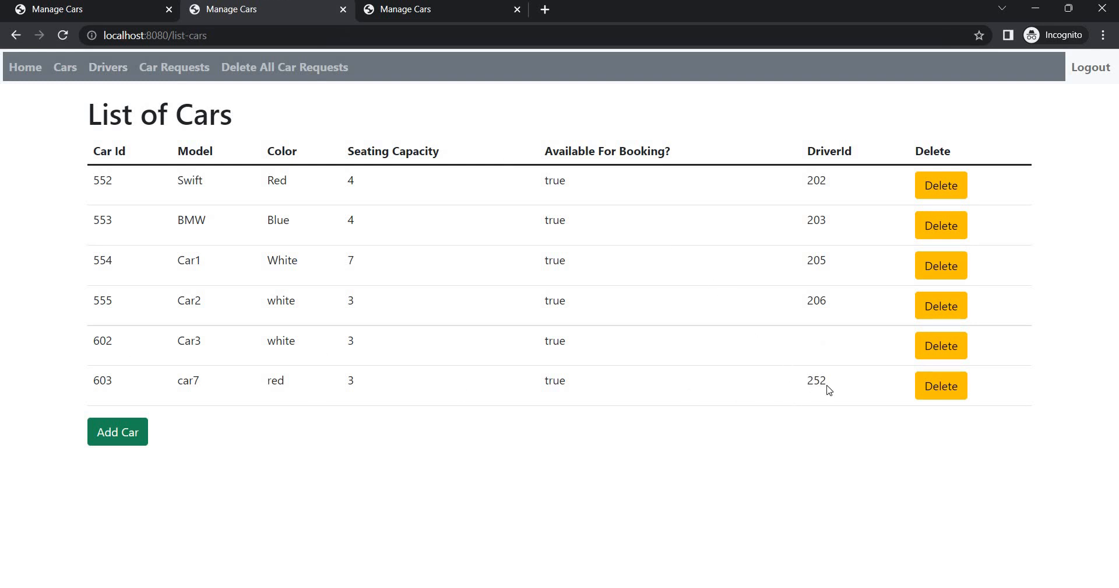
pyautogui.doubleClick(188, 380)
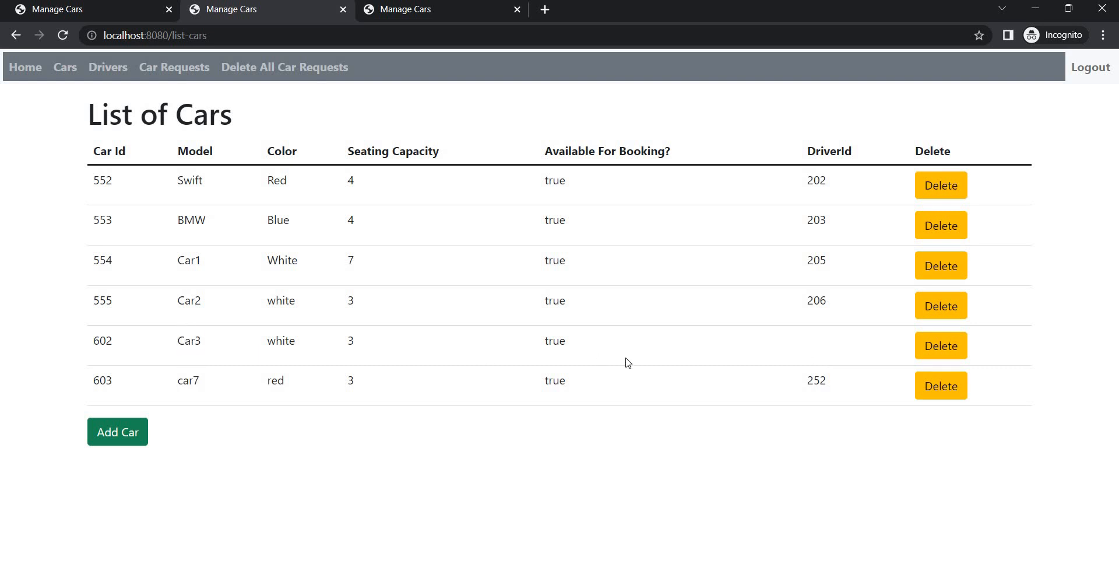
pyautogui.moveTo(240, 196)
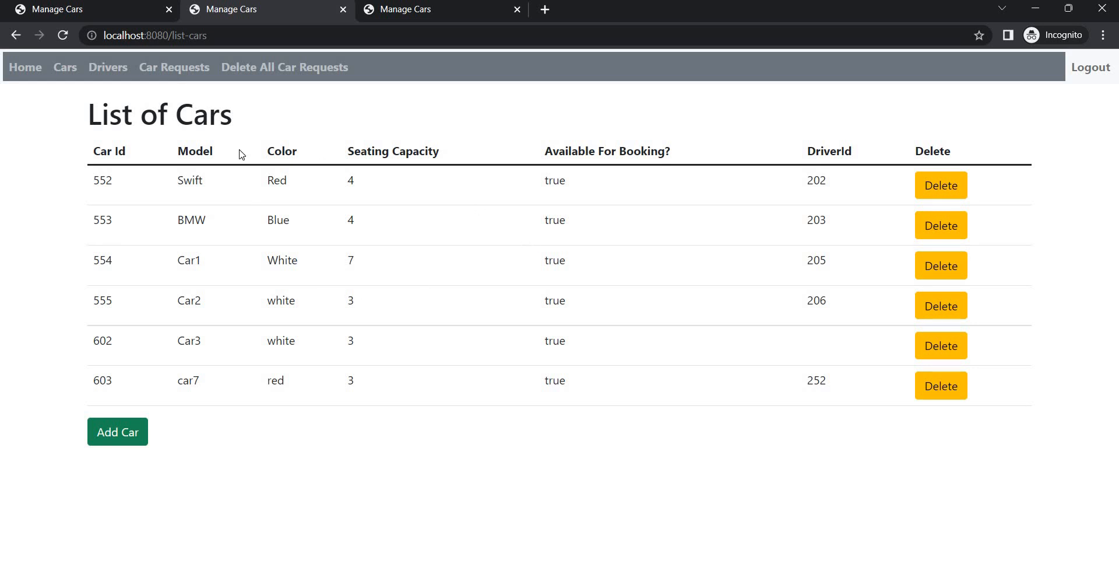
pyautogui.moveTo(250, 133)
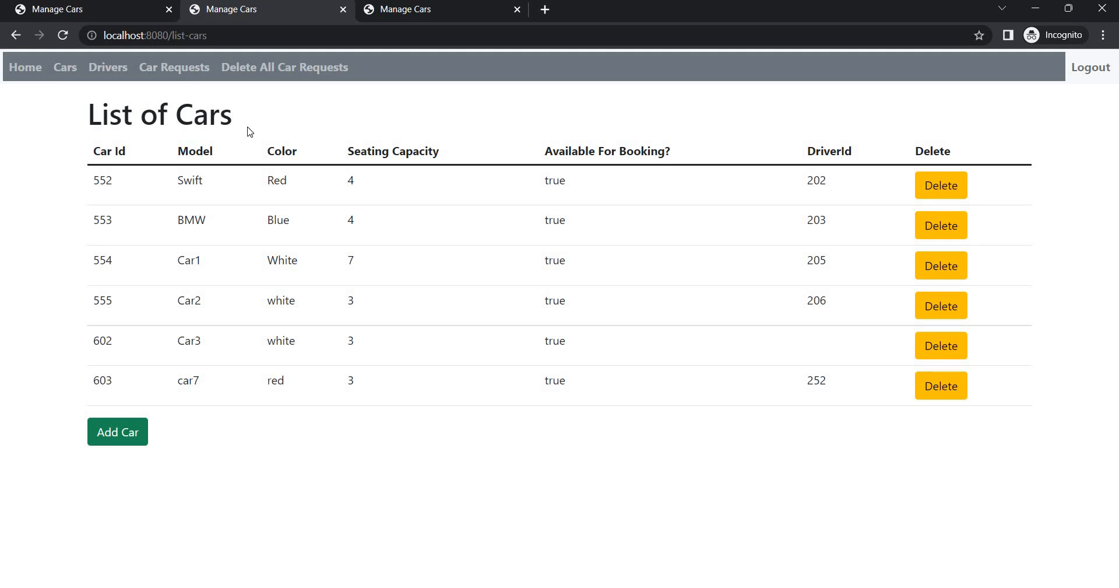
pyautogui.moveTo(223, 121)
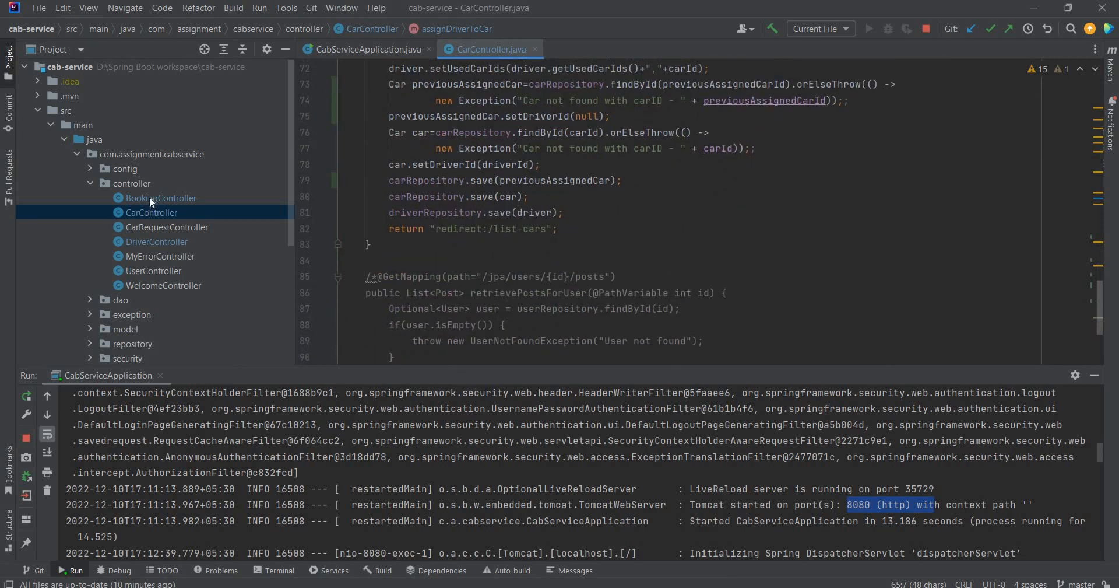
# Scroll through DriverController and CarRequestController methods, returning to DriverController.
pyautogui.doubleClick(156, 241)
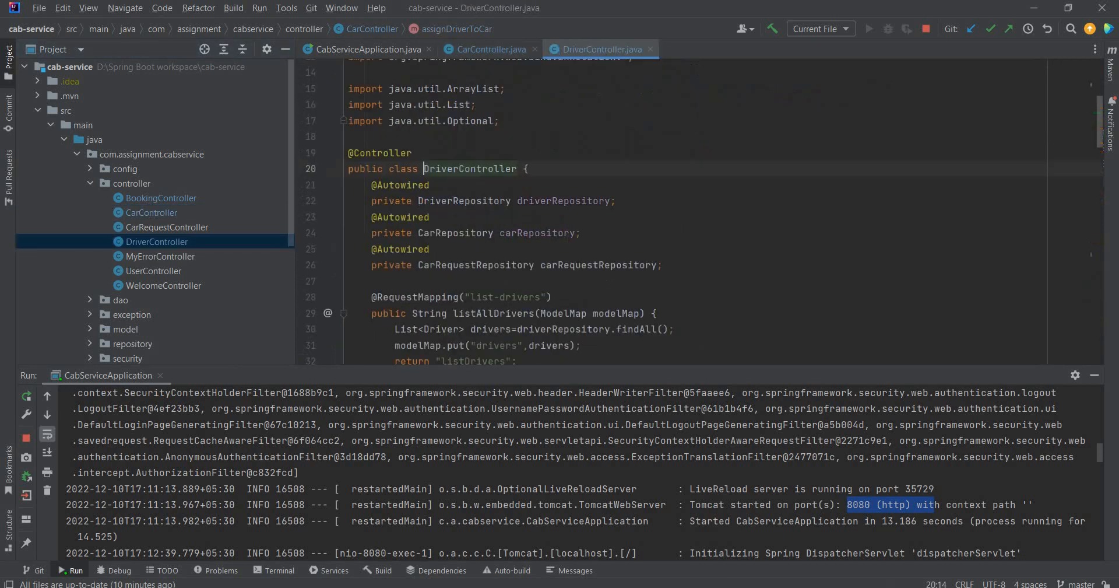
pyautogui.scroll(-3)
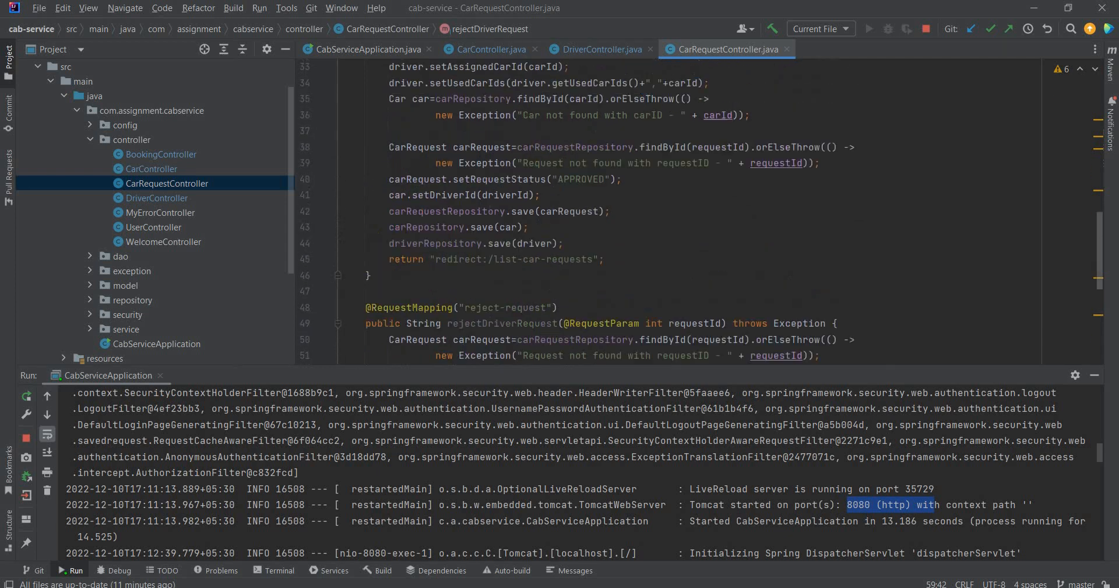
pyautogui.scroll(-3)
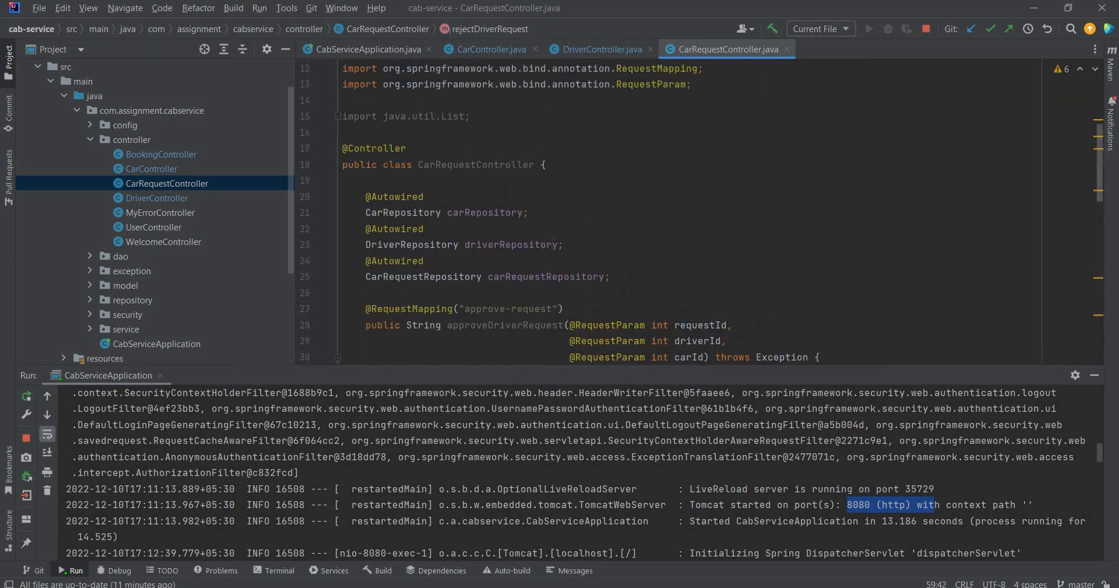
pyautogui.scroll(-3)
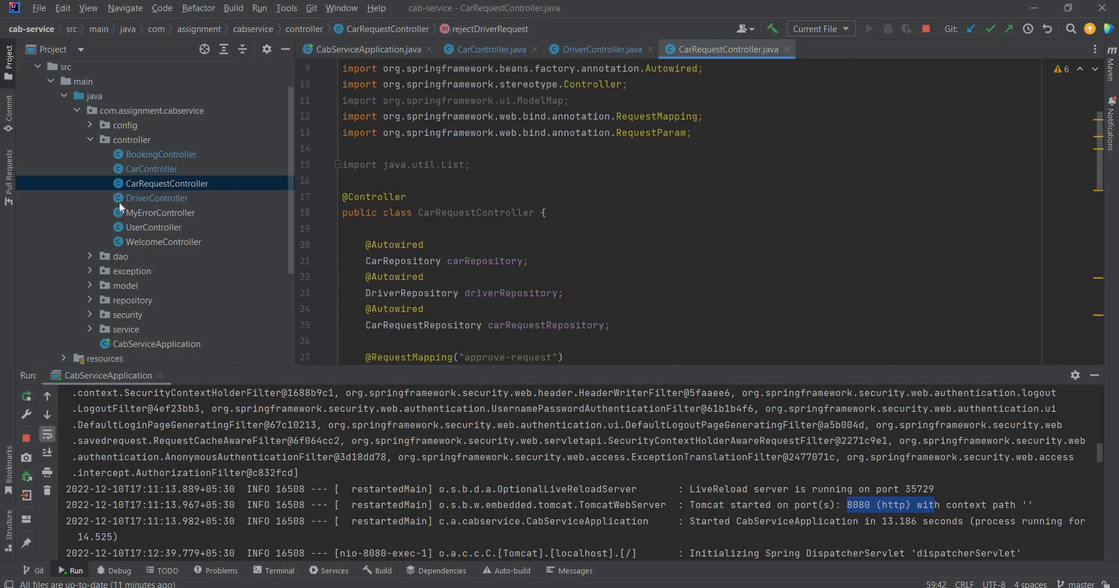
pyautogui.click(155, 198)
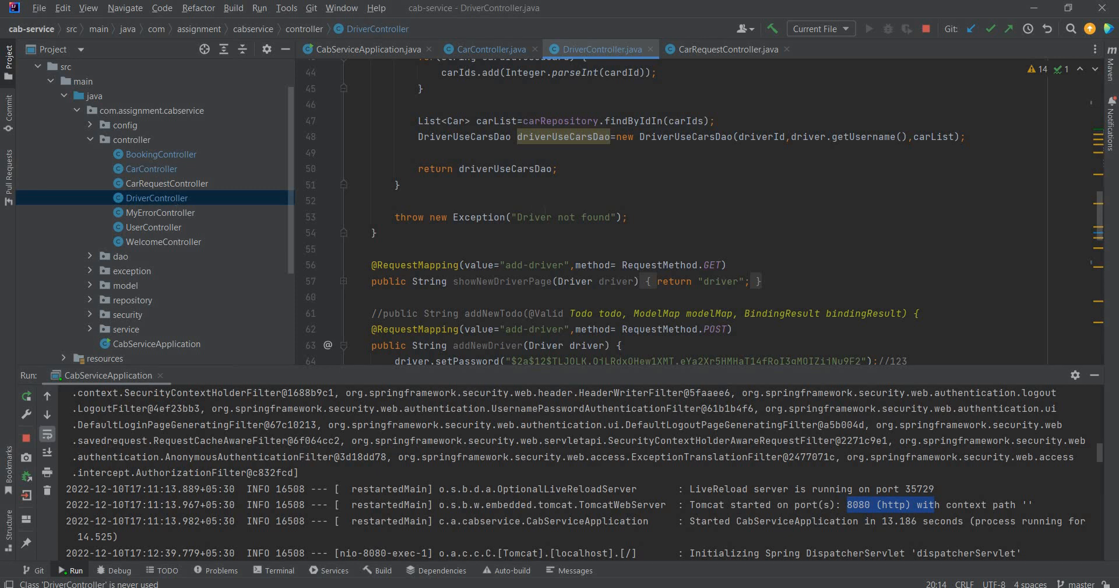
pyautogui.scroll(-3)
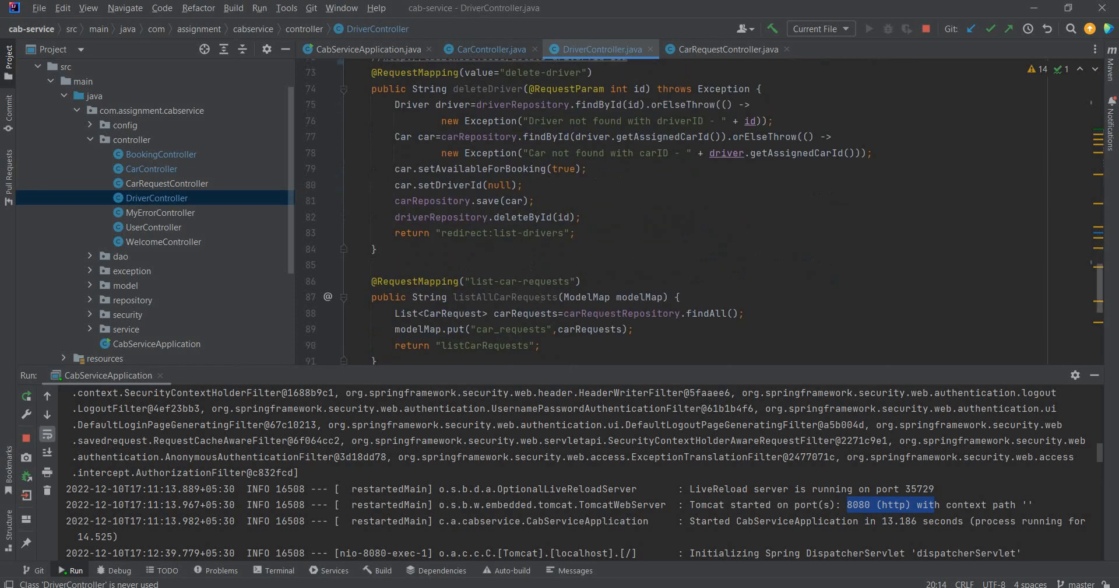
pyautogui.scroll(-3)
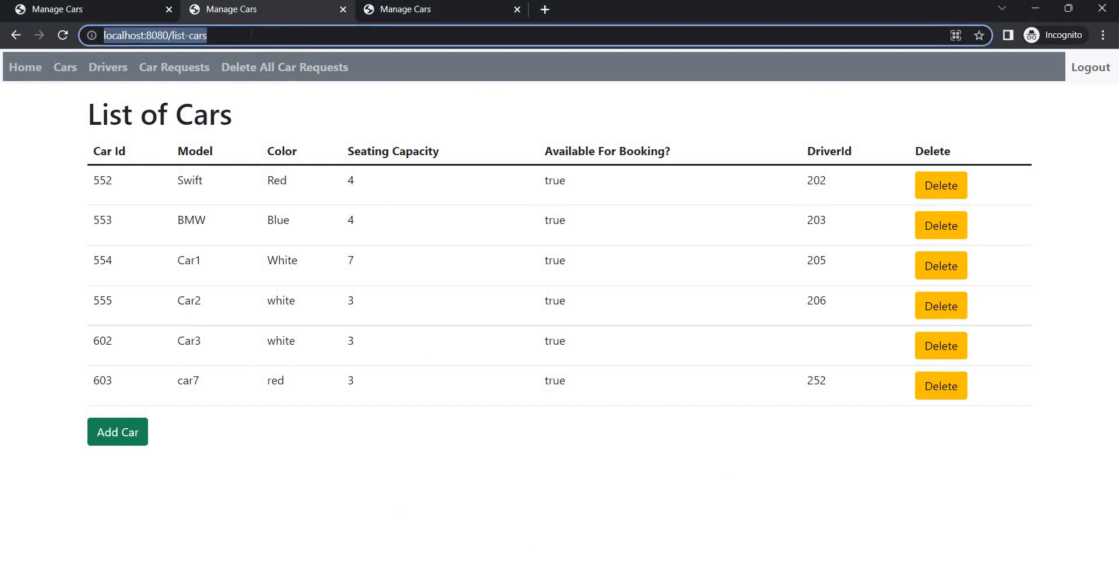
# Enter a request-car address for driver 252 and car 554.
pyautogui.write('http://localhost:8080/request-car?driverId=102&carId=402')
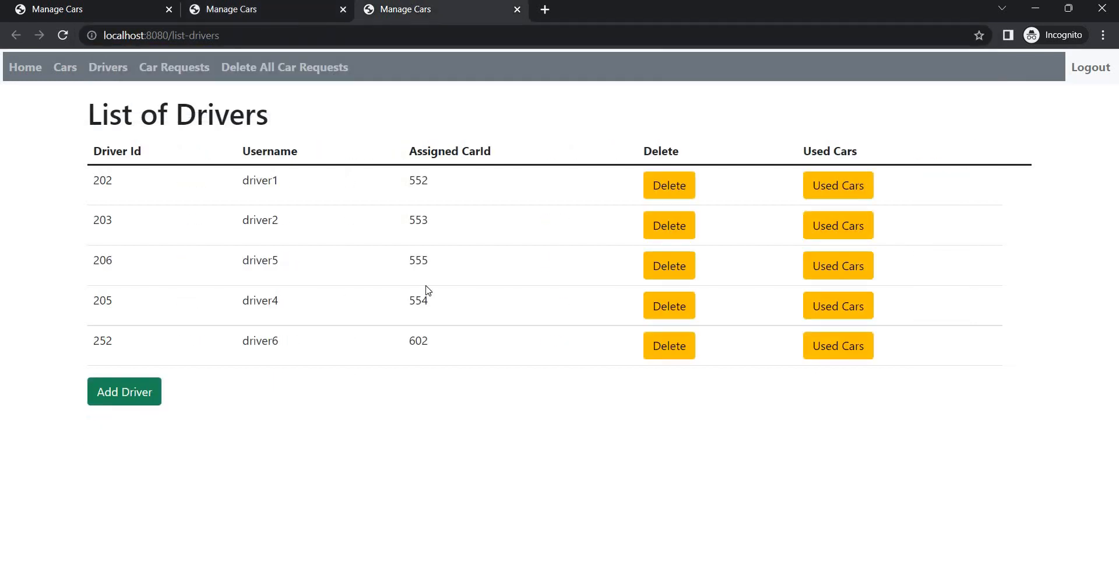
pyautogui.moveTo(142, 301)
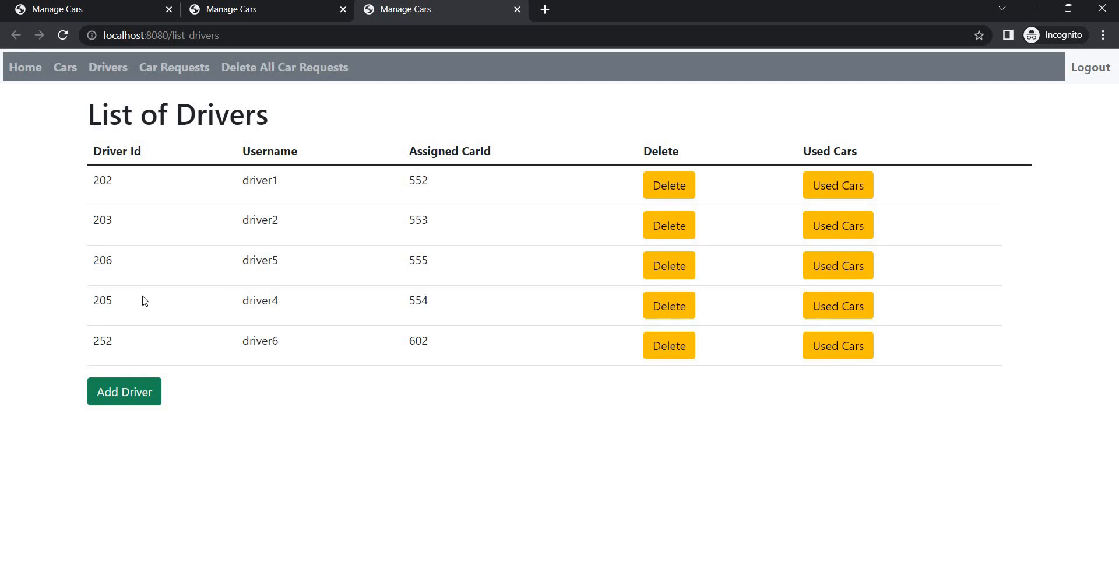
pyautogui.doubleClick(419, 300)
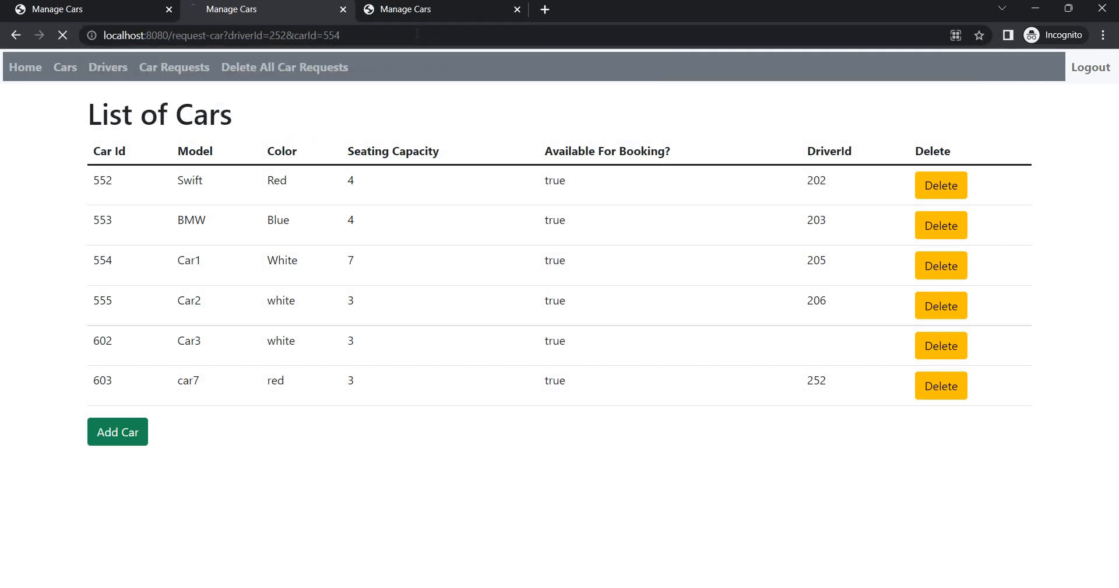
# Reject request 302, driver 252's pending request for car 554, so it reads REJECTED.
pyautogui.click(174, 67)
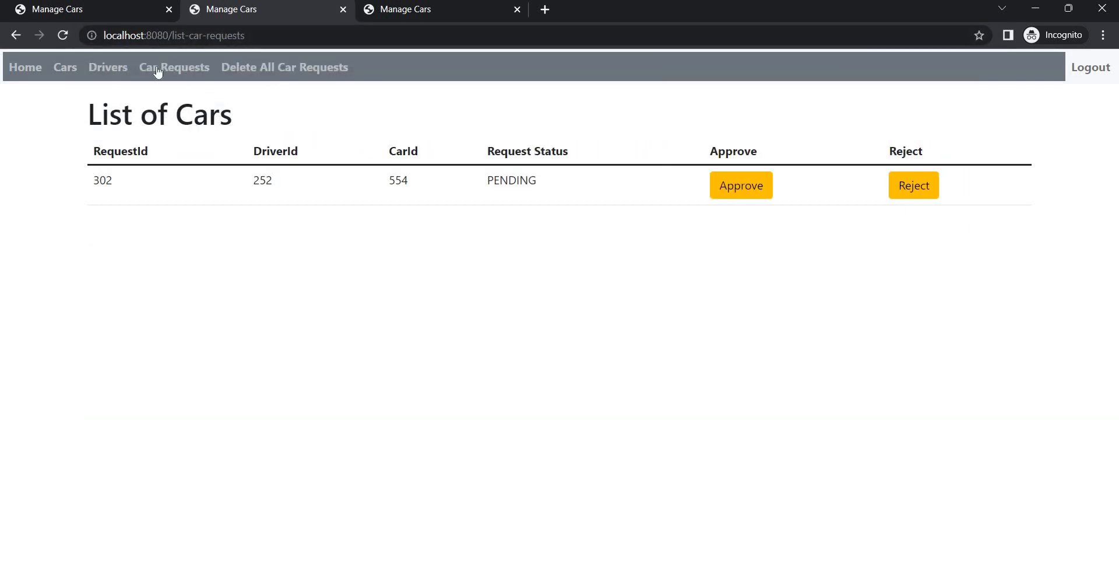
pyautogui.moveTo(365, 332)
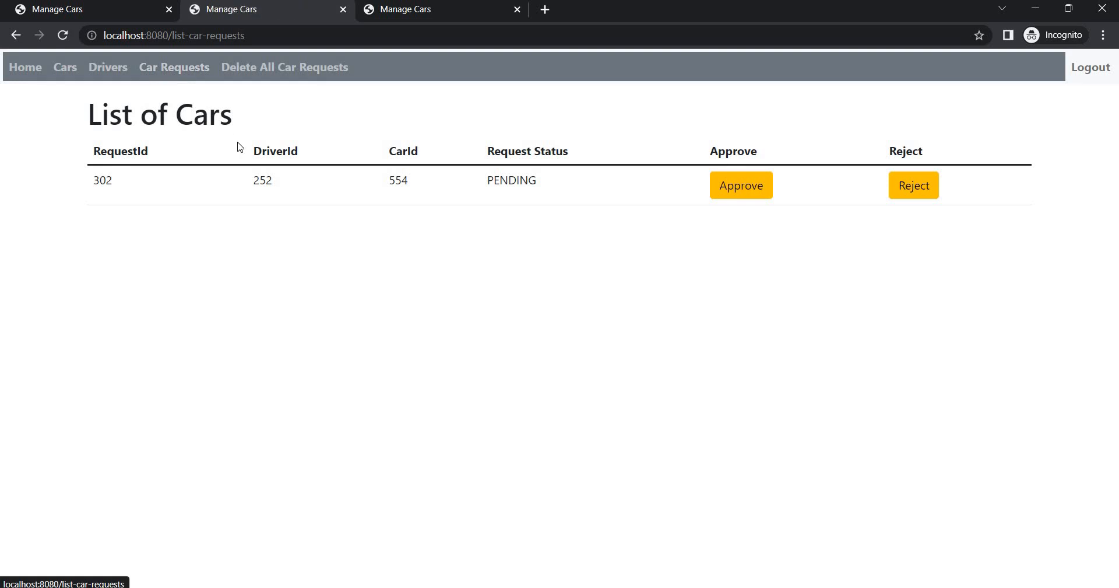
pyautogui.moveTo(308, 162)
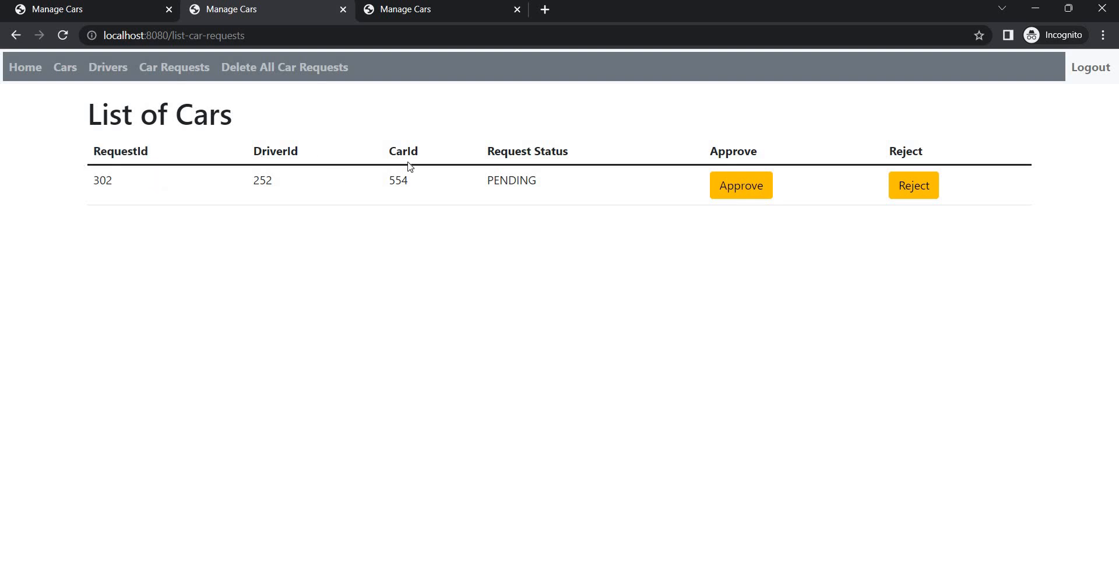
pyautogui.moveTo(307, 160)
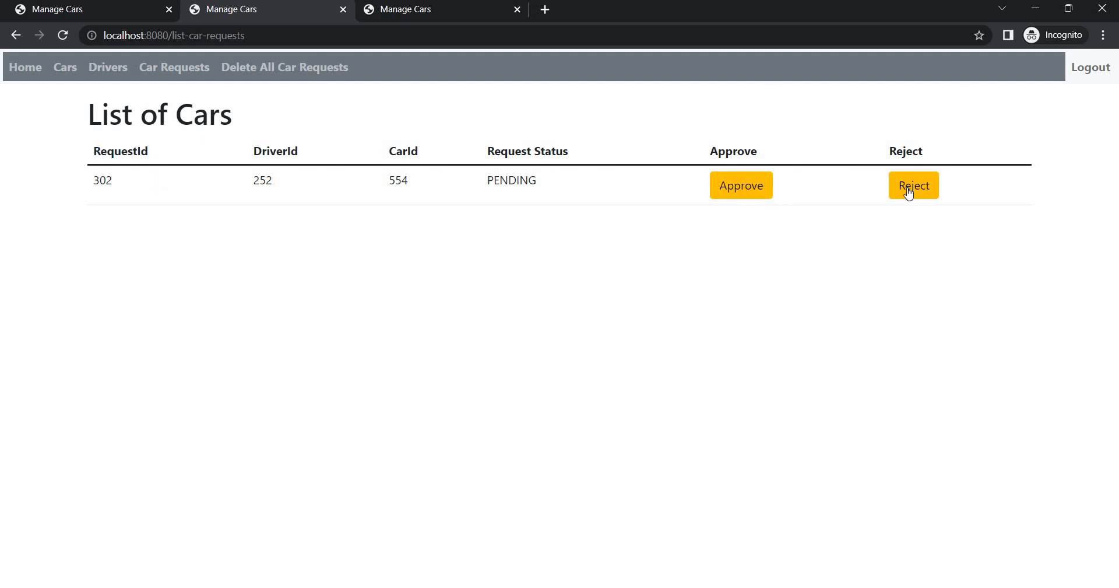
pyautogui.moveTo(918, 193)
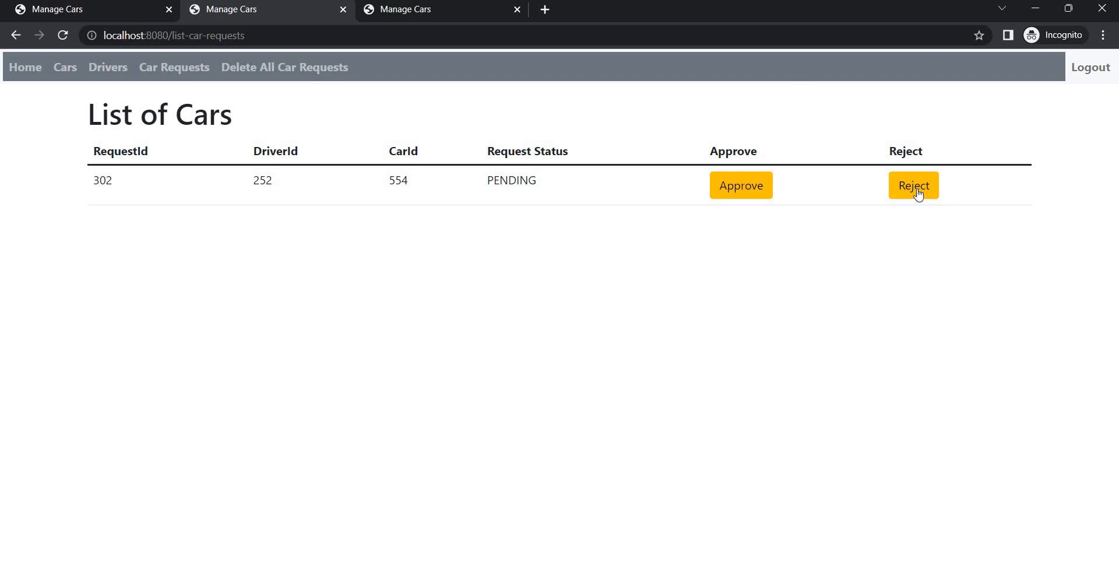
pyautogui.click(915, 186)
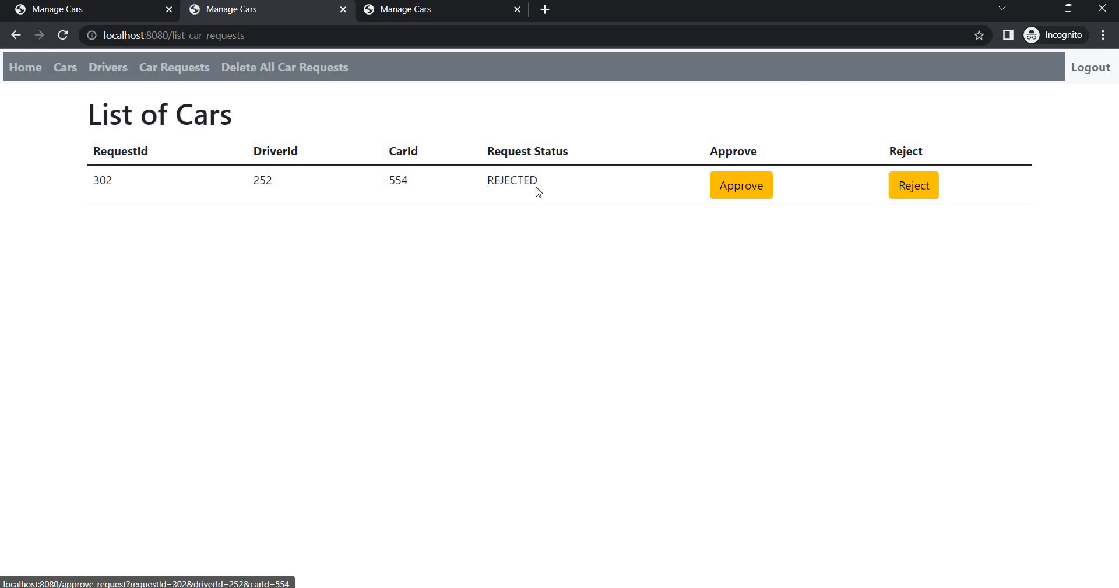
pyautogui.rightClick(513, 181)
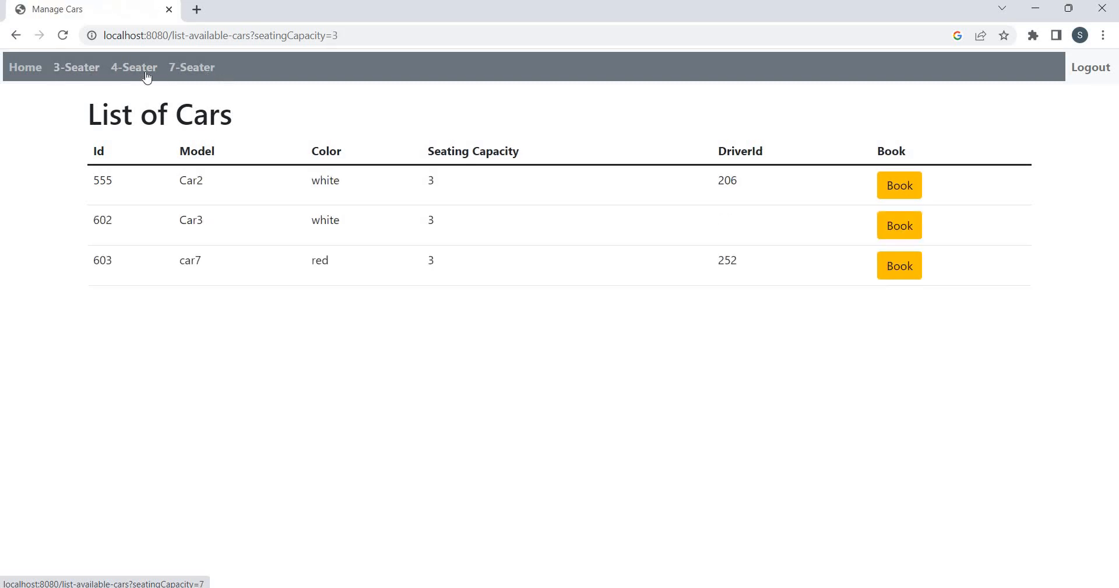
# Show the 4-Seater cars as customer, then switch to the Chrome window with the Car Requests list.
pyautogui.click(133, 66)
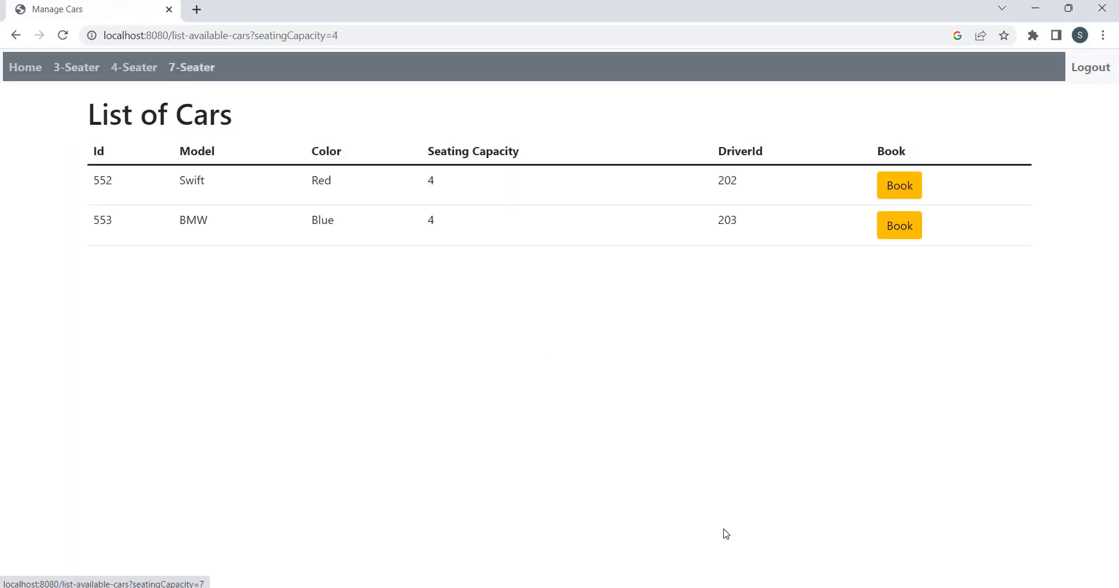
pyautogui.click(192, 66)
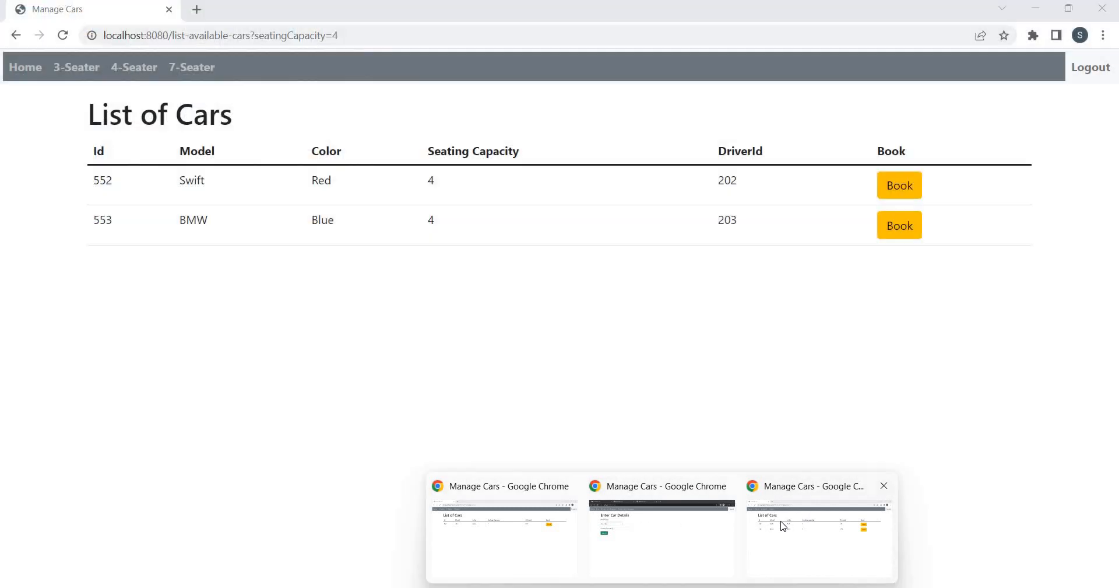
pyautogui.click(25, 66)
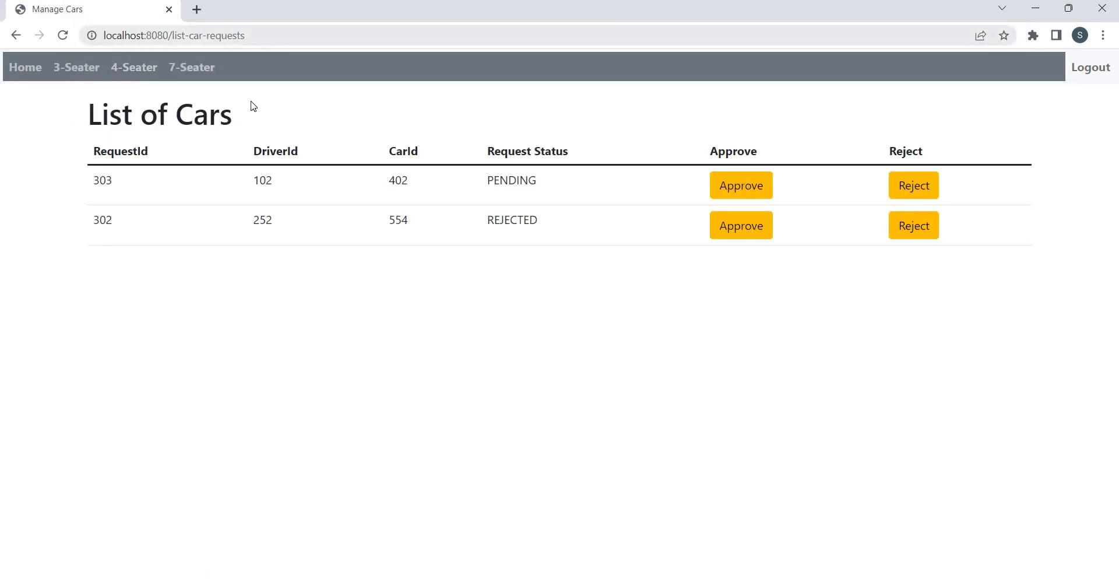
pyautogui.moveTo(588, 213)
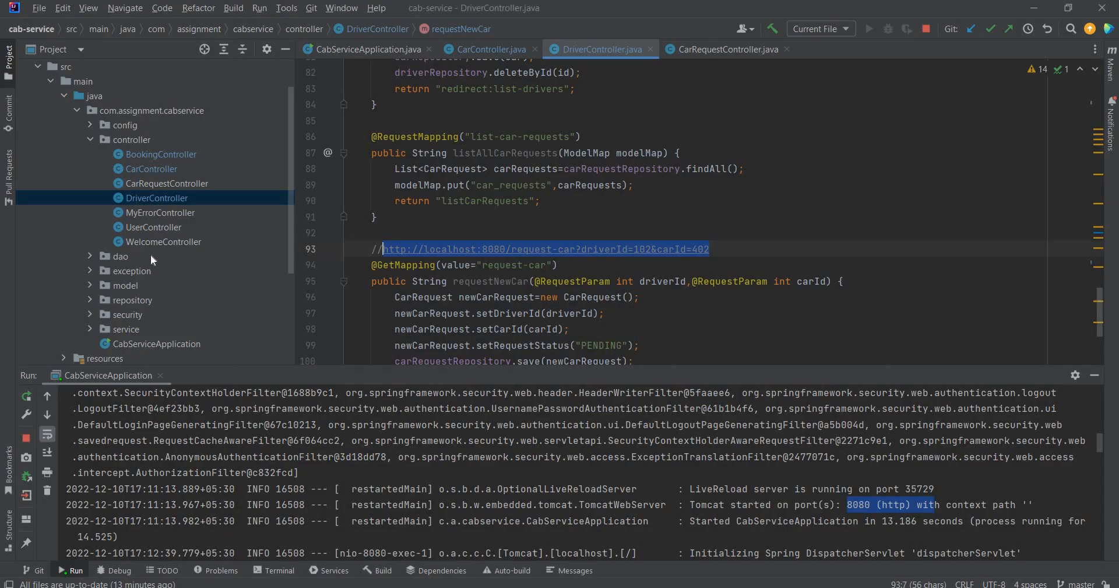
pyautogui.moveTo(146, 188)
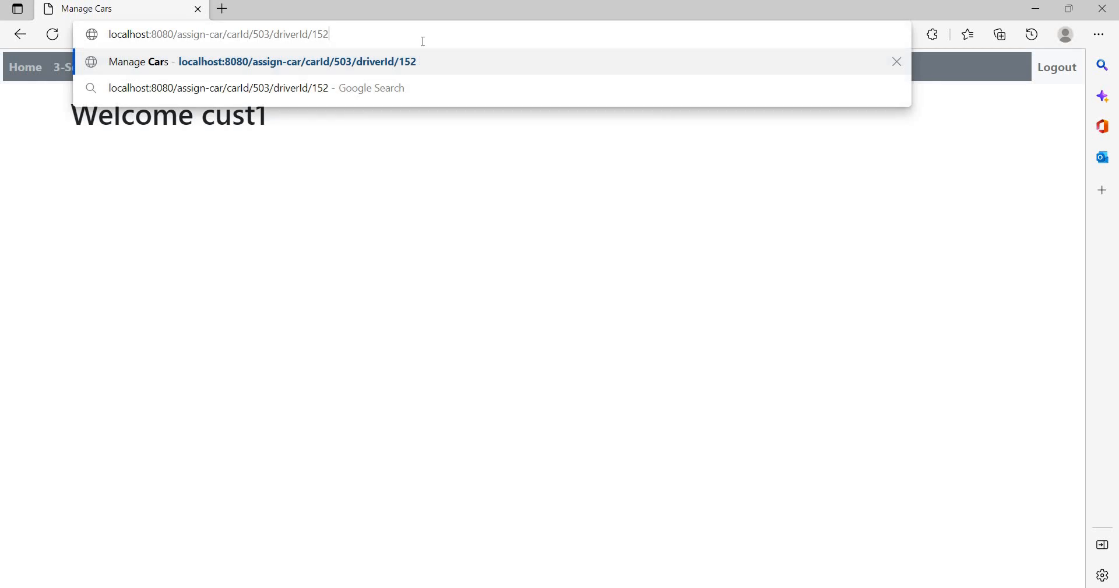
# Load localhost:8080/assign-car/carId/503/driverId/152 as cust1, landing on a 403 Forbidden page.
pyautogui.press('Enter')
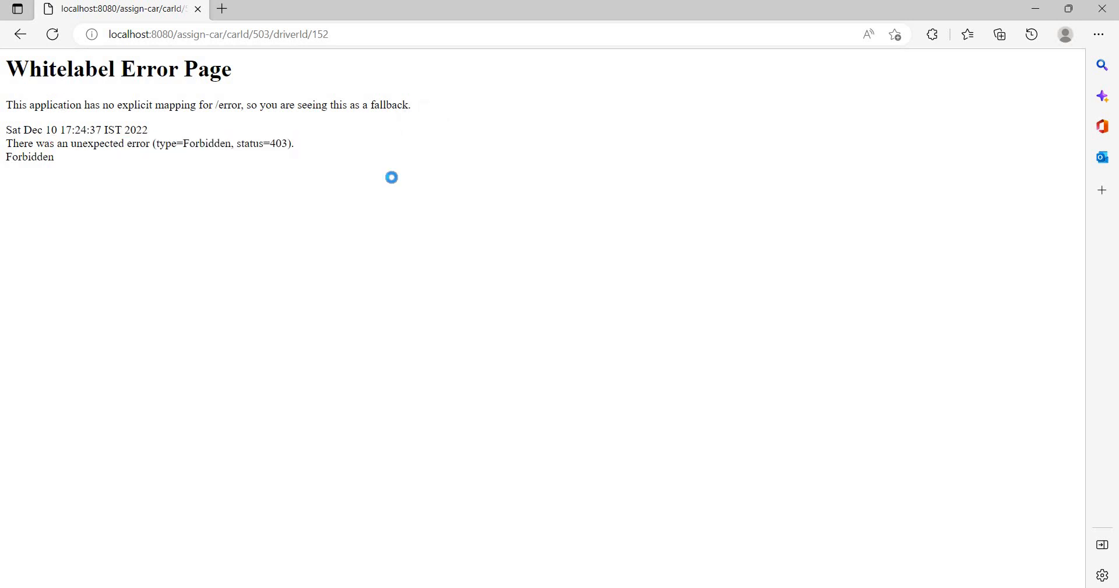
pyautogui.moveTo(45, 105); pyautogui.dragTo(56, 156)
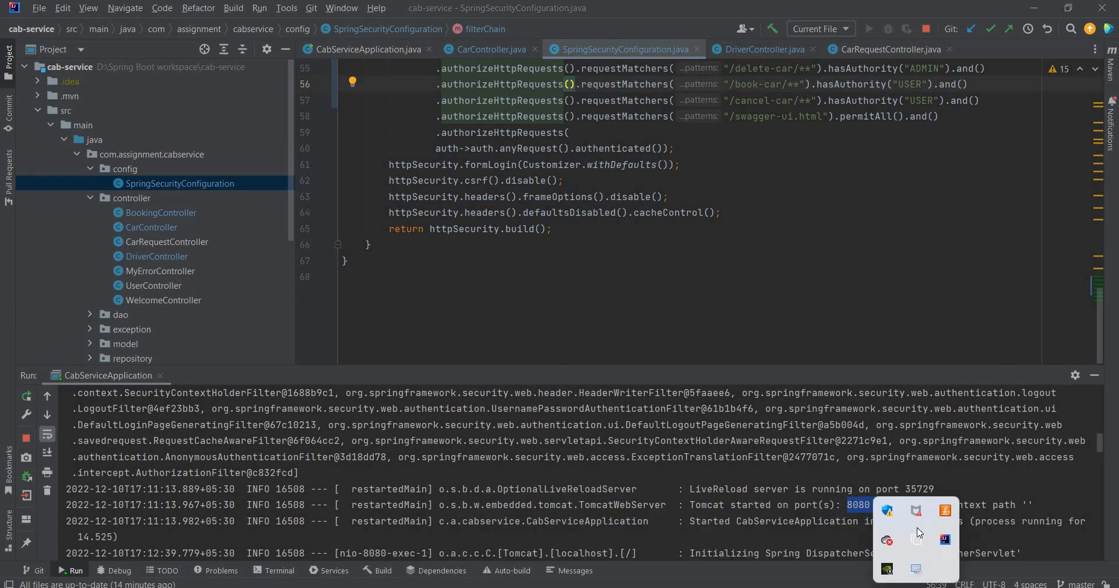
pyautogui.moveTo(916, 569)
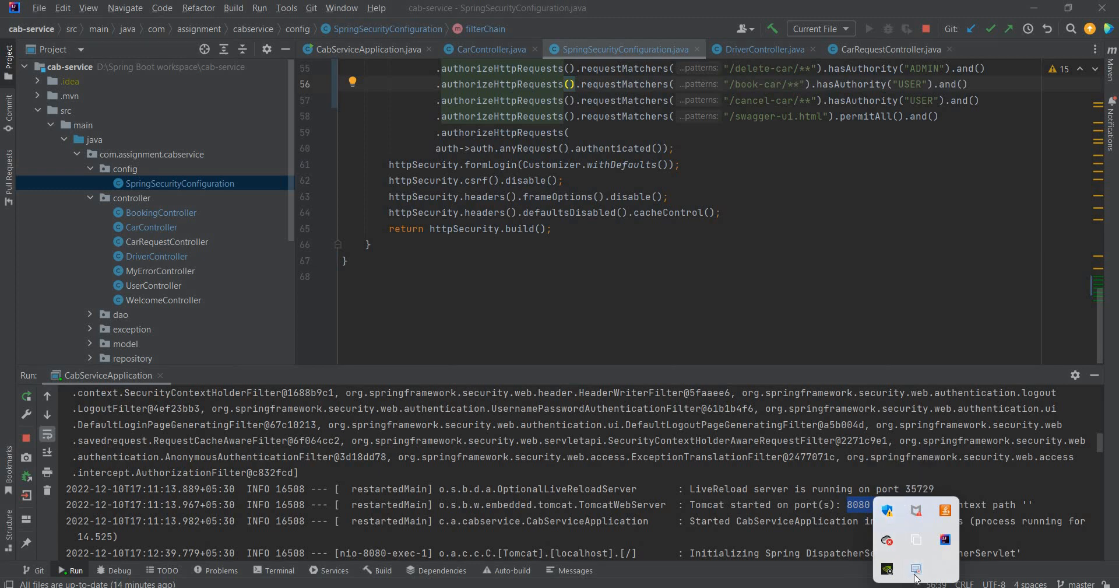